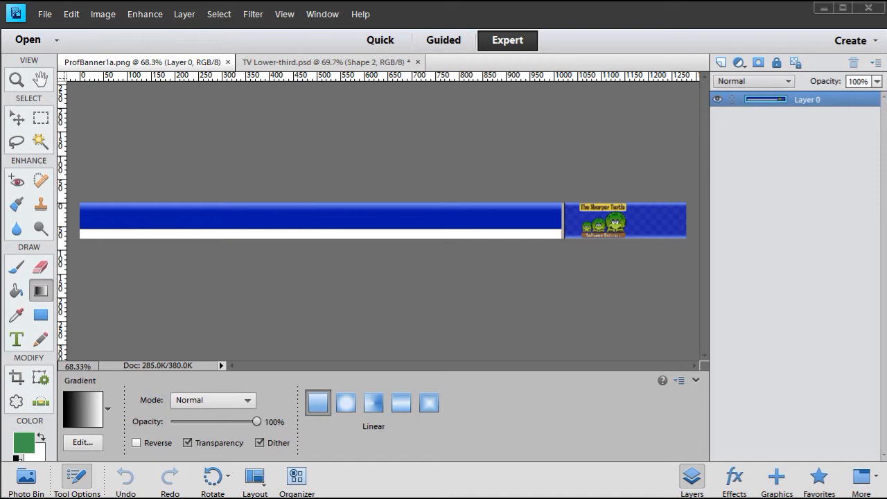
# - Review the sample lower-third's Shape layers, including Shape 4, in the TV Lower-third.psd document
pyautogui.click(325, 61)
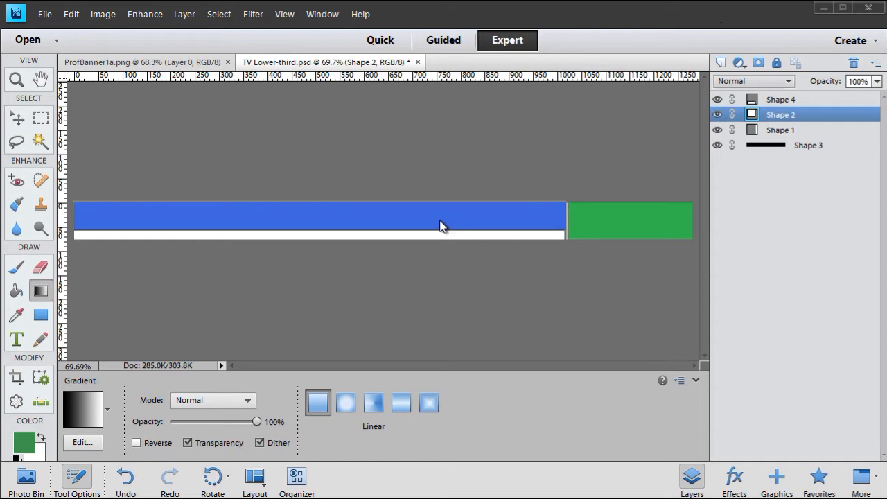
pyautogui.moveTo(471, 241)
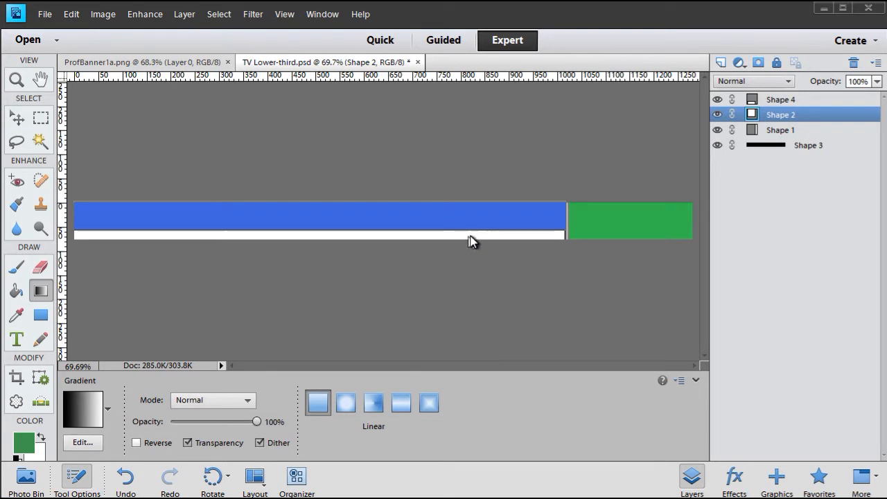
pyautogui.moveTo(568, 241)
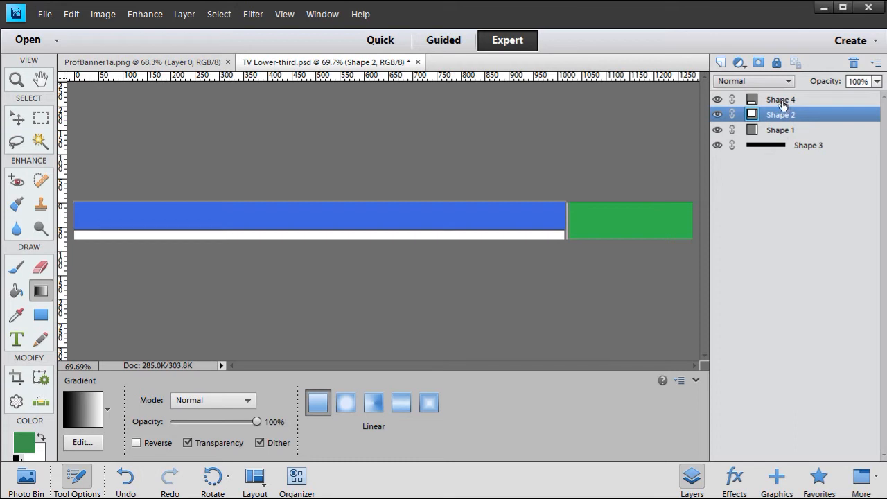
pyautogui.click(781, 99)
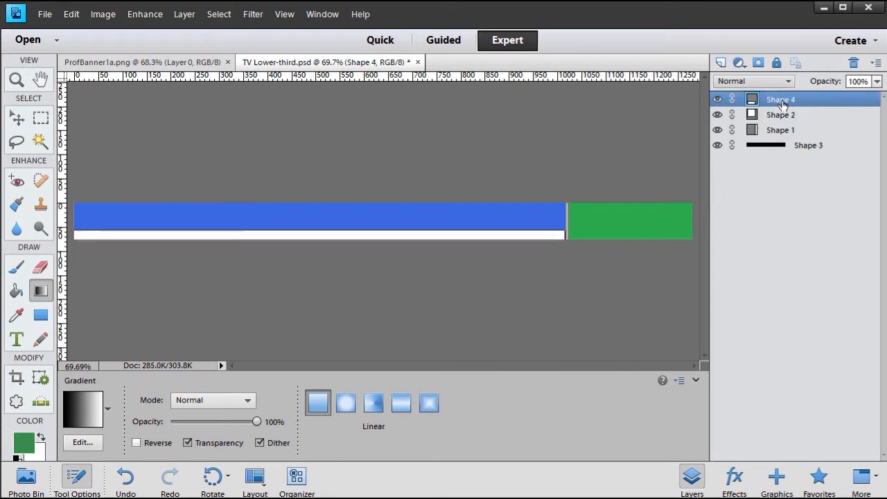
pyautogui.moveTo(773, 133)
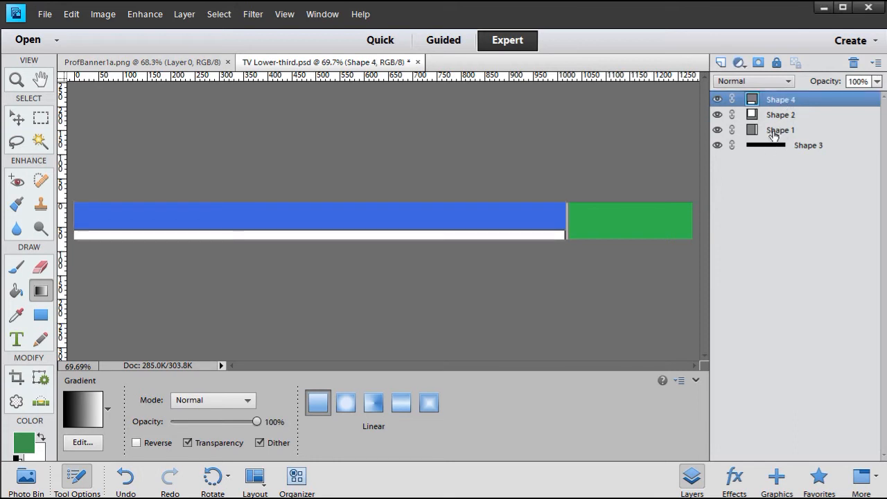
pyautogui.click(807, 145)
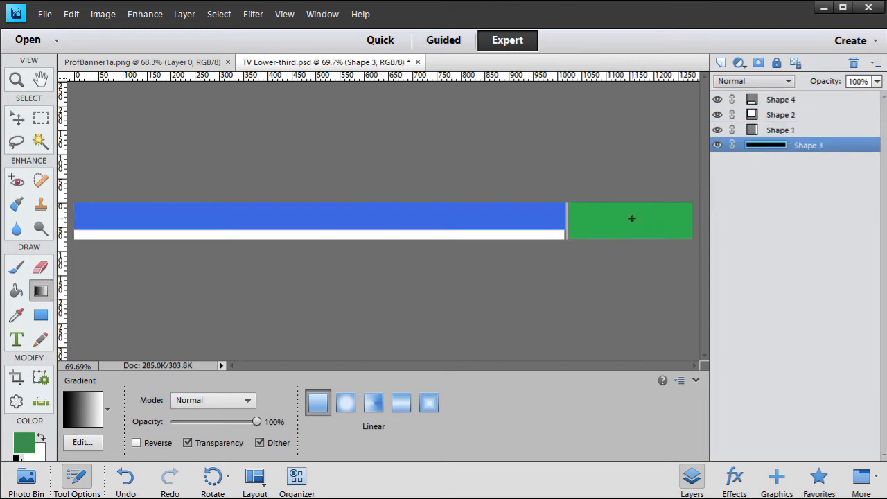
pyautogui.moveTo(611, 223)
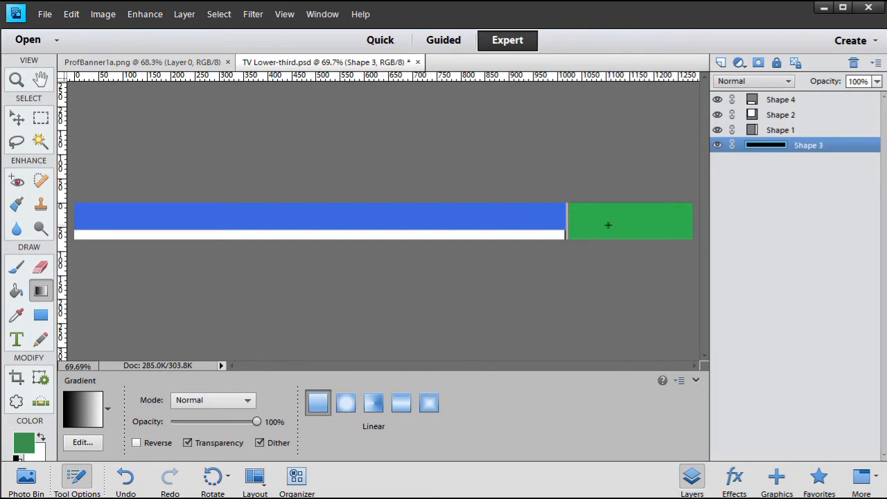
pyautogui.moveTo(657, 230)
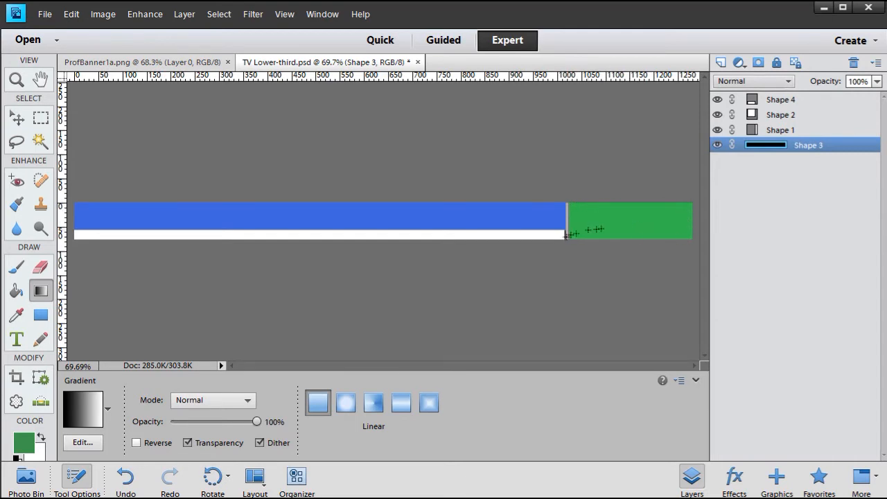
pyautogui.moveTo(775, 235)
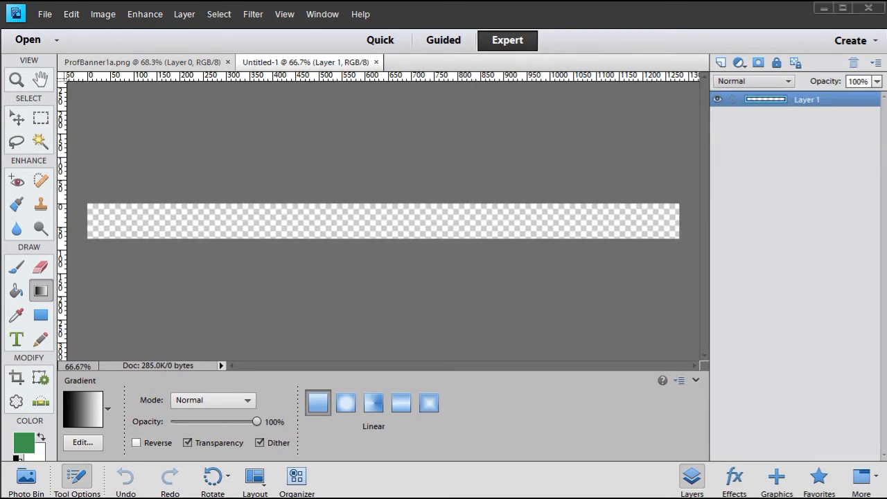
pyautogui.moveTo(529, 194)
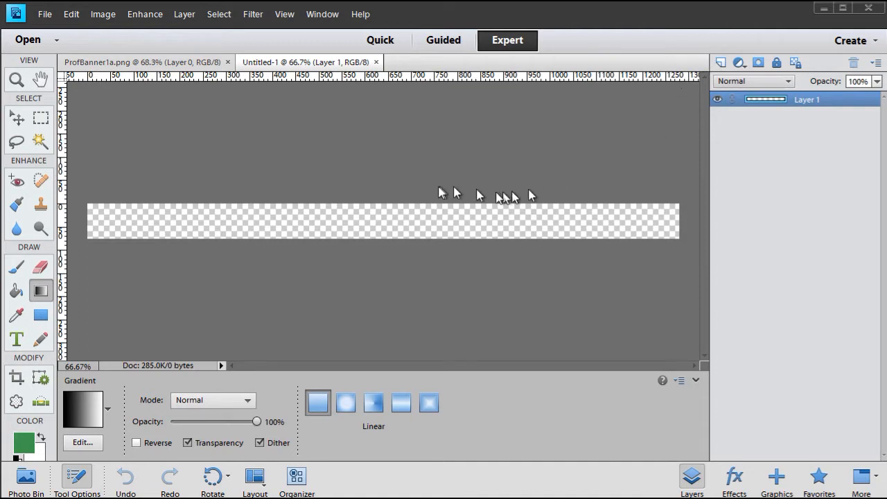
pyautogui.moveTo(444, 186)
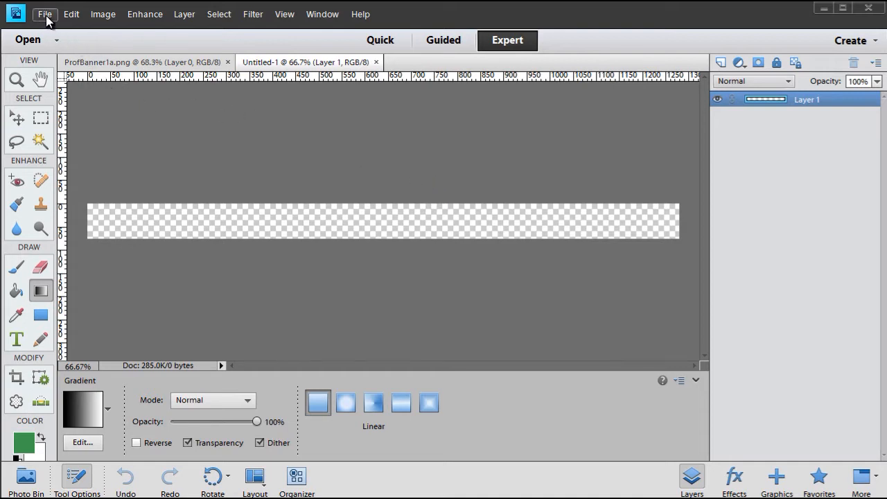
# - Place the blue right2 image and slide it to the banner's right end
pyautogui.click(45, 14)
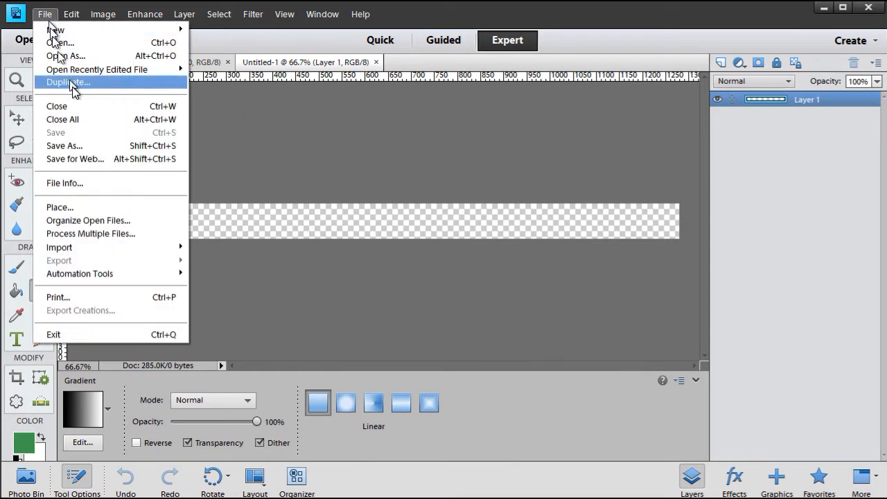
pyautogui.click(59, 207)
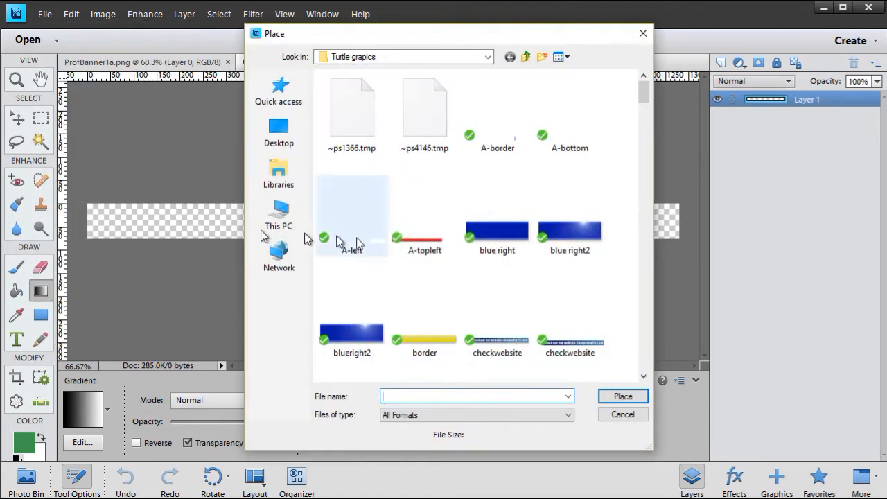
pyautogui.moveTo(569, 239)
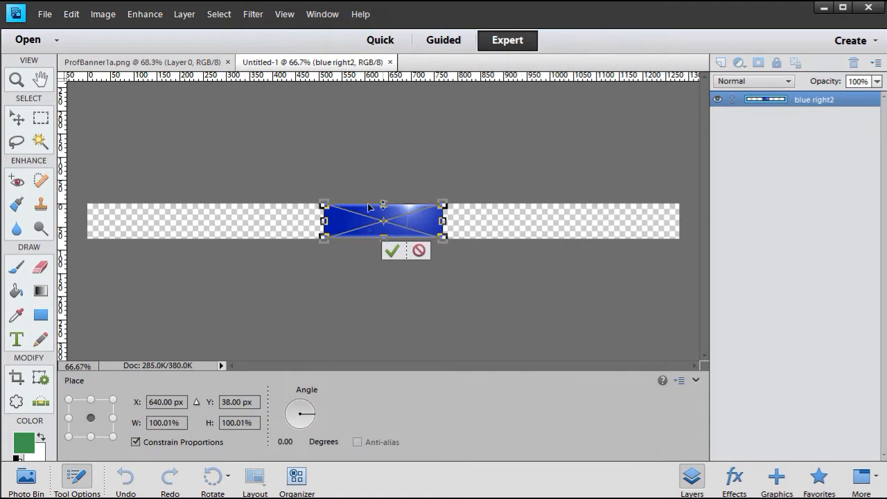
pyautogui.moveTo(383, 220); pyautogui.dragTo(408, 222)
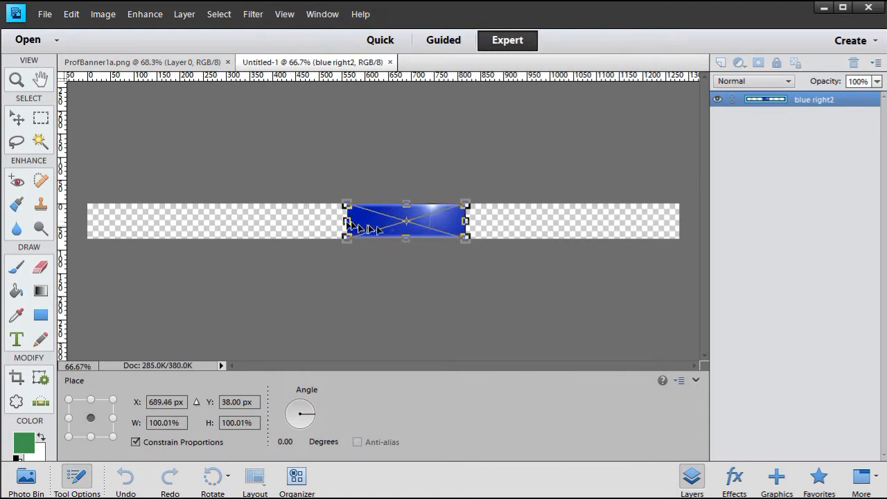
pyautogui.moveTo(405, 221); pyautogui.dragTo(617, 220)
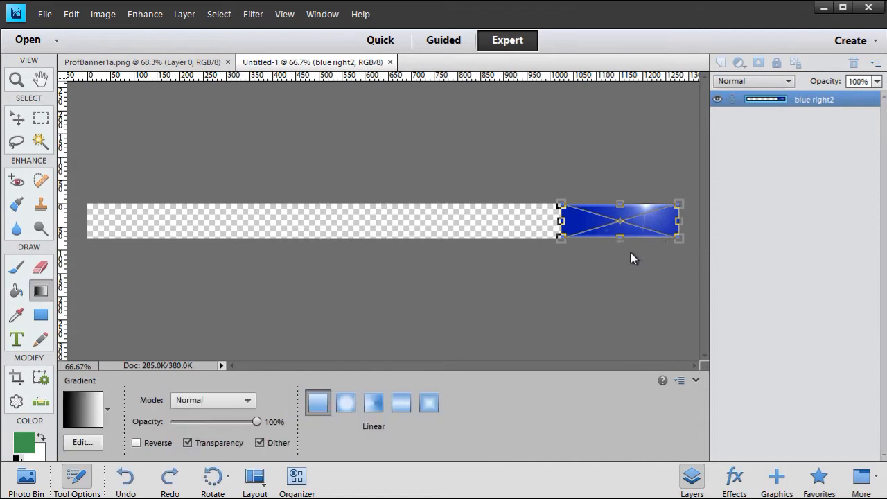
# - Place the vertical small bar image and move it against the blue block's left edge
pyautogui.click(45, 14)
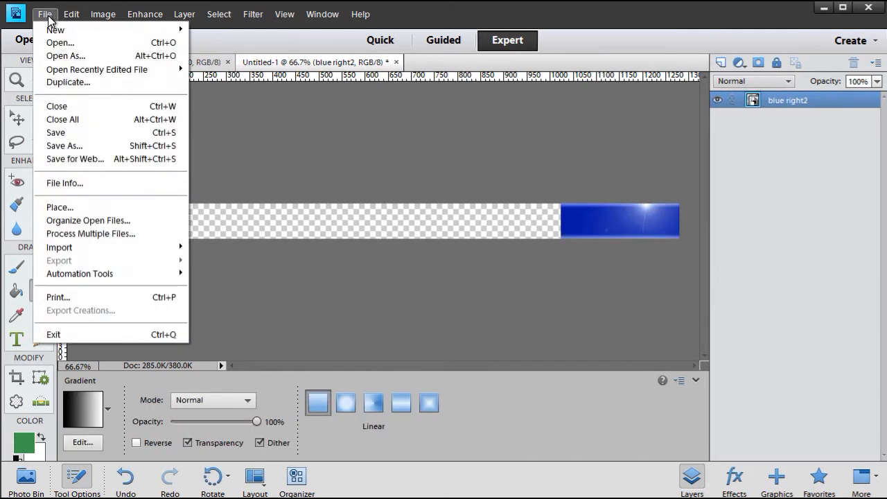
pyautogui.click(58, 207)
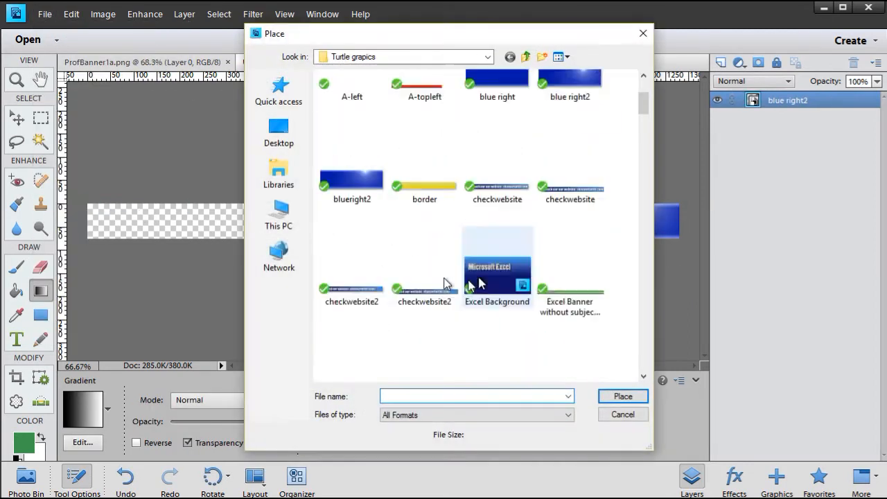
pyautogui.scroll(-3)
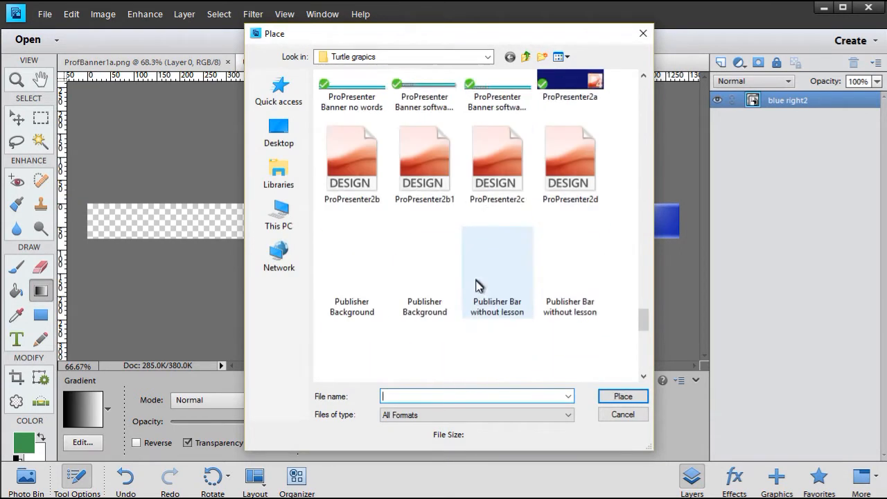
pyautogui.scroll(-3)
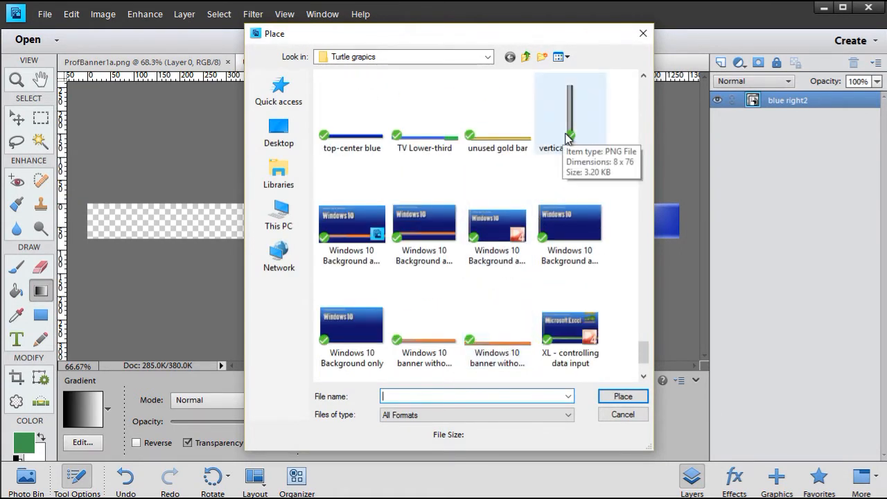
pyautogui.click(569, 111)
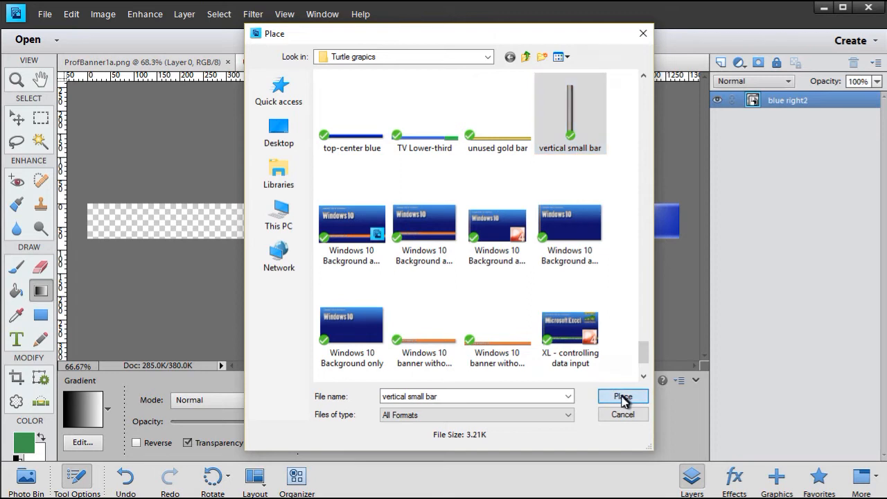
pyautogui.click(620, 396)
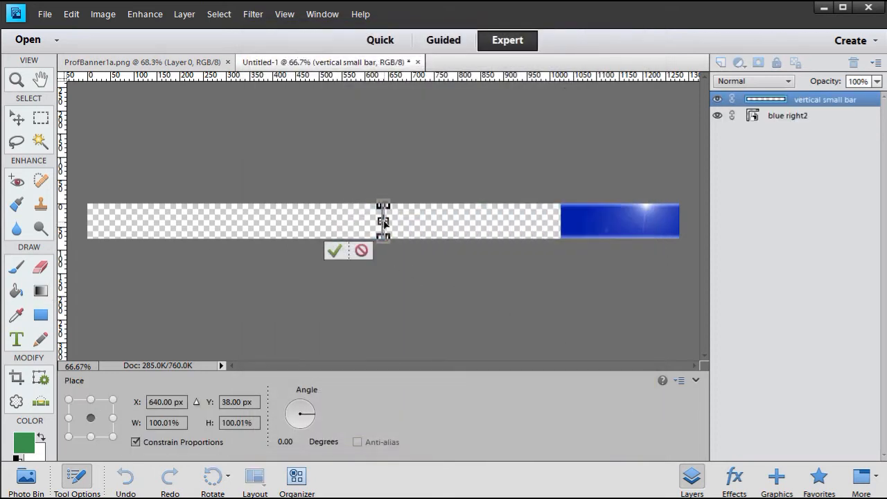
pyautogui.moveTo(383, 220); pyautogui.dragTo(560, 220)
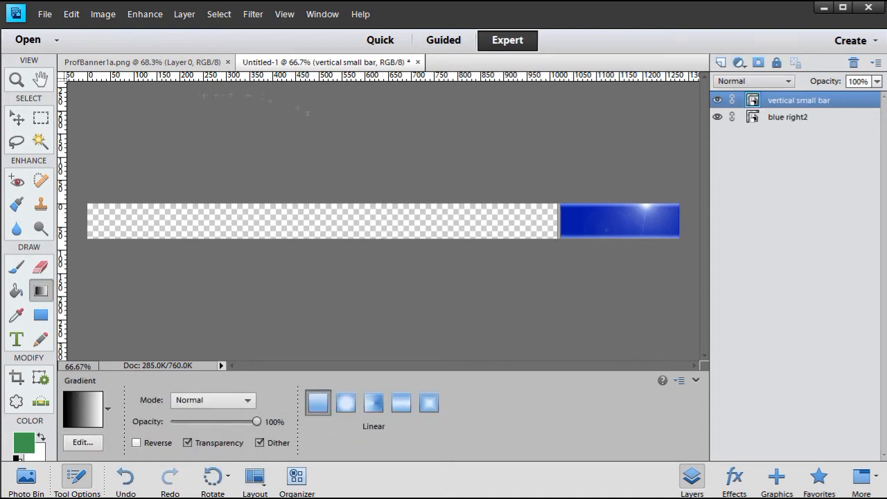
# - Place the top-center blue bar across the remaining width and commit it
pyautogui.click(44, 14)
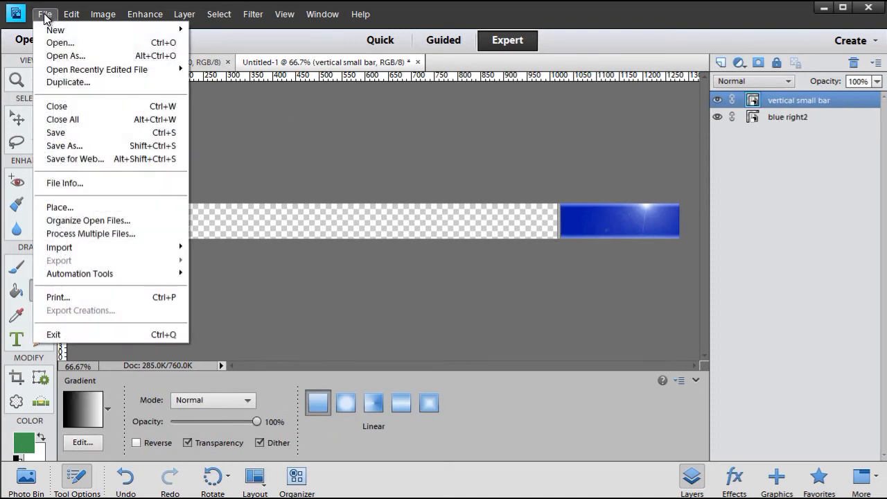
pyautogui.moveTo(94, 207)
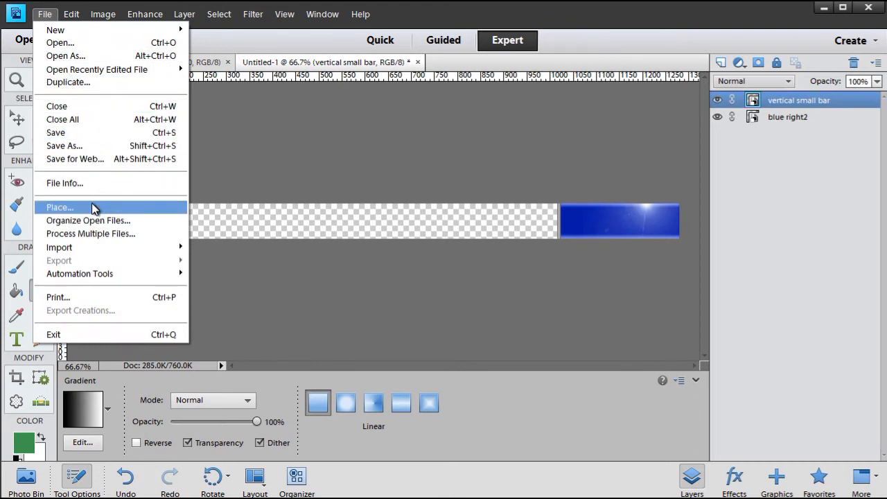
pyautogui.click(58, 208)
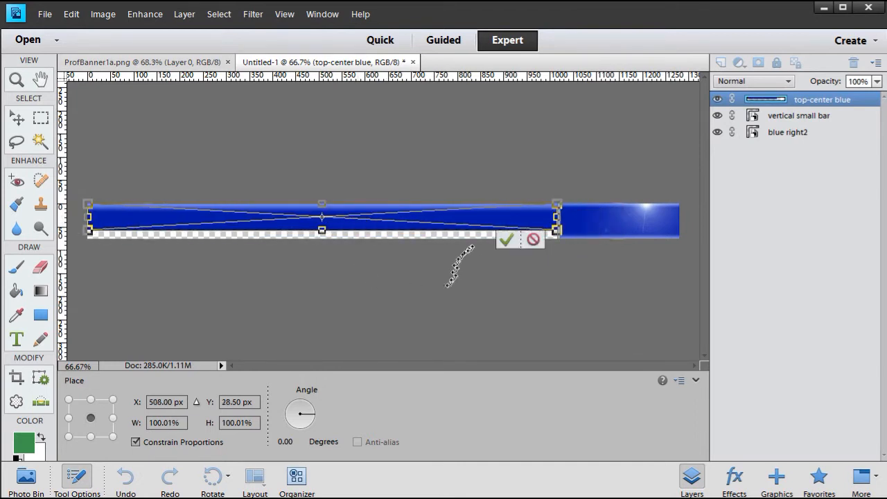
pyautogui.click(504, 239)
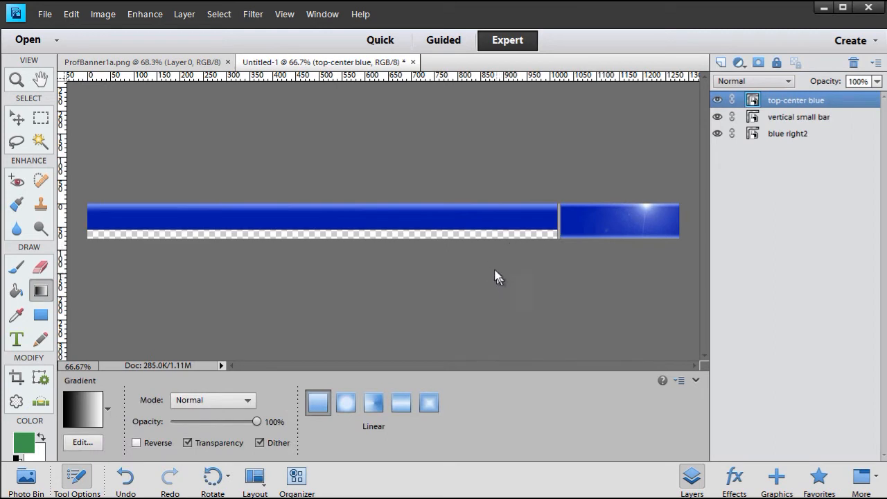
pyautogui.moveTo(349, 239)
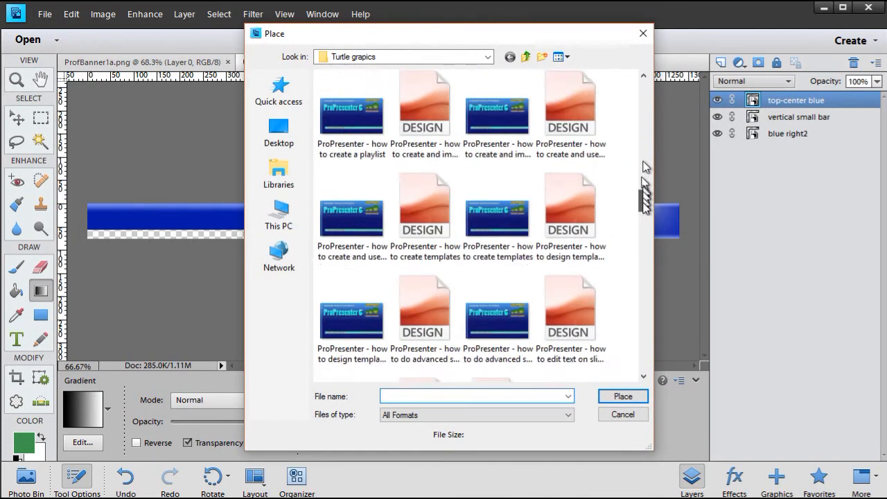
pyautogui.scroll(-3)
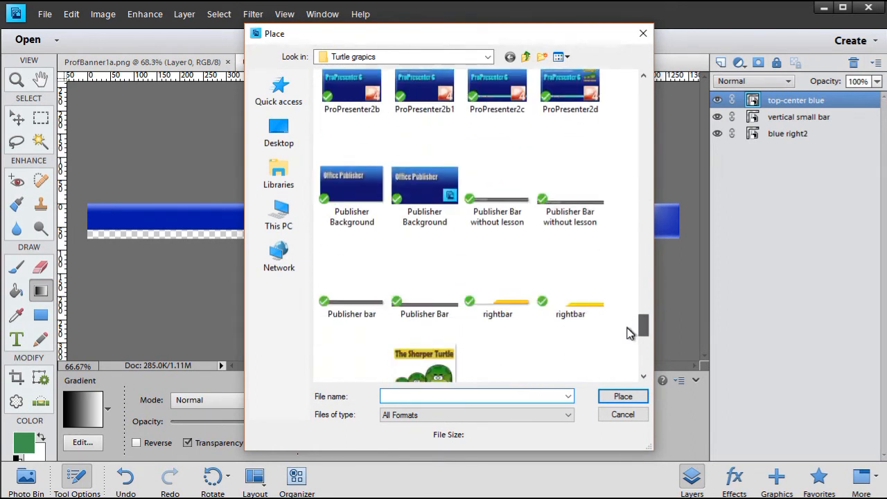
pyautogui.click(424, 249)
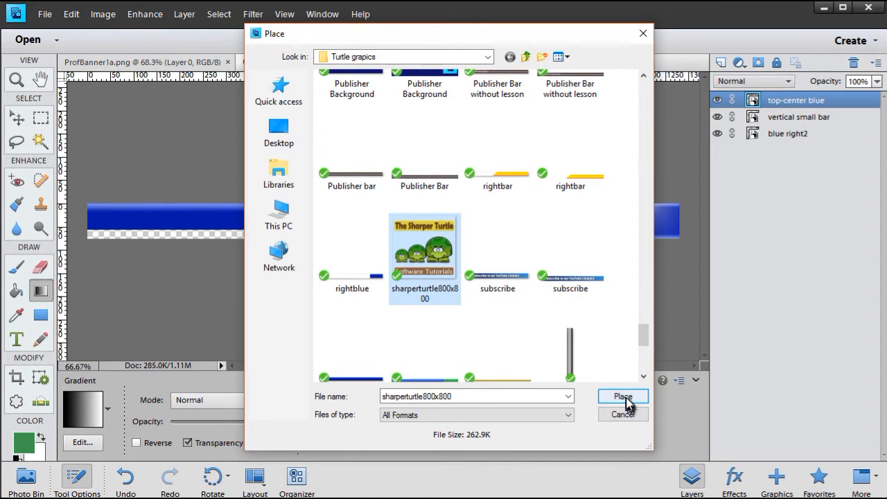
pyautogui.click(622, 397)
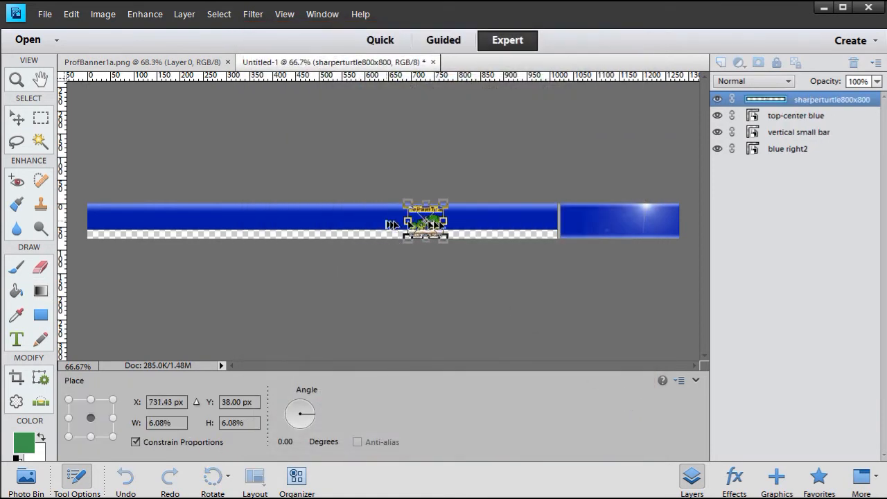
pyautogui.moveTo(424, 221); pyautogui.dragTo(601, 221)
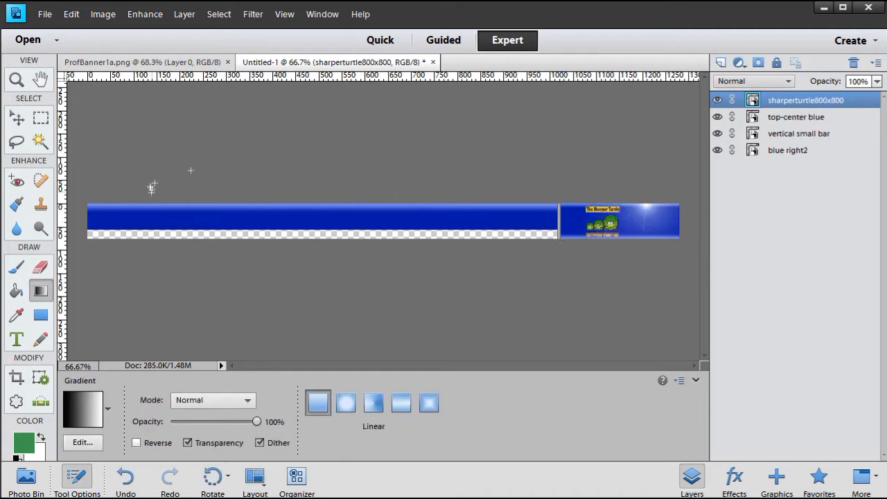
pyautogui.moveTo(529, 177)
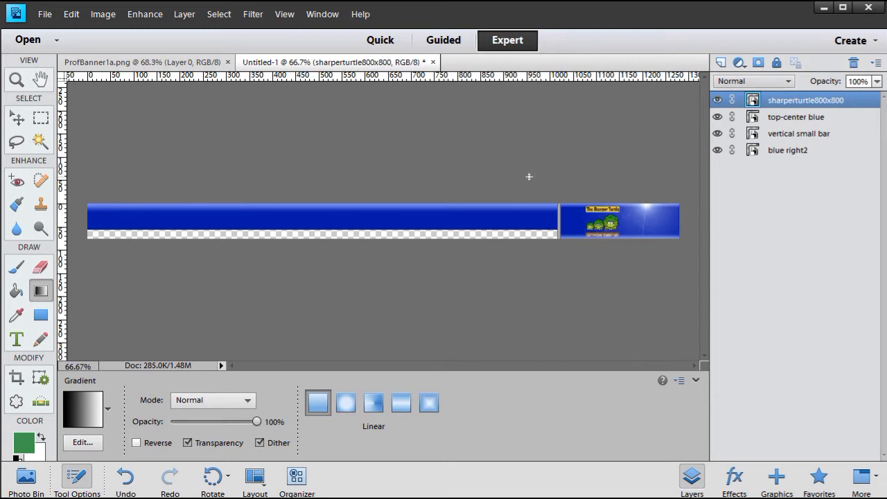
pyautogui.moveTo(525, 176)
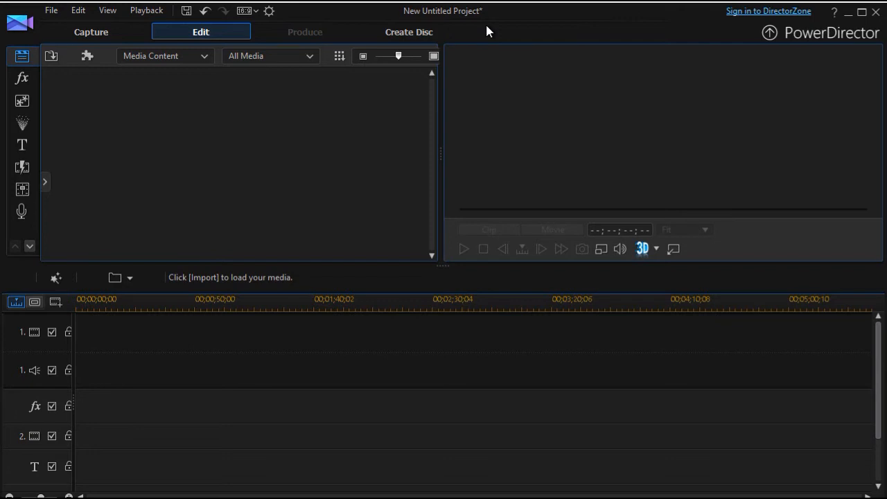
pyautogui.moveTo(260, 132)
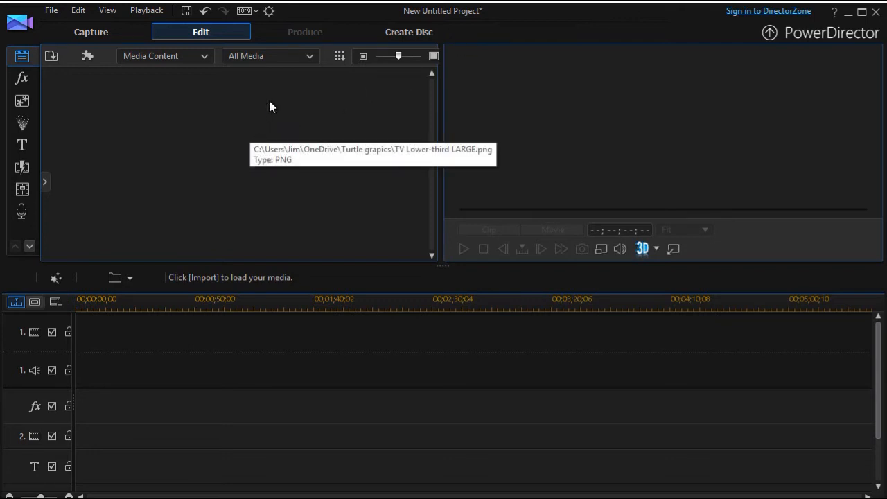
# - Import TV Lower-third LARGE.png and Lower-white.png into the media library
pyautogui.rightClick(270, 108)
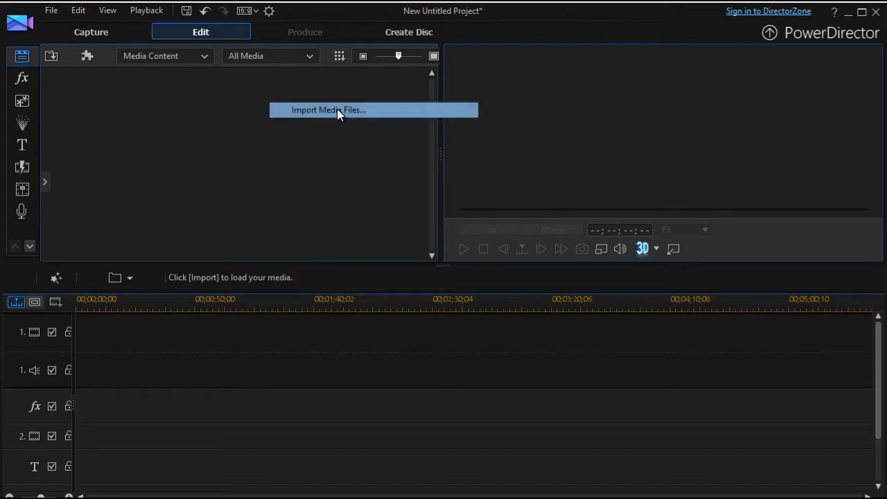
pyautogui.click(329, 109)
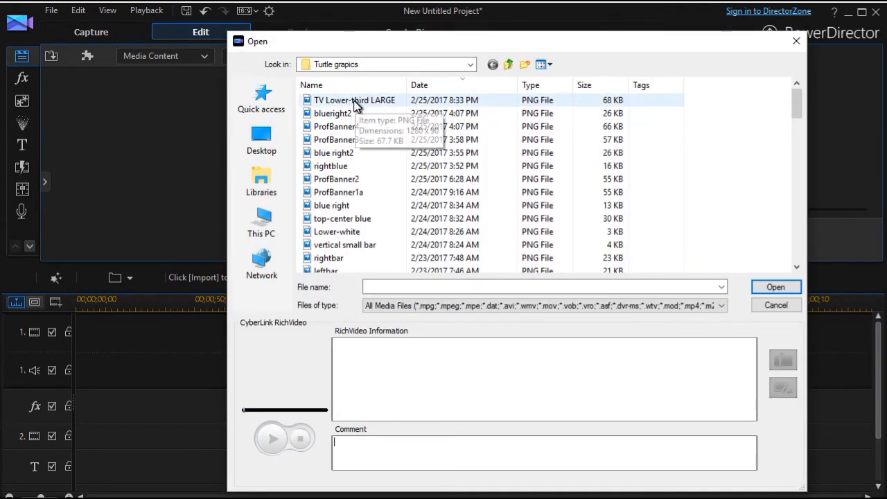
pyautogui.click(355, 99)
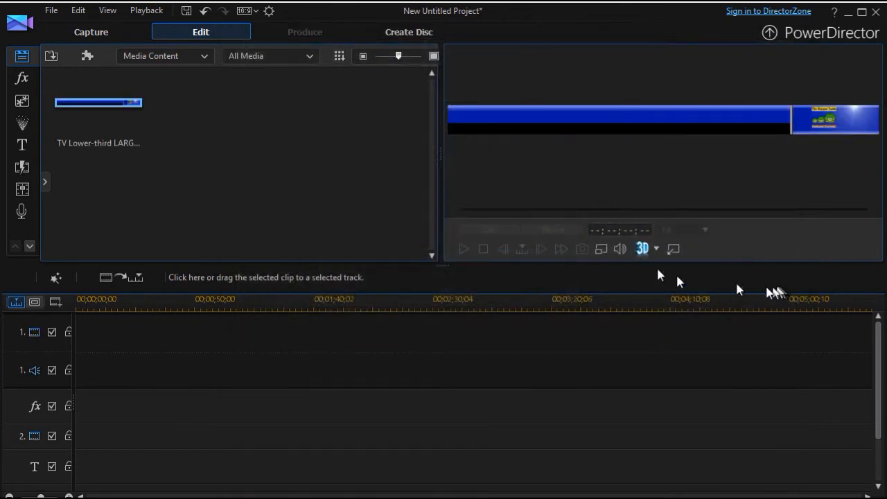
pyautogui.moveTo(251, 132)
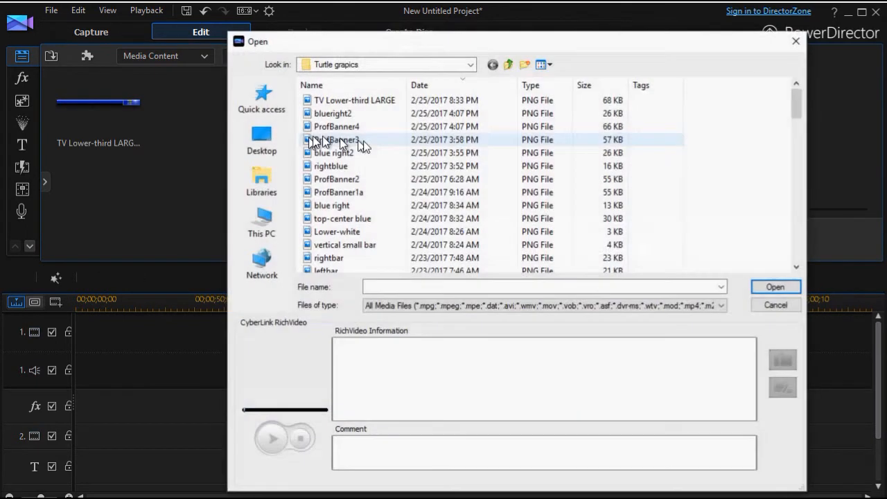
pyautogui.moveTo(366, 231)
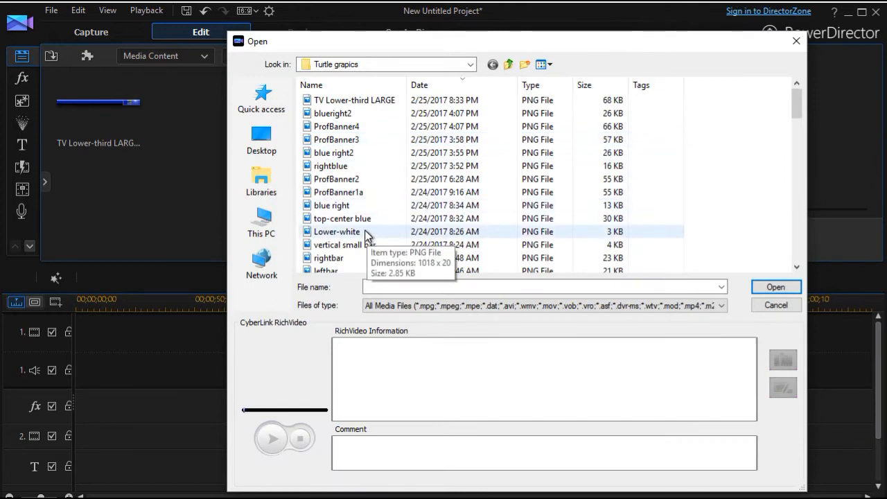
pyautogui.click(337, 232)
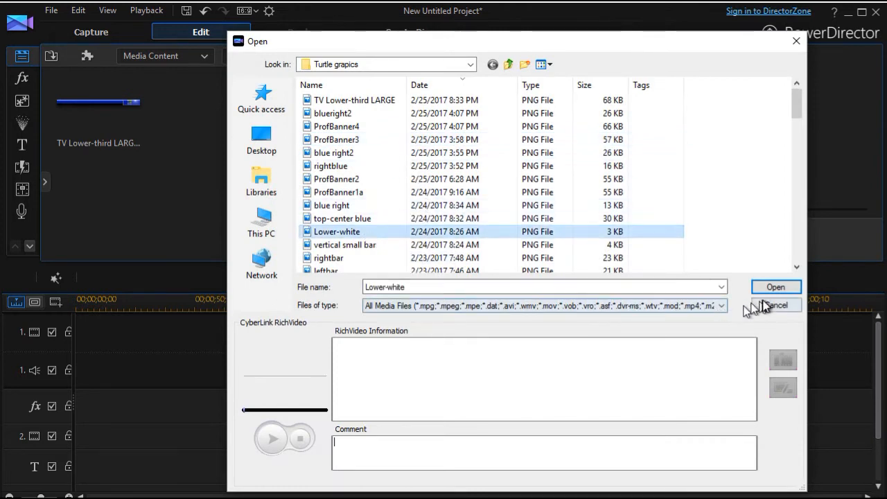
pyautogui.click(776, 286)
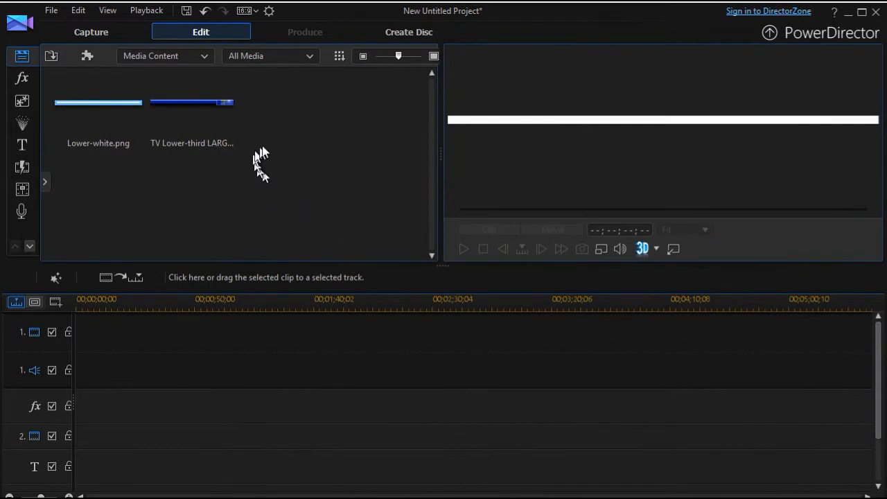
pyautogui.moveTo(154, 414)
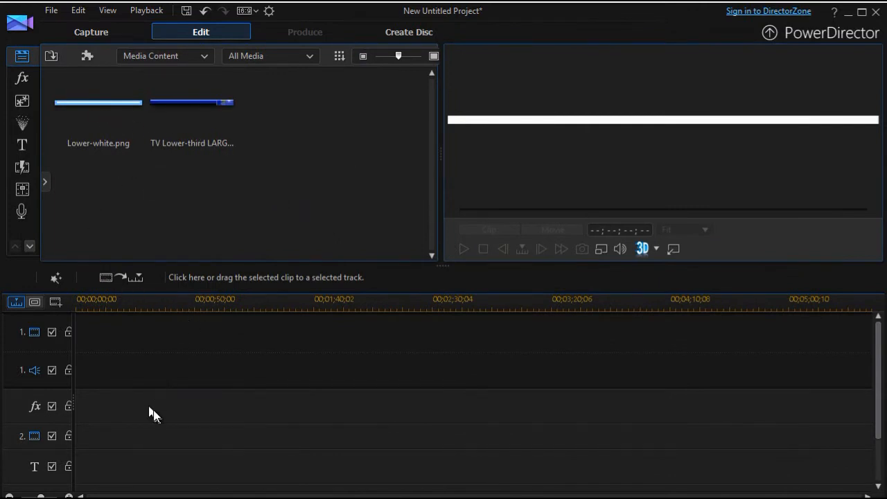
pyautogui.moveTo(192, 380)
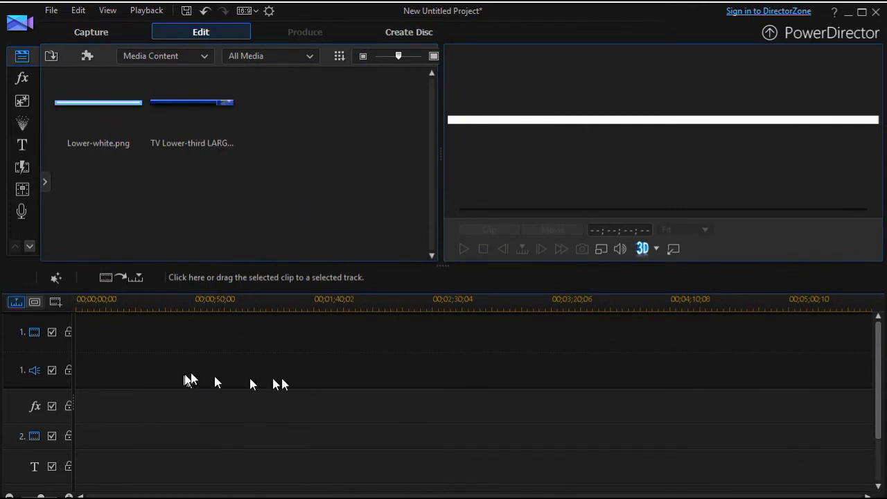
pyautogui.moveTo(166, 363)
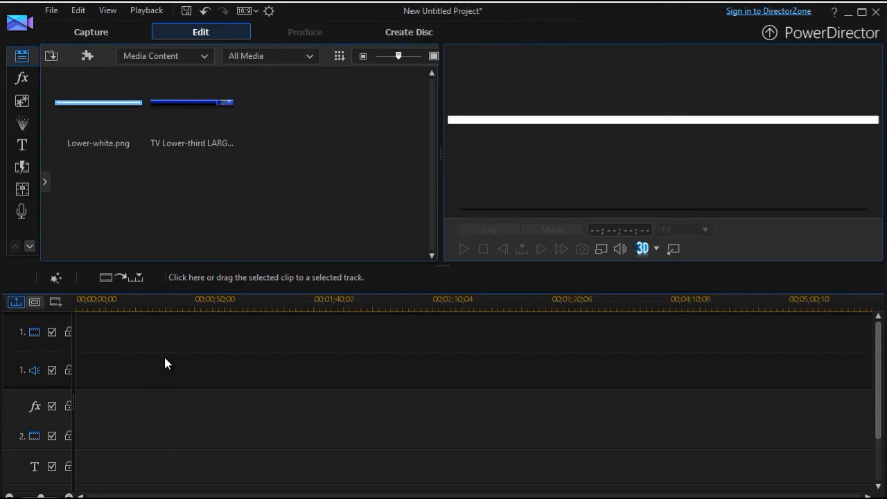
pyautogui.moveTo(155, 464)
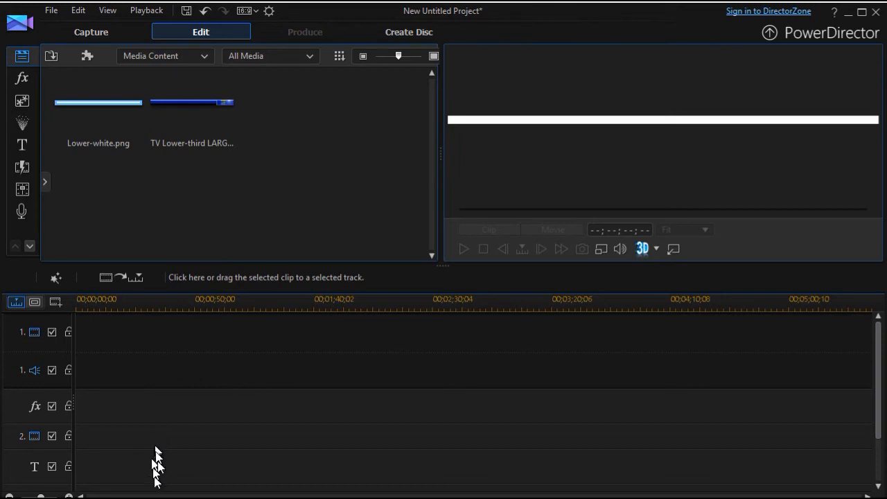
pyautogui.moveTo(194, 388)
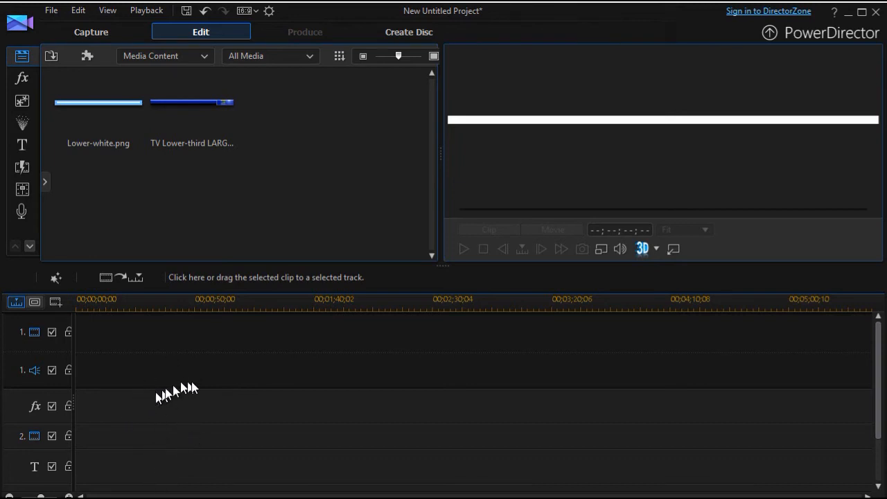
pyautogui.moveTo(216, 377)
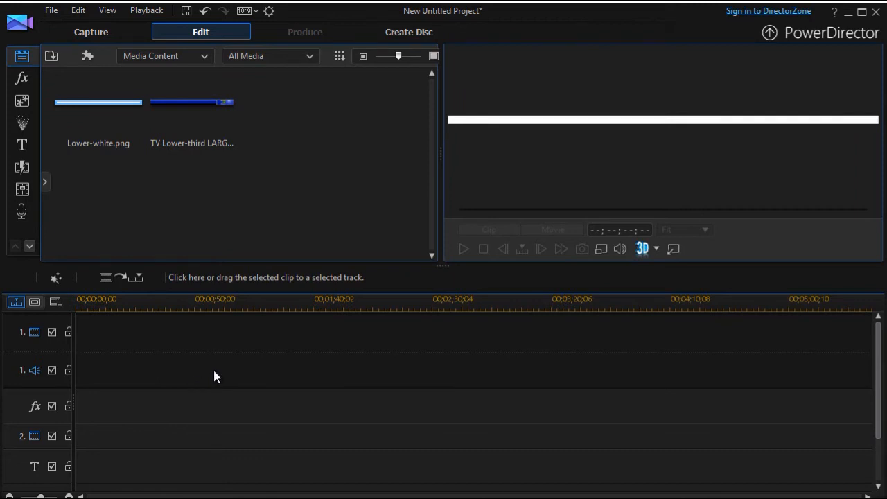
pyautogui.moveTo(158, 382)
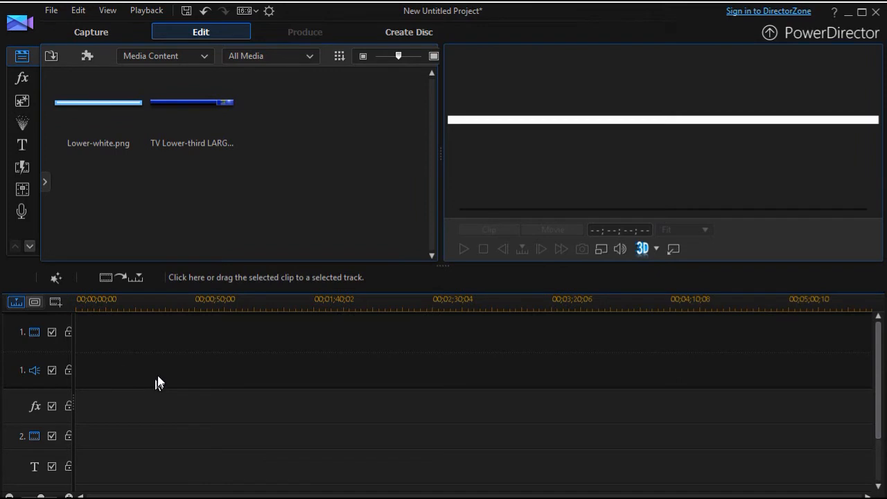
# - Put the TV Lower-third LARGE banner on track 3 and settle it along the frame's bottom
pyautogui.click(191, 102)
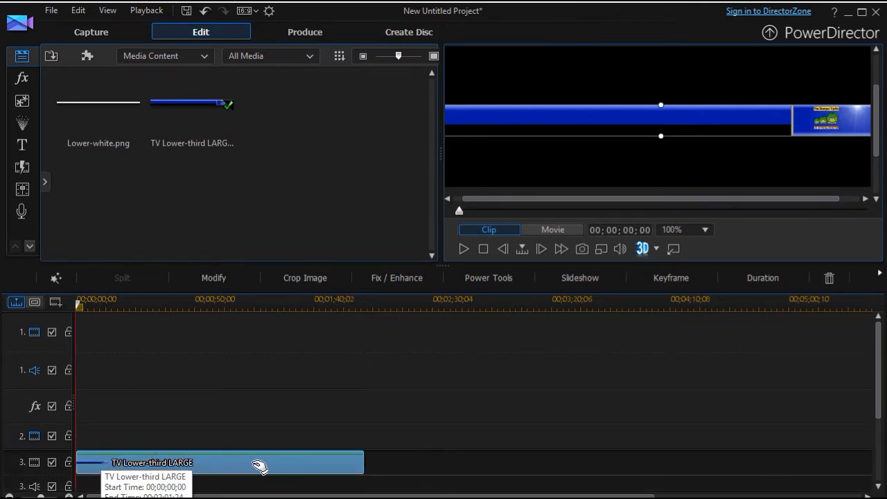
pyautogui.moveTo(353, 478)
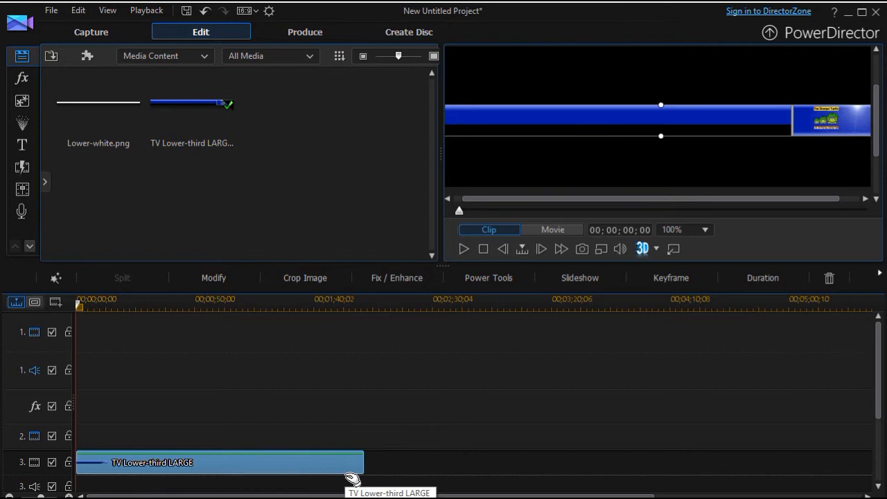
pyautogui.moveTo(735, 148)
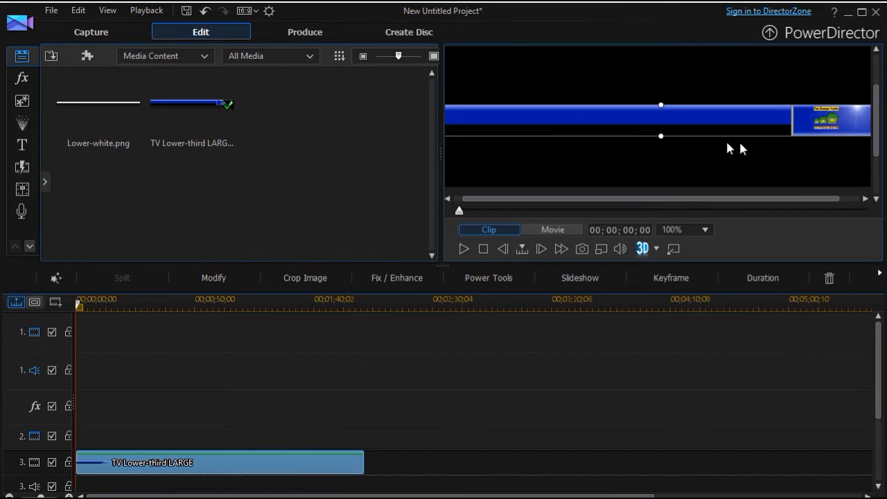
pyautogui.moveTo(706, 114)
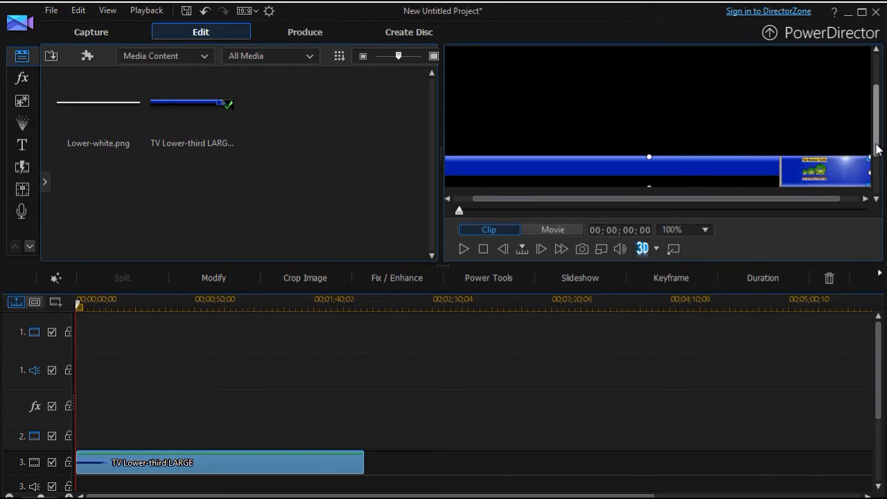
pyautogui.moveTo(648, 156); pyautogui.dragTo(688, 97)
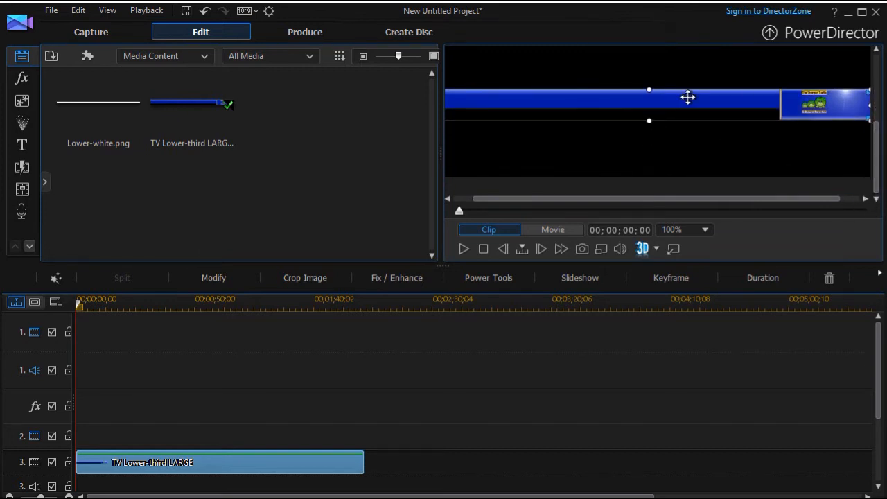
pyautogui.moveTo(687, 108); pyautogui.dragTo(691, 150)
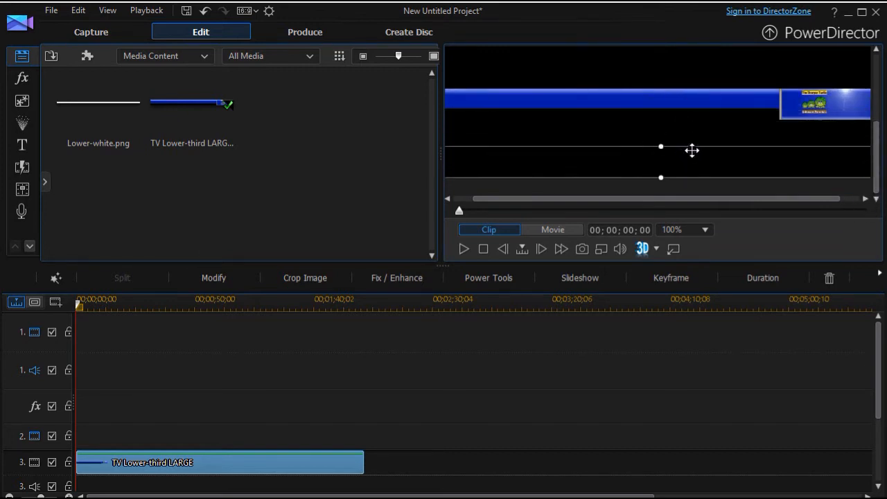
pyautogui.moveTo(660, 100); pyautogui.dragTo(659, 159)
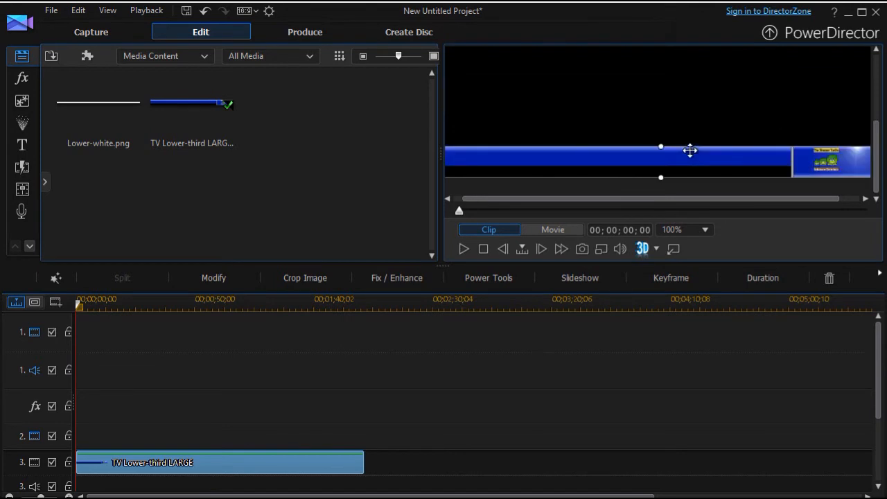
pyautogui.moveTo(670, 128)
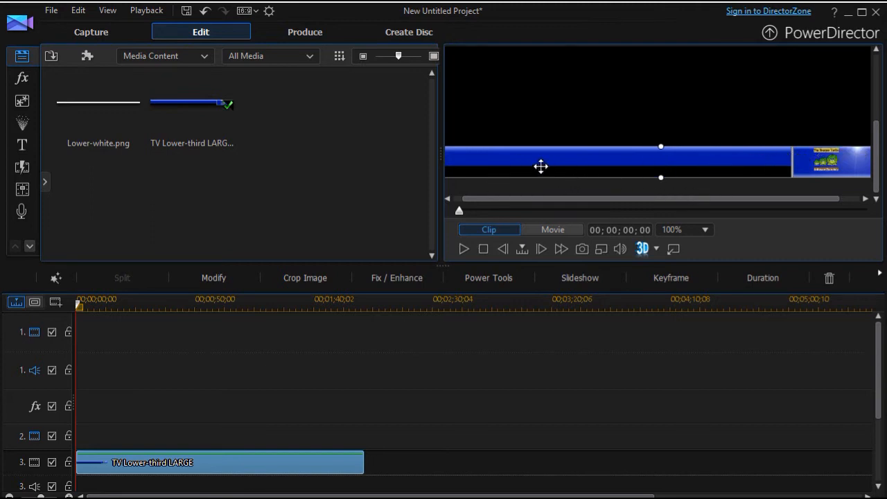
pyautogui.moveTo(413, 247)
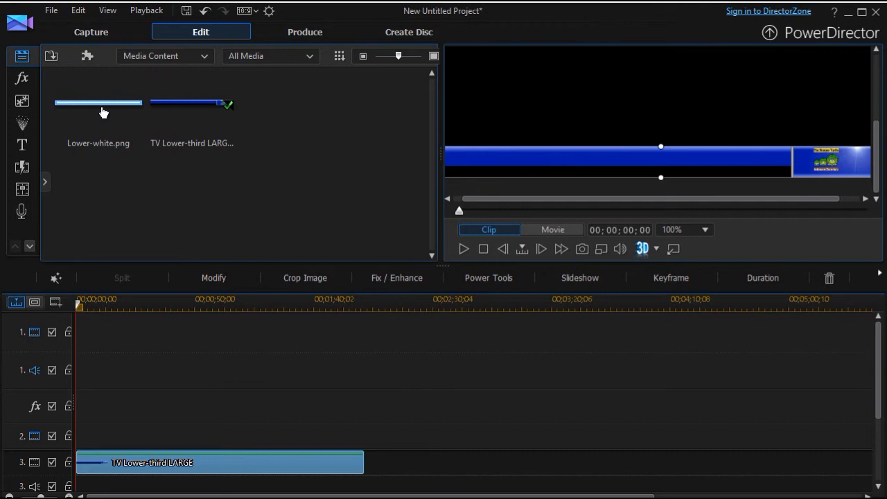
pyautogui.moveTo(102, 105)
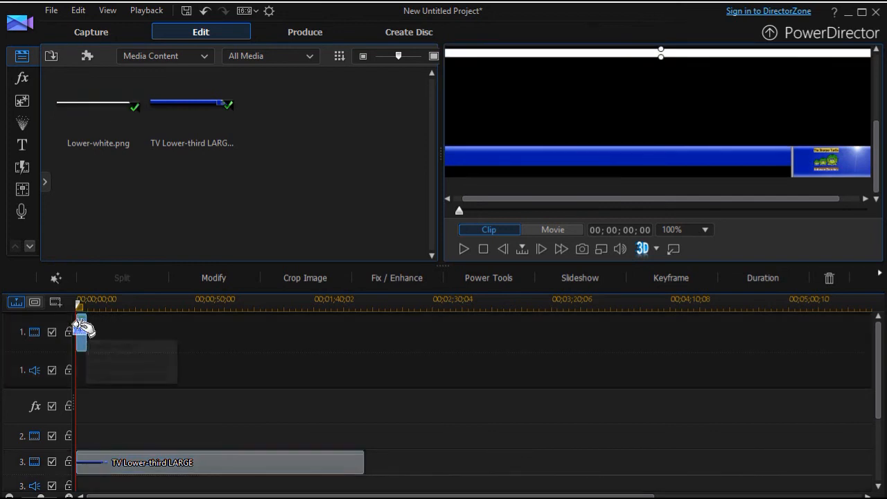
pyautogui.moveTo(86, 349)
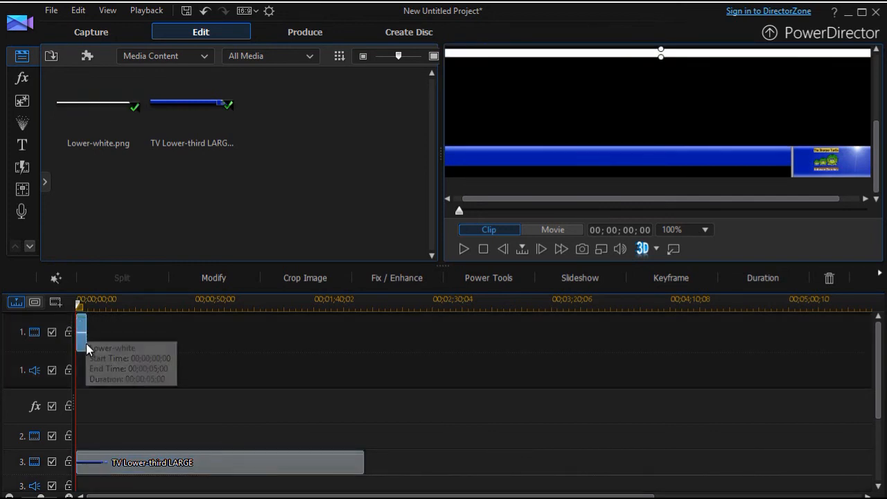
pyautogui.moveTo(85, 340)
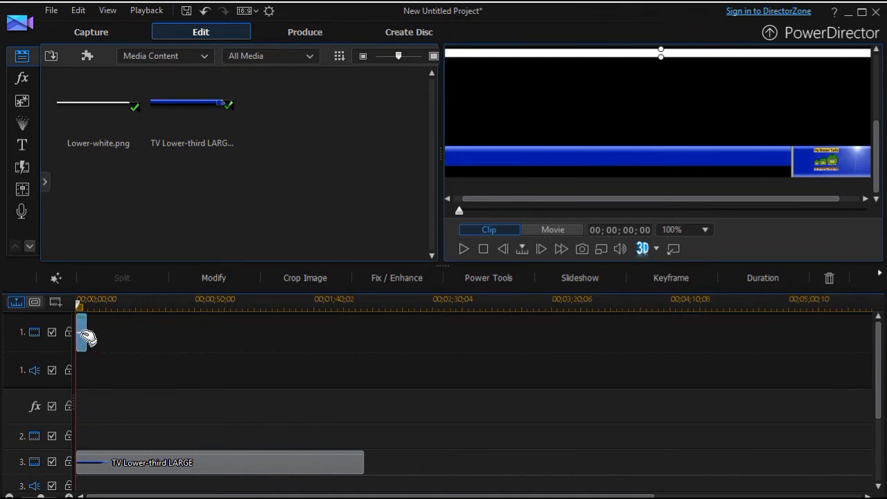
pyautogui.moveTo(83, 333)
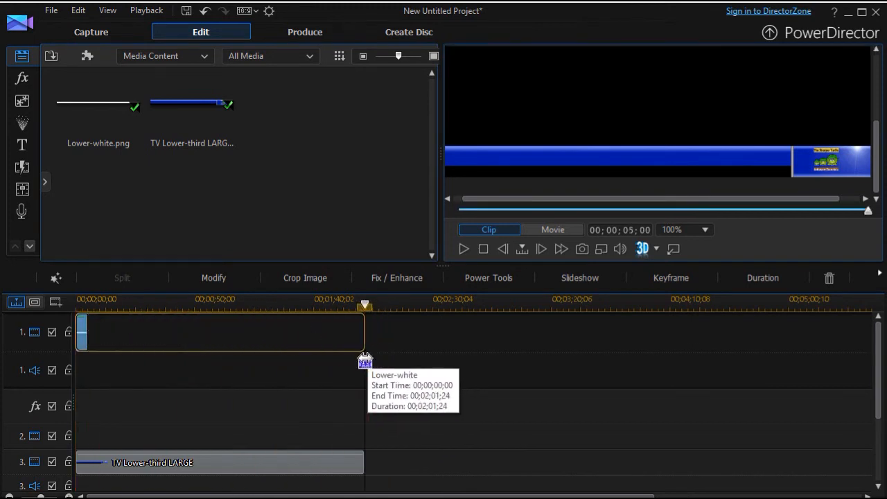
pyautogui.click(208, 333)
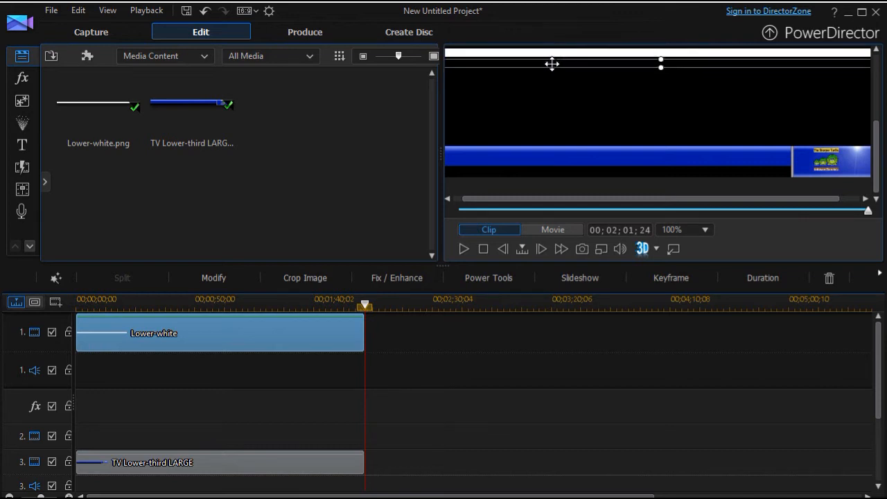
pyautogui.moveTo(551, 64); pyautogui.dragTo(543, 172)
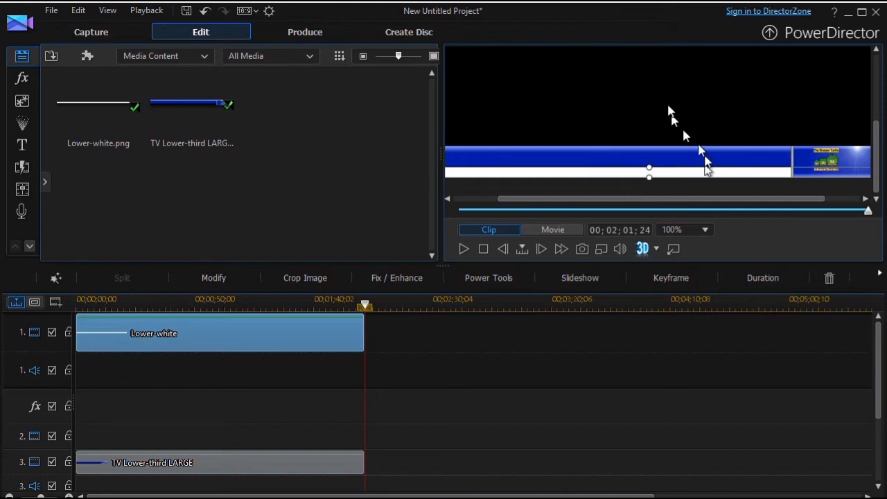
pyautogui.moveTo(815, 103)
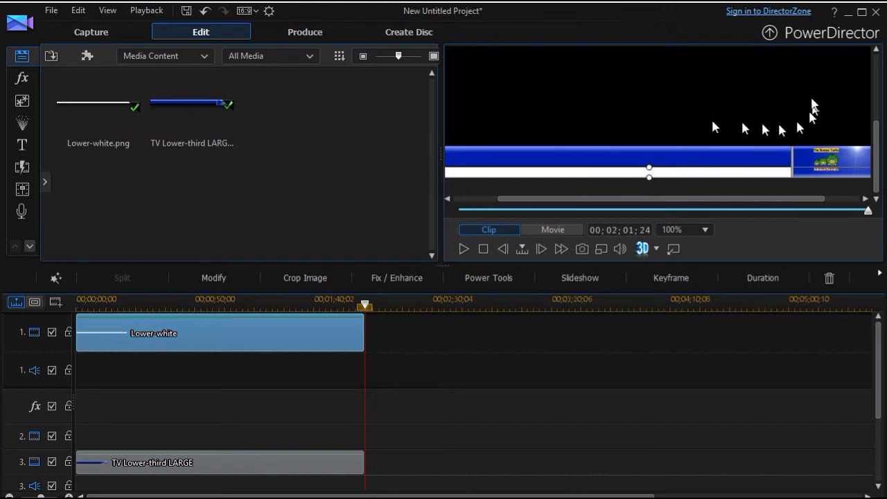
pyautogui.moveTo(288, 474)
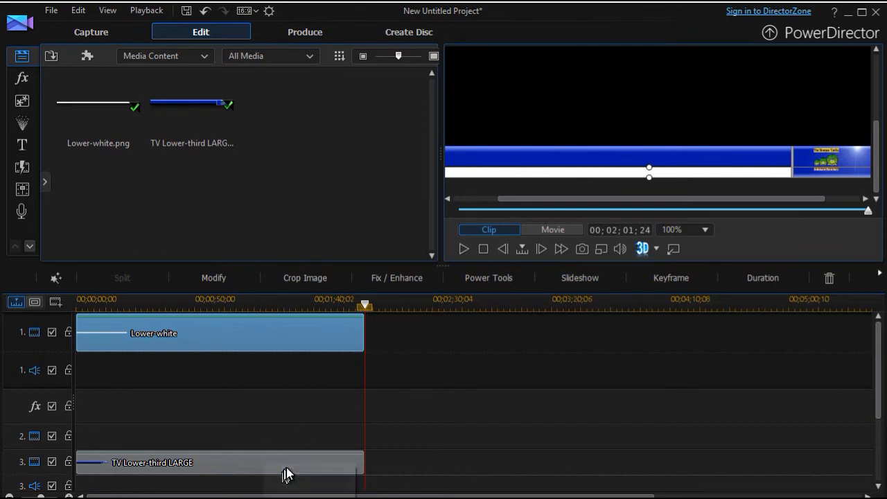
pyautogui.moveTo(289, 474)
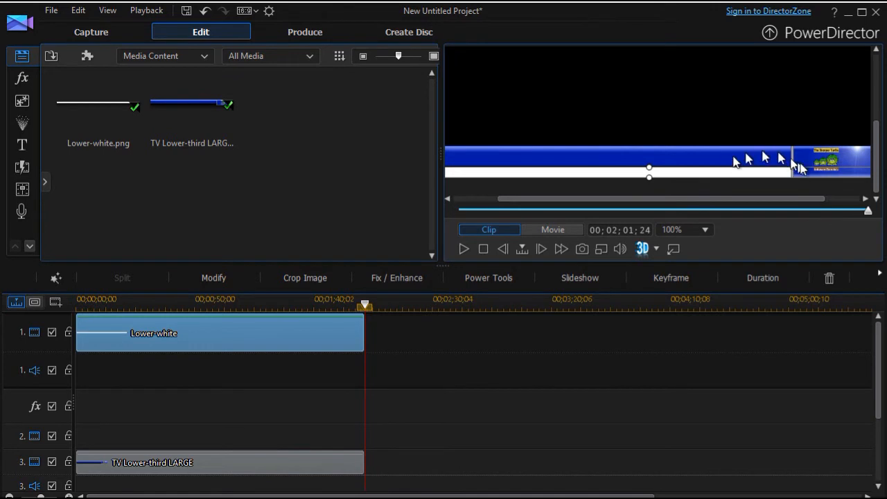
pyautogui.moveTo(768, 130)
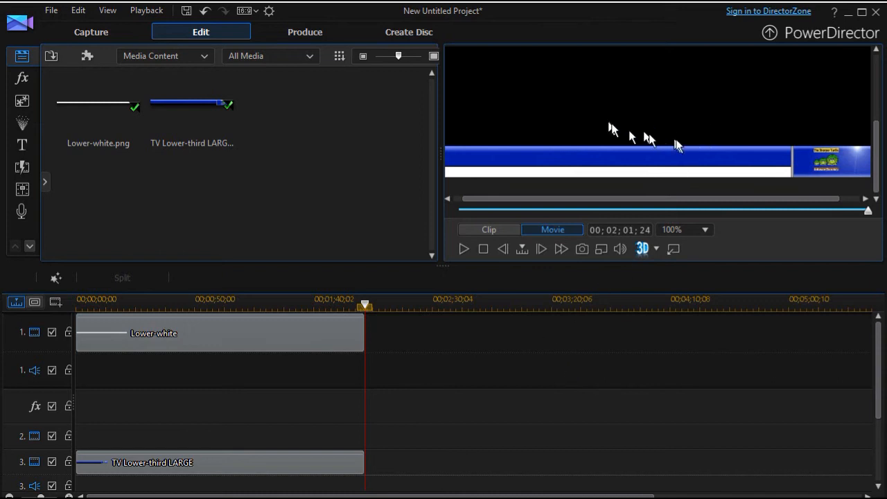
pyautogui.moveTo(485, 274)
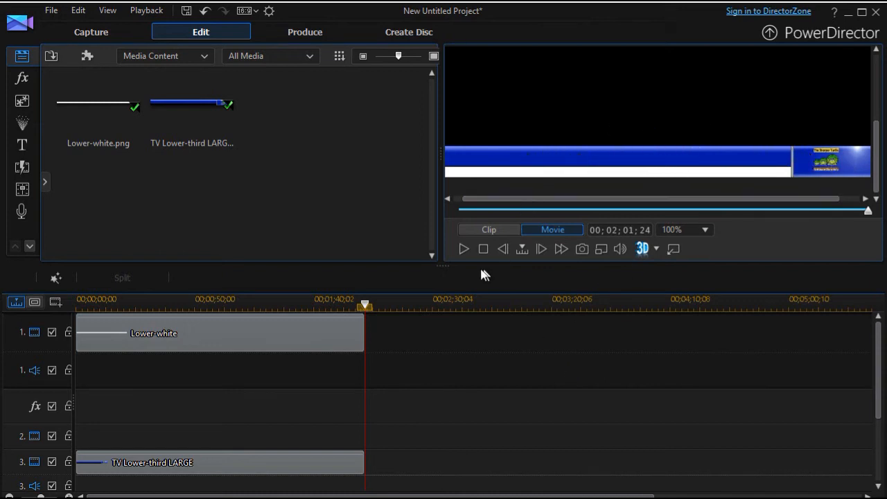
pyautogui.moveTo(456, 330)
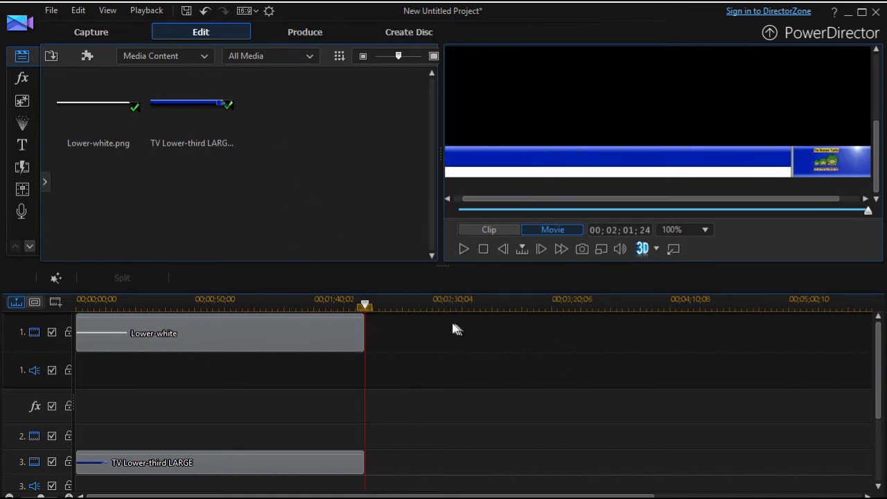
# - Drop the Default title at the start of the title track, stretched to the bar clip's length
pyautogui.scroll(-3)
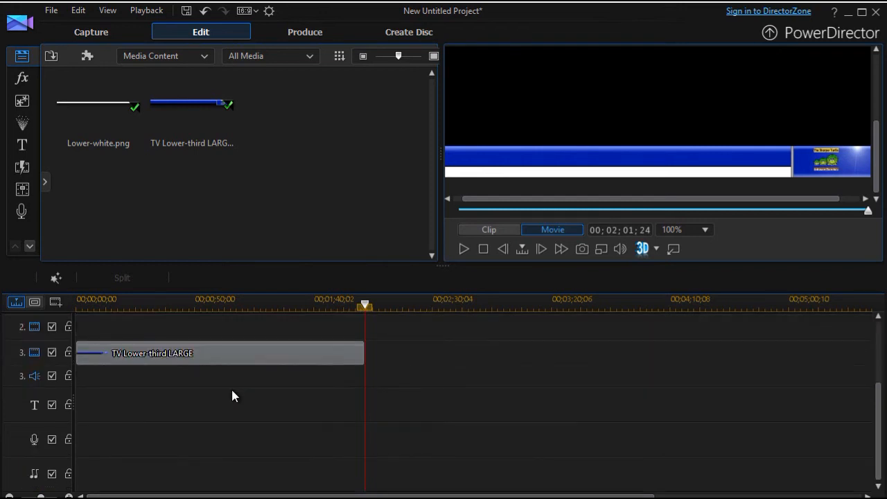
pyautogui.click(22, 144)
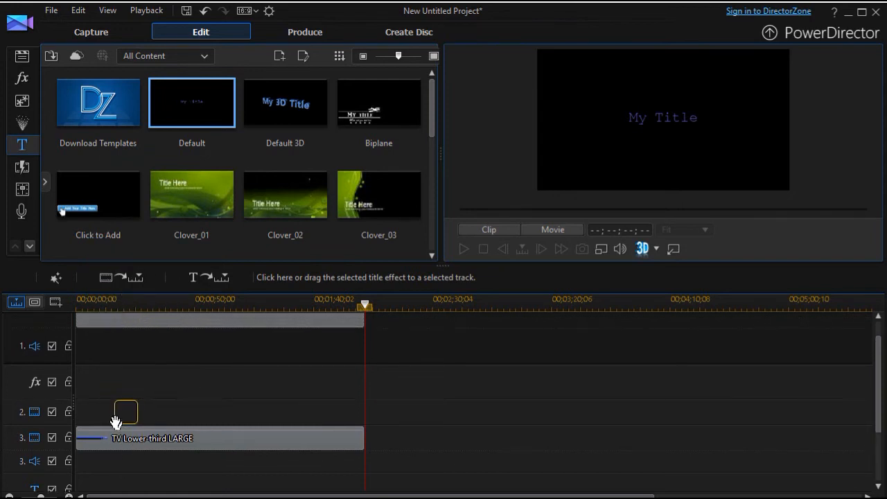
pyautogui.scroll(-3)
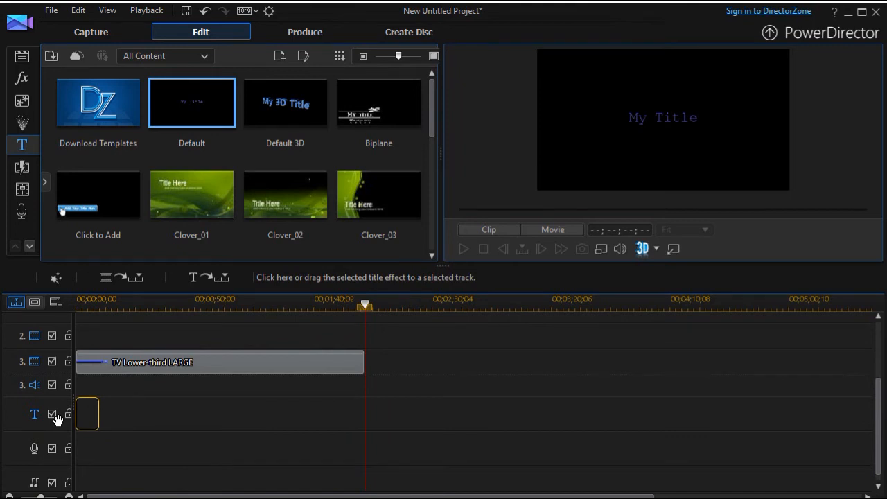
pyautogui.click(88, 412)
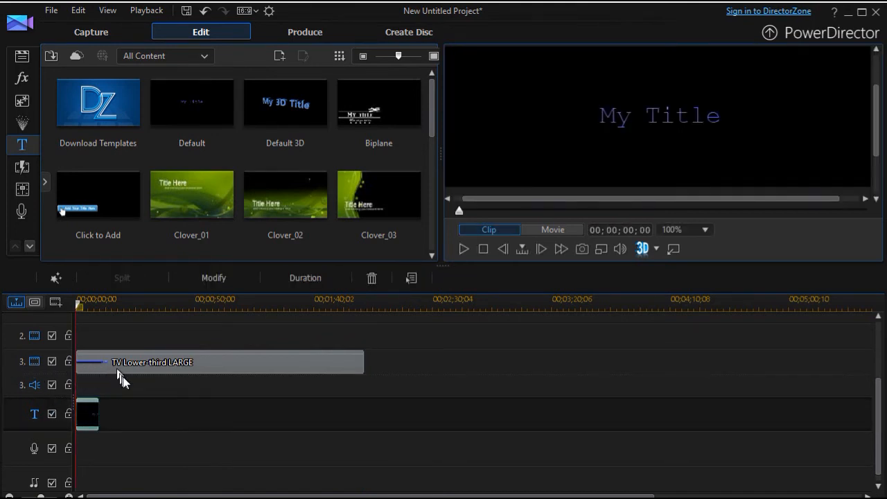
pyautogui.moveTo(97, 413)
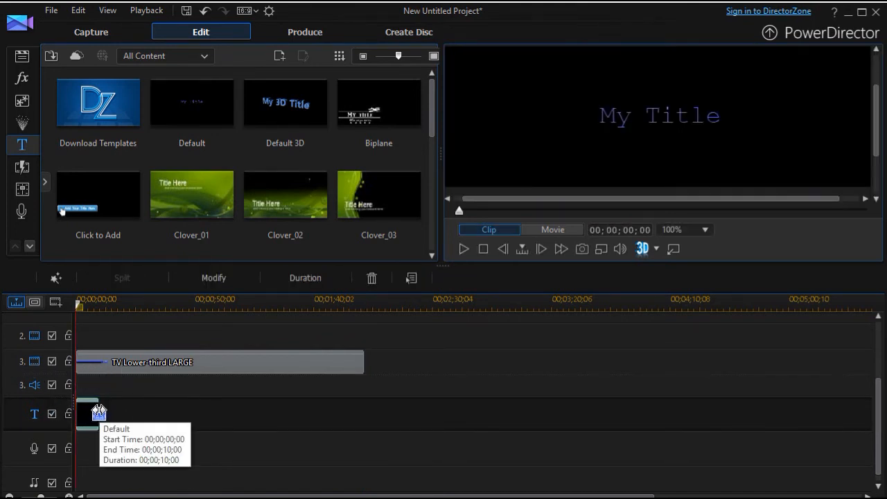
pyautogui.moveTo(99, 413); pyautogui.dragTo(363, 429)
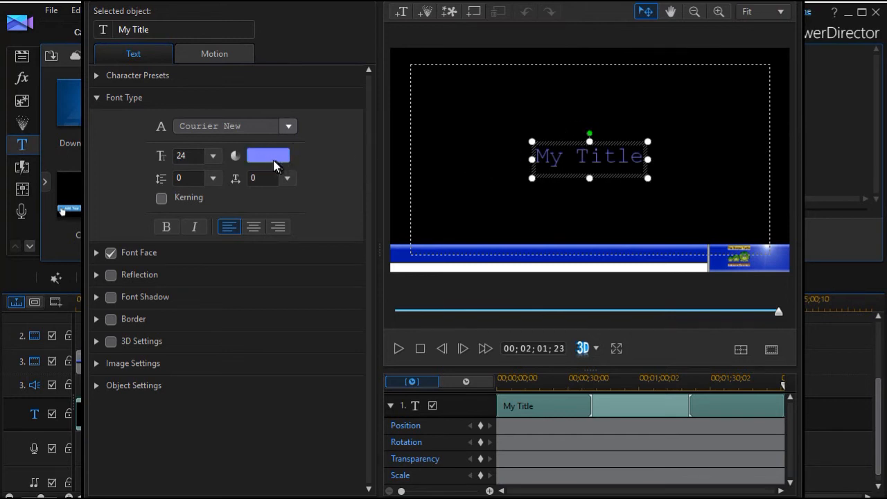
# - Make the title white, Yu Gothic UI Semibold, size 14
pyautogui.click(268, 155)
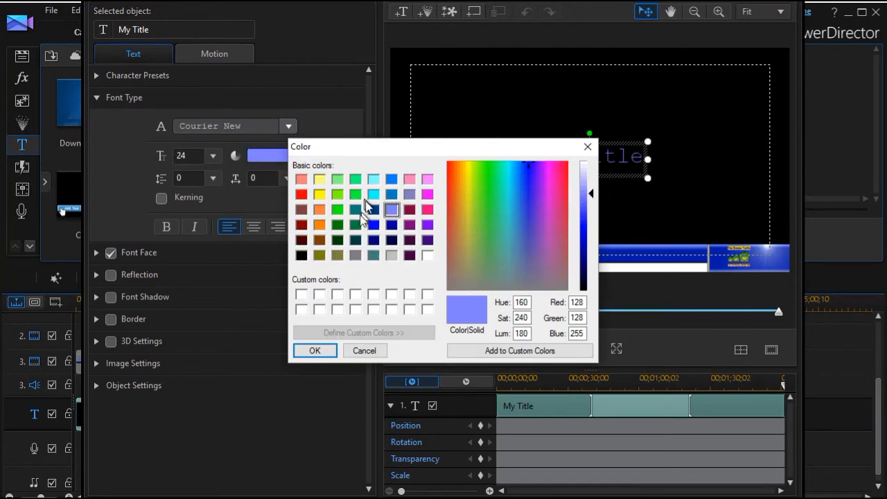
pyautogui.click(427, 255)
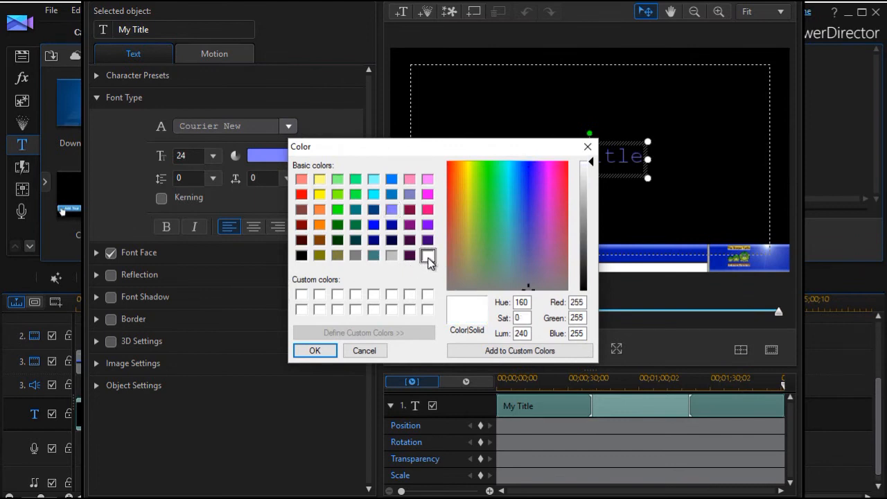
pyautogui.click(314, 350)
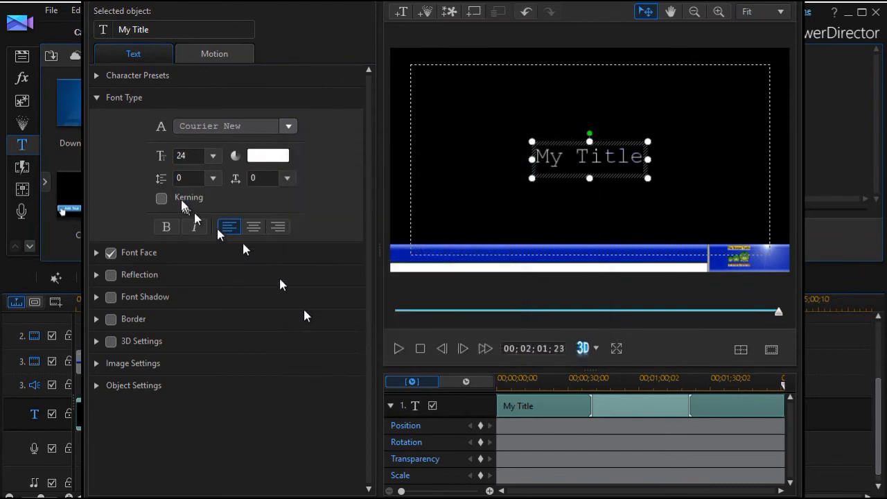
pyautogui.click(288, 125)
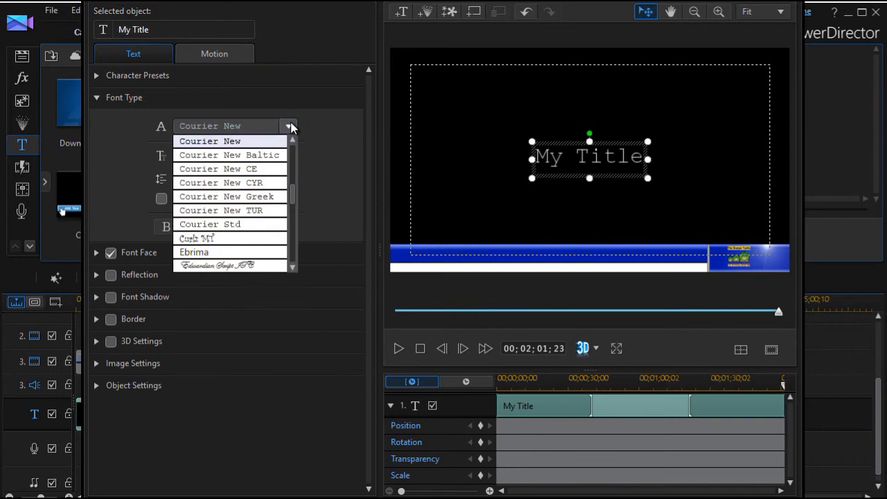
pyautogui.scroll(-3)
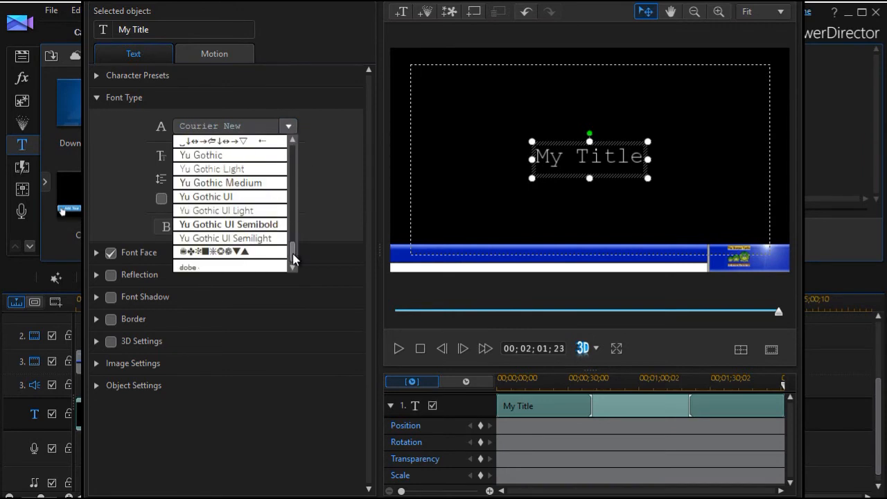
pyautogui.click(228, 224)
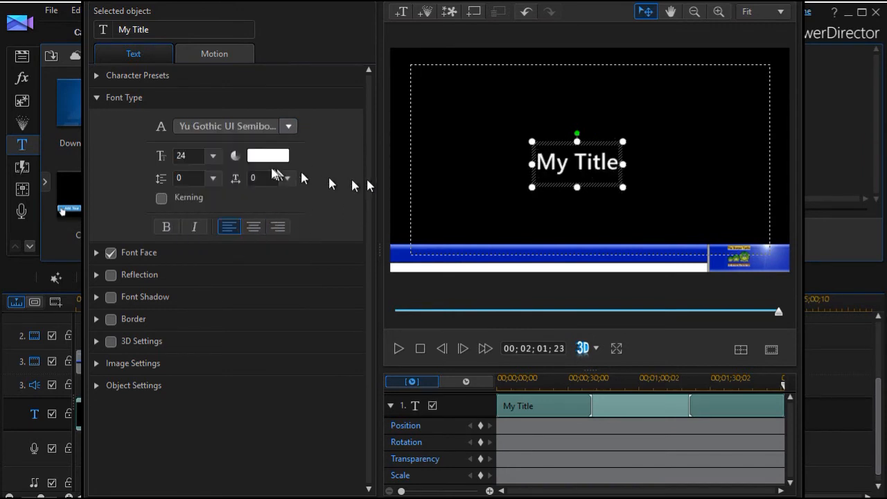
pyautogui.click(214, 155)
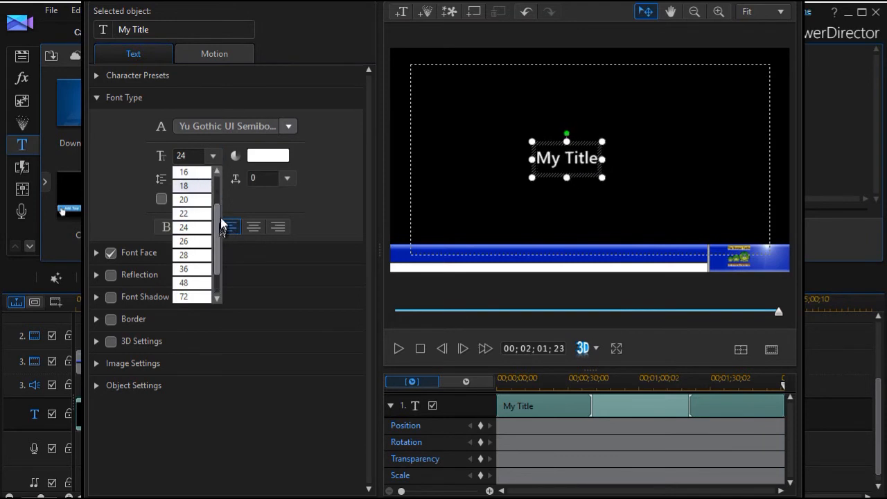
pyautogui.scroll(3)
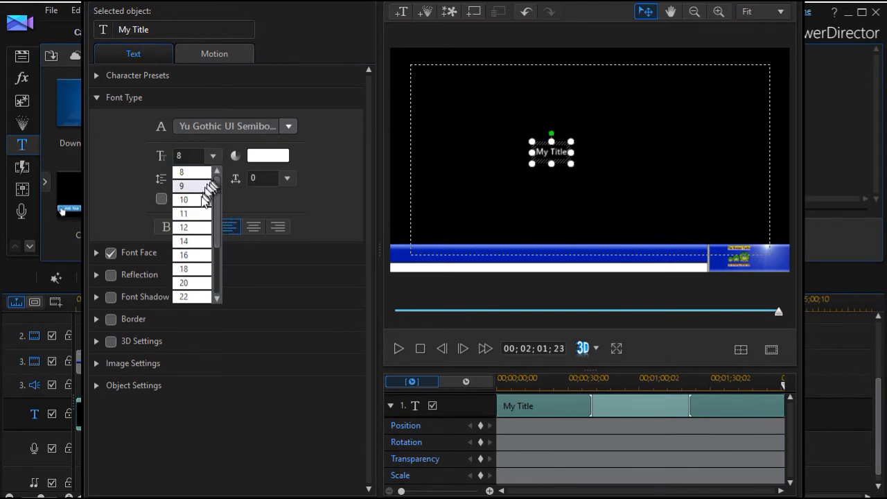
pyautogui.click(183, 241)
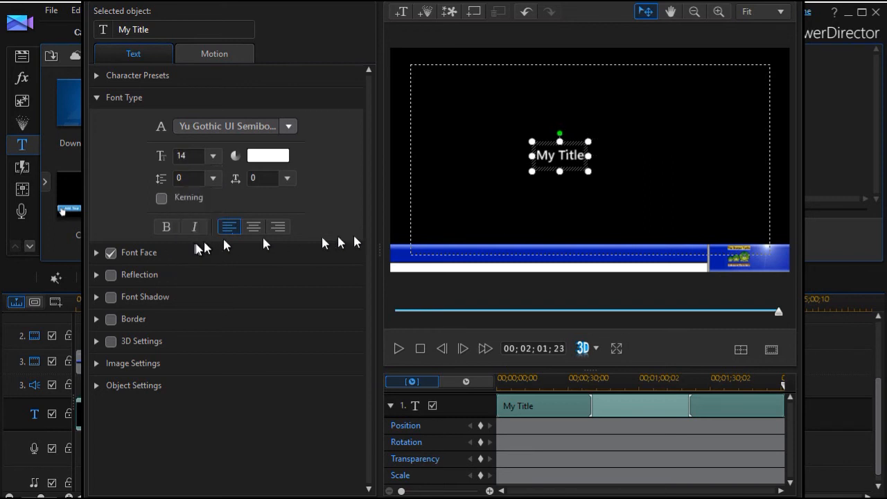
pyautogui.moveTo(552, 158)
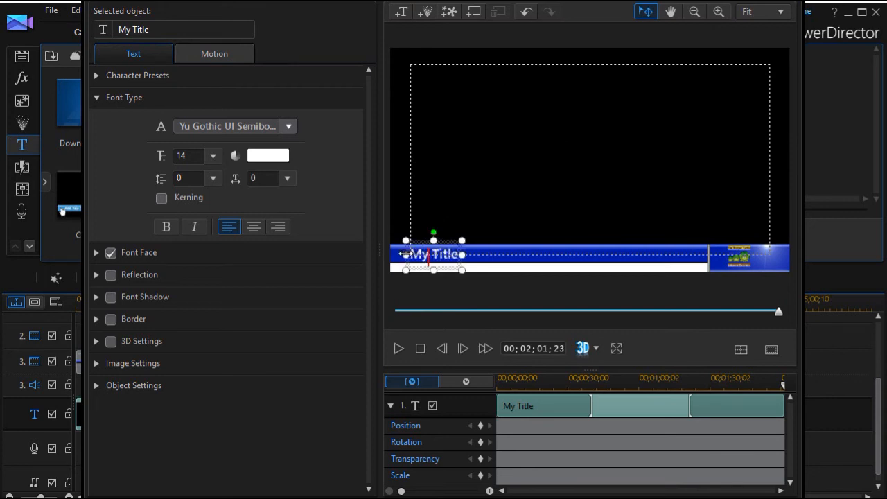
# - Rewrite the text as 'This is the main title of my lower third'
pyautogui.doubleClick(432, 254)
pyautogui.write('M')
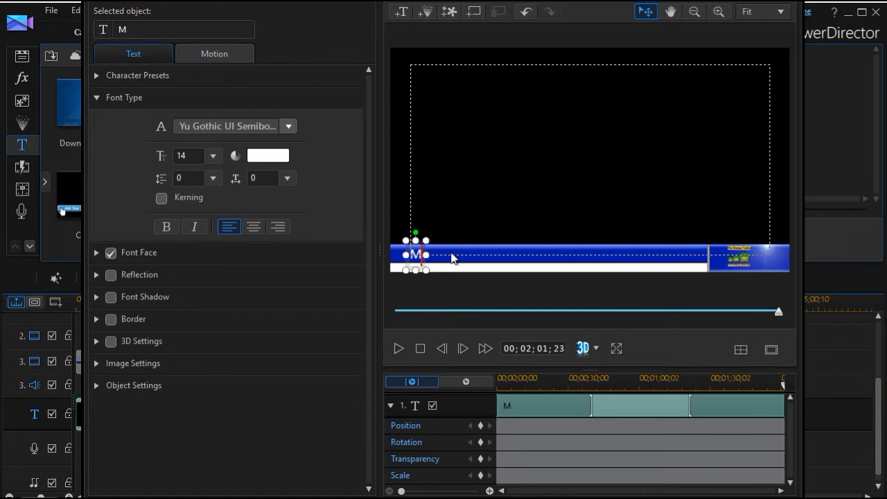
pyautogui.write('his is the main')
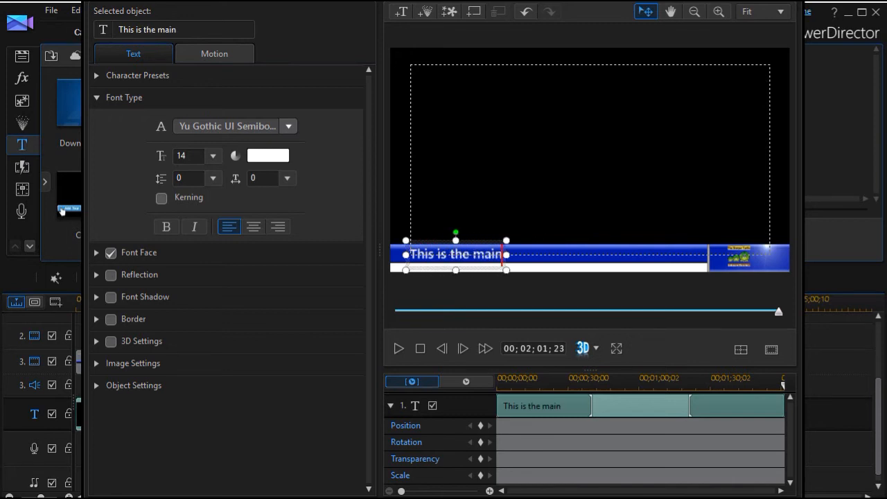
pyautogui.write('title of m')
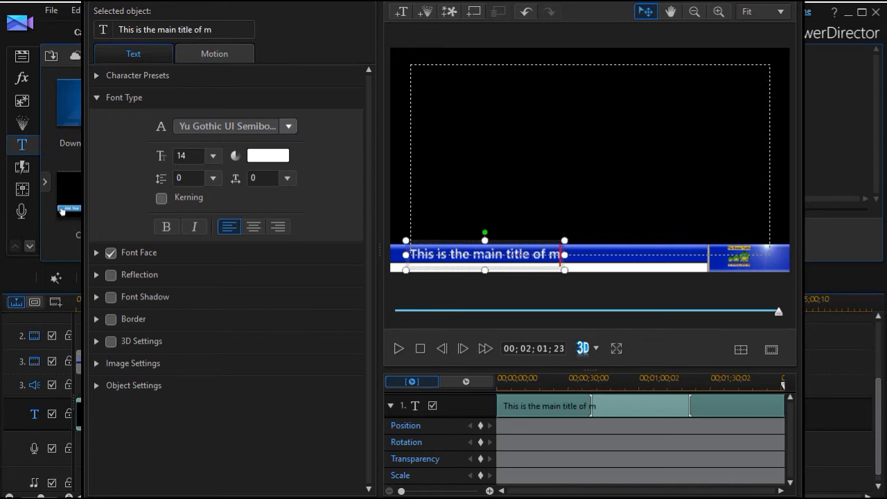
pyautogui.write('y w')
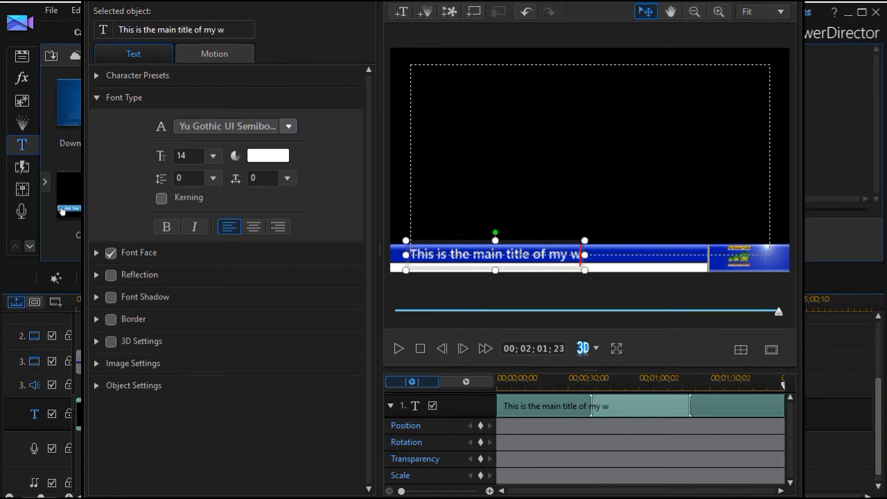
pyautogui.write('lower')
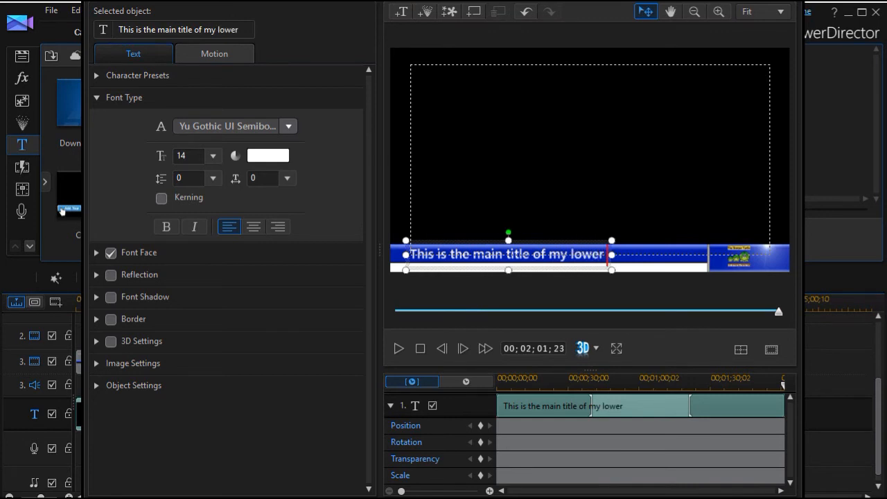
pyautogui.write('third')
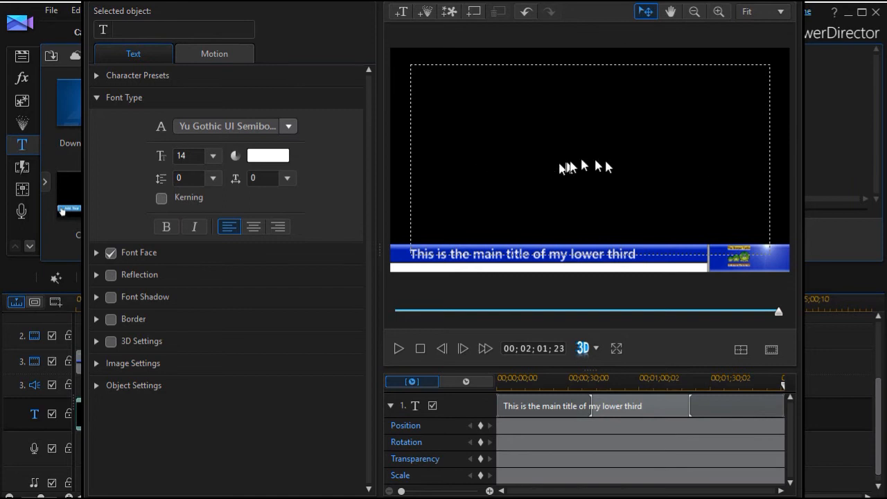
pyautogui.moveTo(648, 490)
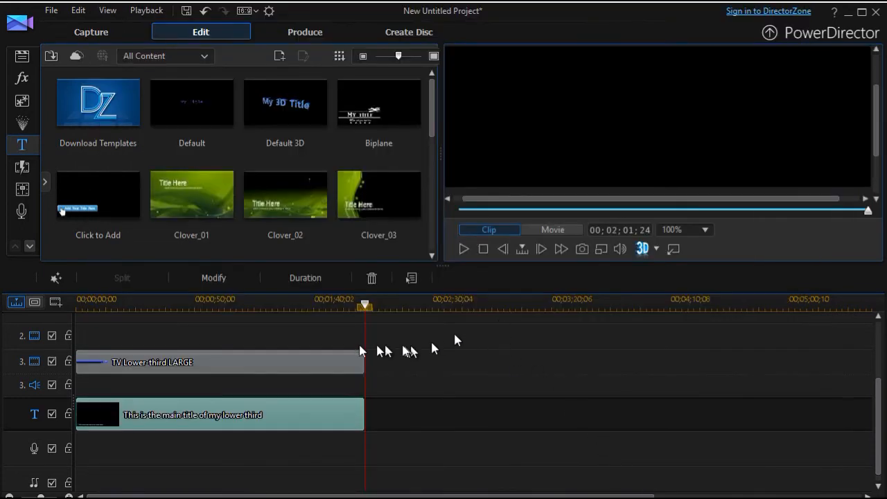
pyautogui.click(22, 56)
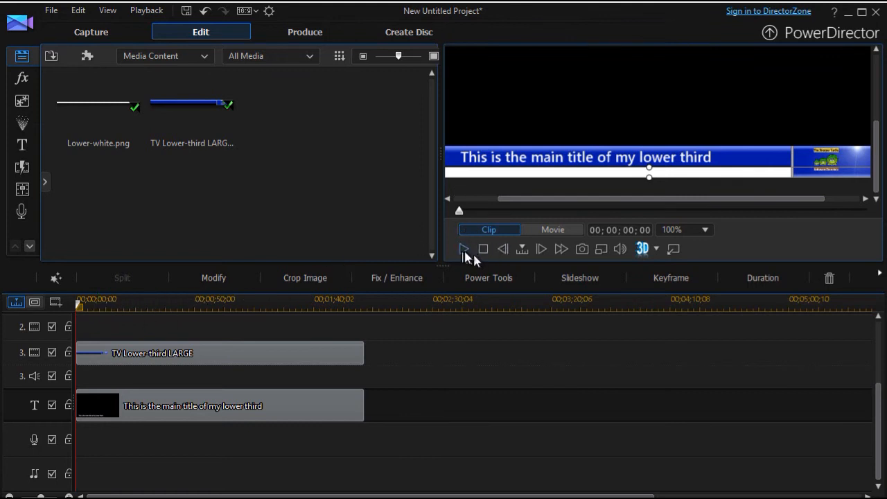
pyautogui.click(464, 249)
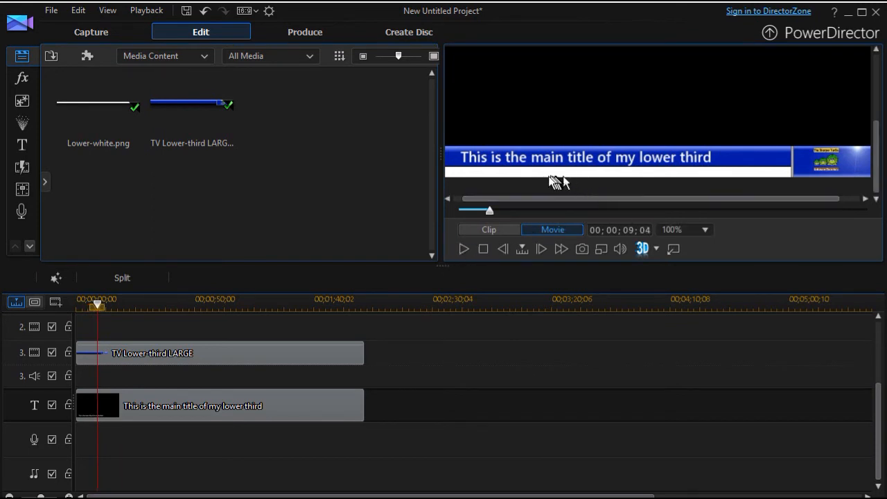
pyautogui.moveTo(706, 179)
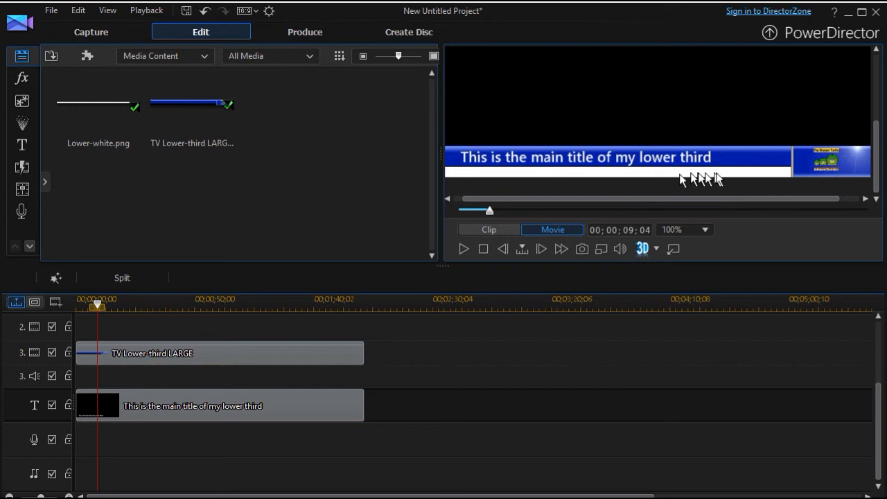
pyautogui.moveTo(547, 177)
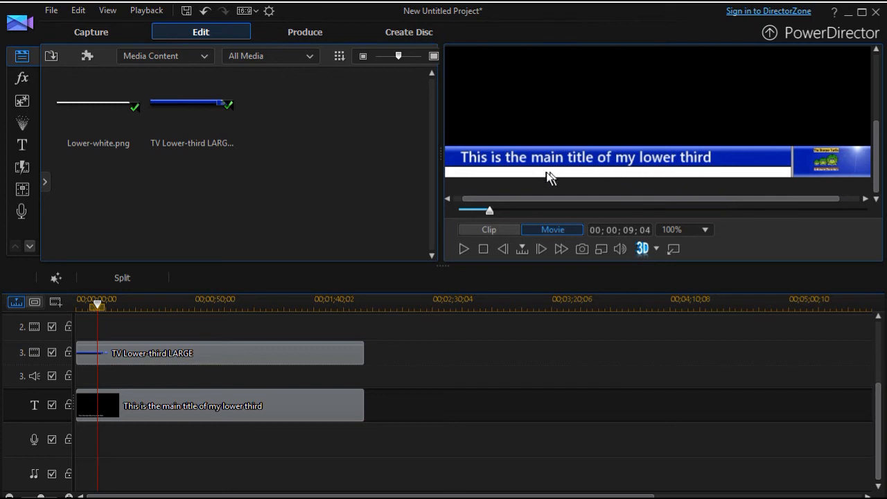
pyautogui.moveTo(801, 176)
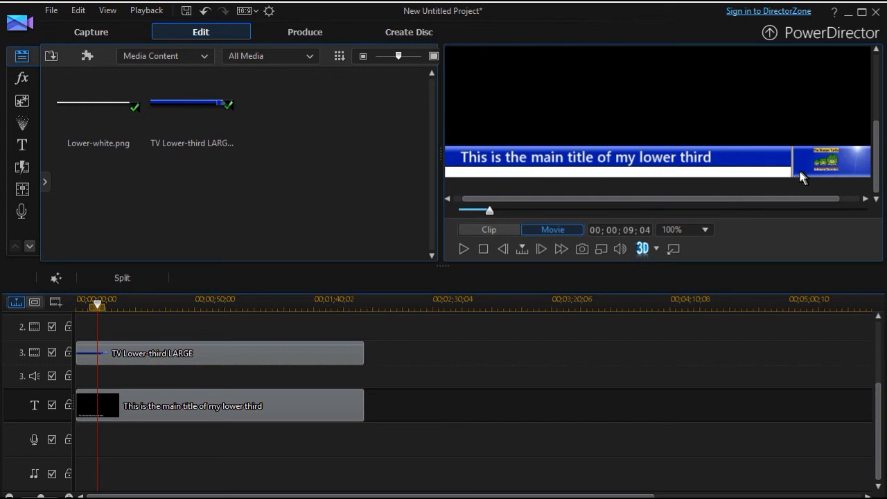
pyautogui.moveTo(835, 181)
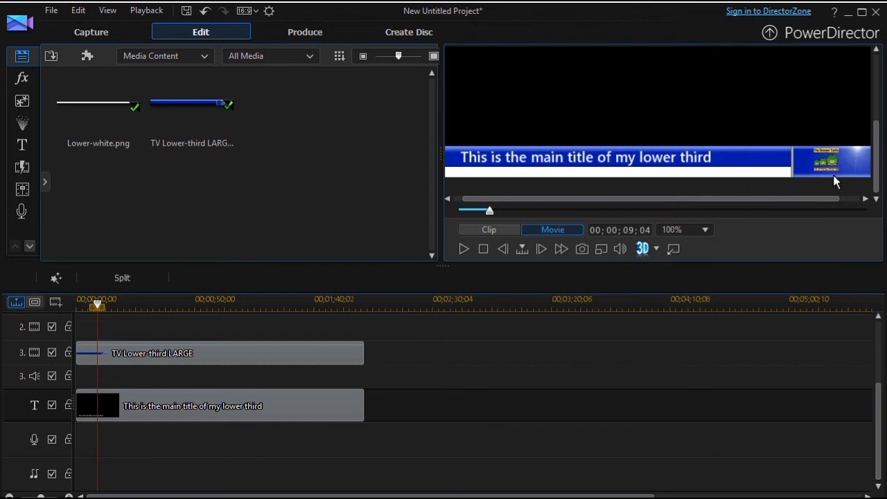
pyautogui.moveTo(831, 183)
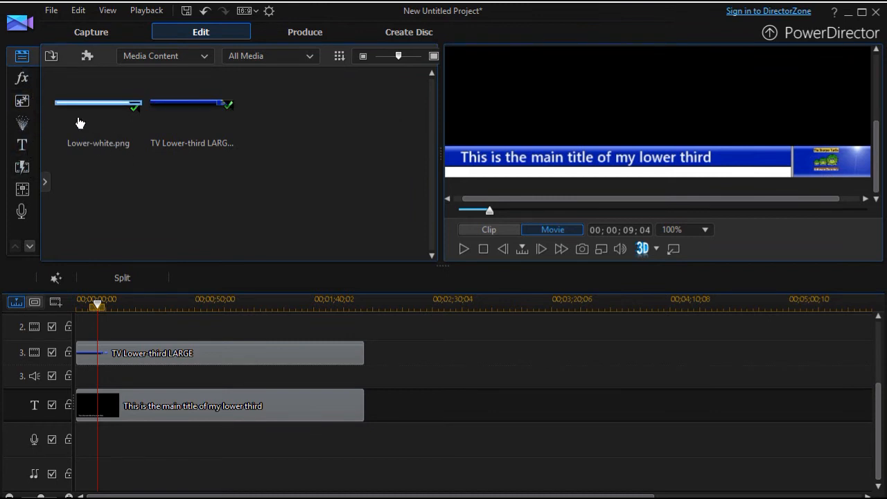
# - Add 1 video track above track 3 with 0 audio tracks via Add Tracks
pyautogui.click(22, 144)
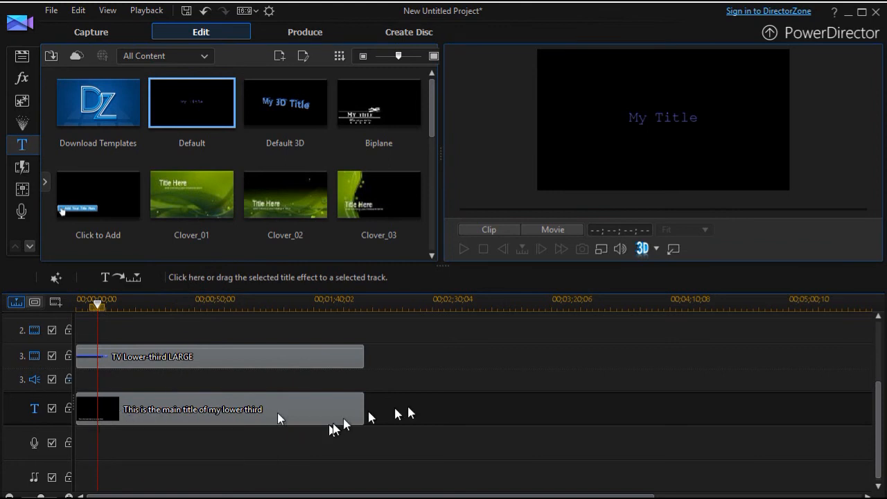
pyautogui.moveTo(399, 407)
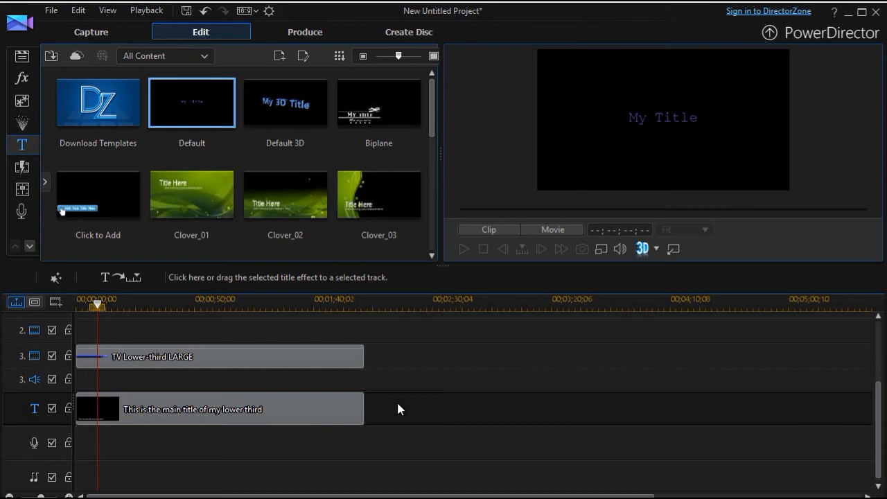
pyautogui.rightClick(399, 409)
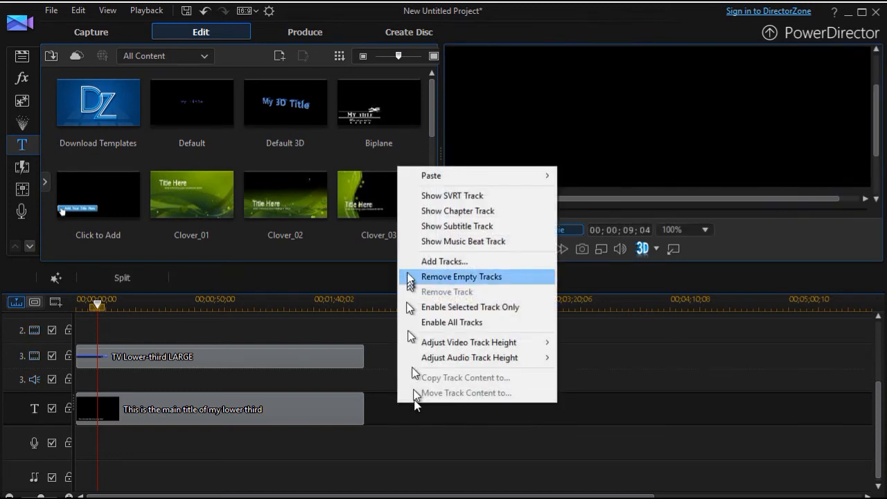
pyautogui.click(444, 260)
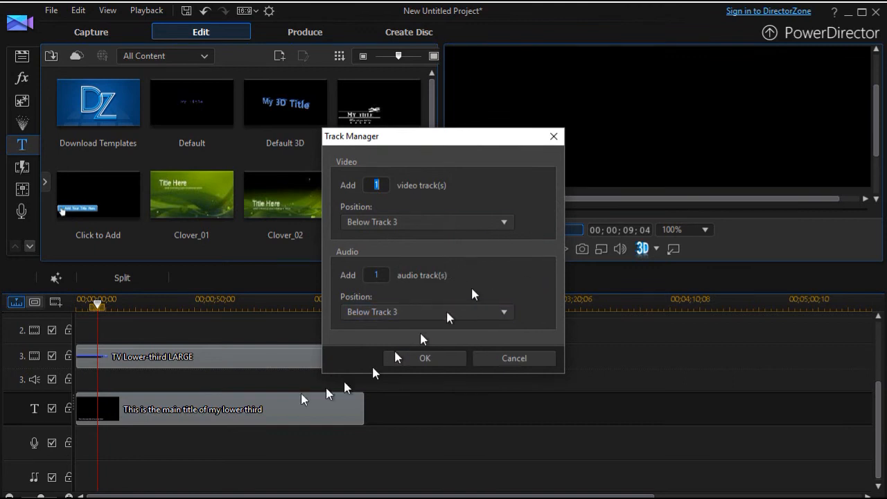
pyautogui.moveTo(178, 386)
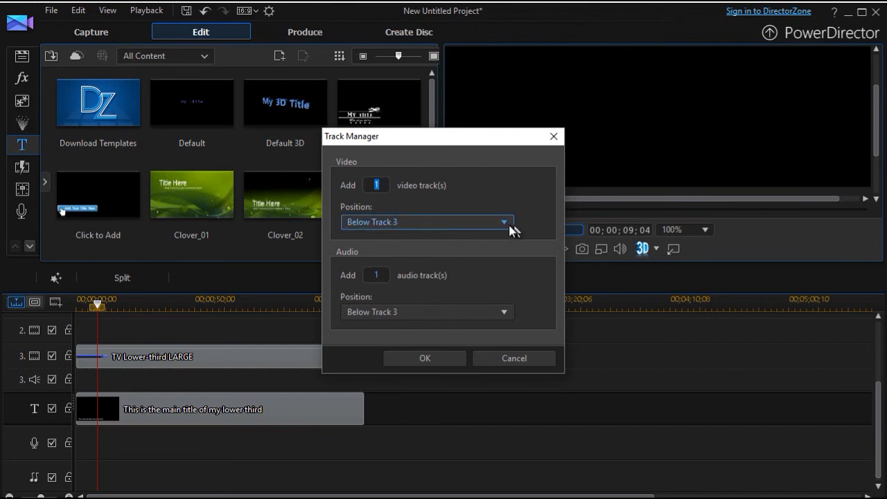
pyautogui.click(504, 222)
pyautogui.write('0')
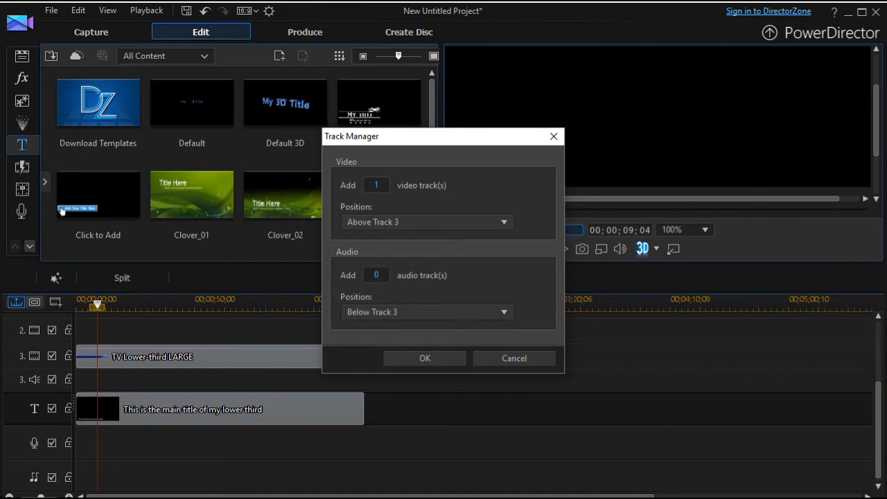
pyautogui.click(424, 358)
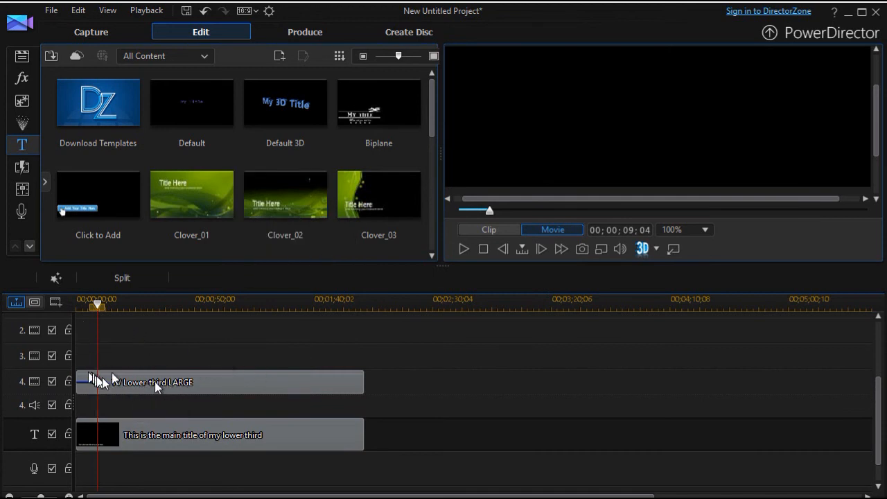
pyautogui.moveTo(142, 383)
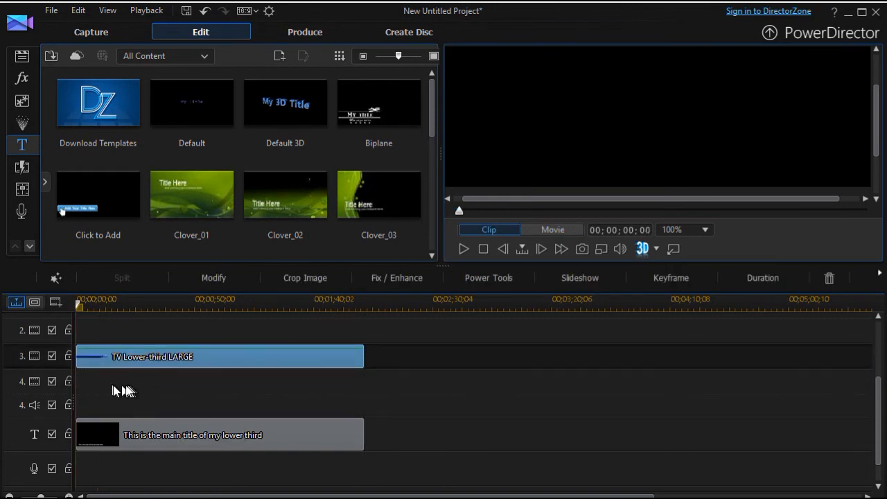
# - Start a Default title on the empty track, set black, Segoe UI Semibold, size 12
pyautogui.click(191, 194)
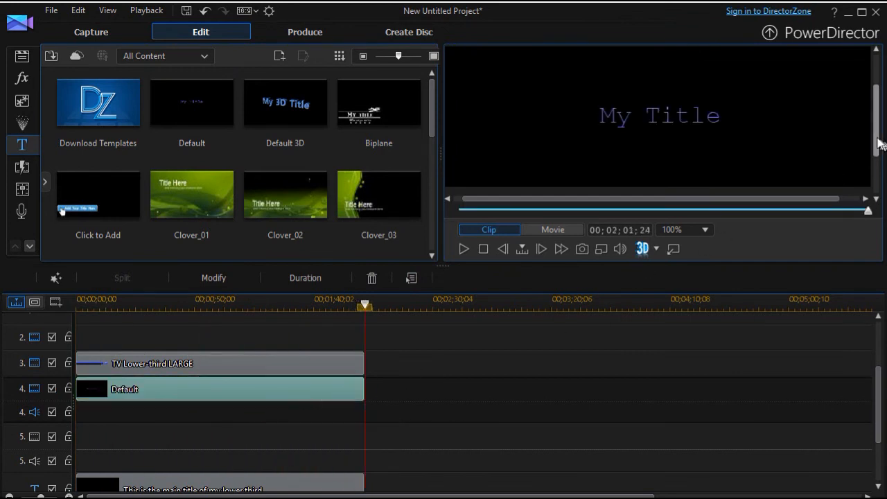
pyautogui.moveTo(235, 413)
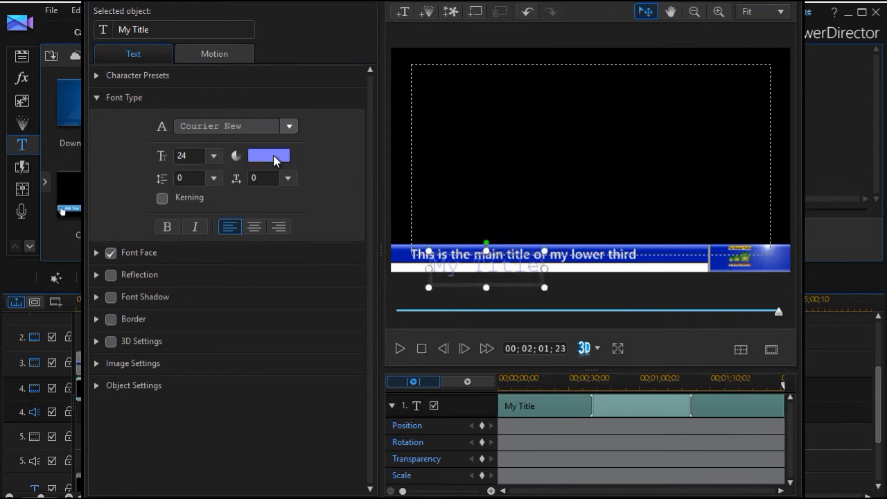
pyautogui.click(269, 156)
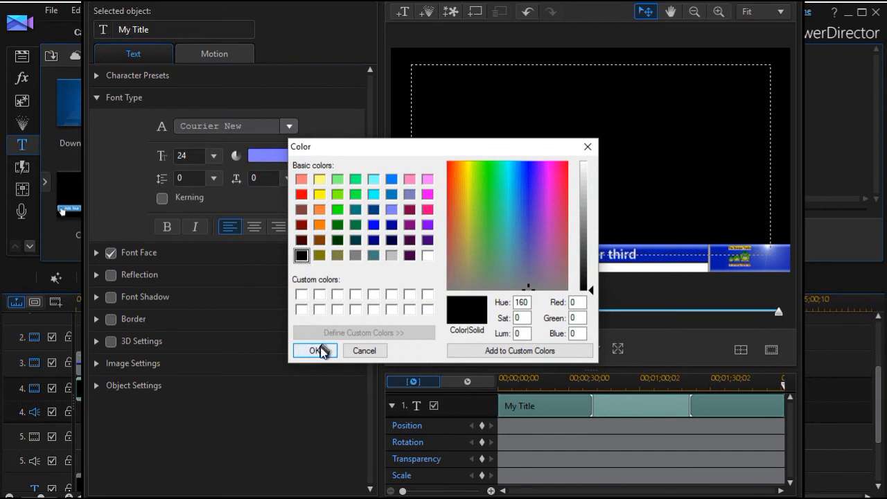
pyautogui.click(313, 350)
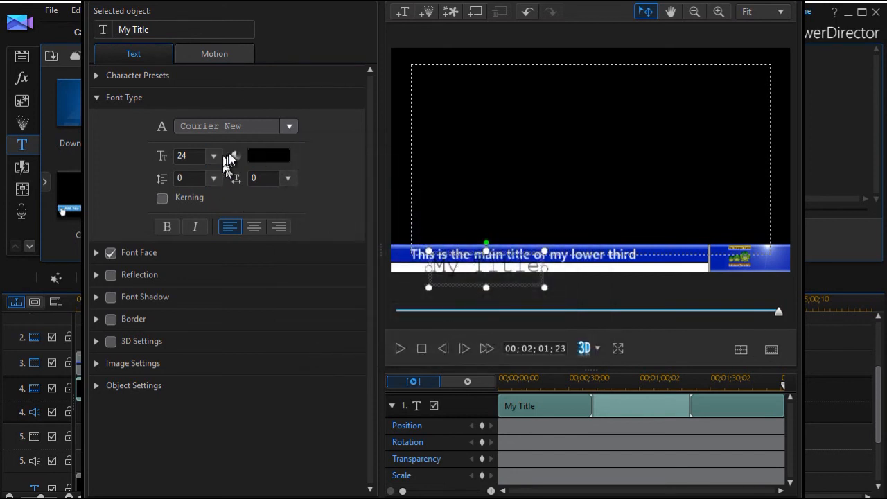
pyautogui.click(288, 124)
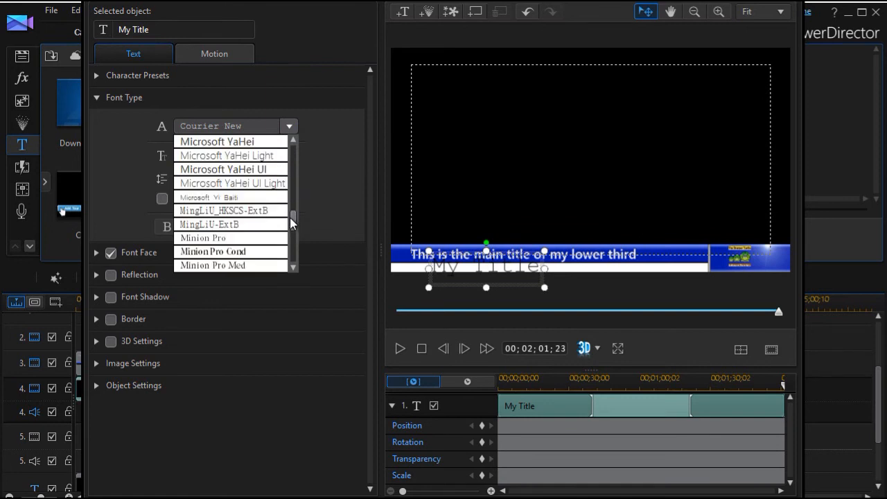
pyautogui.scroll(-3)
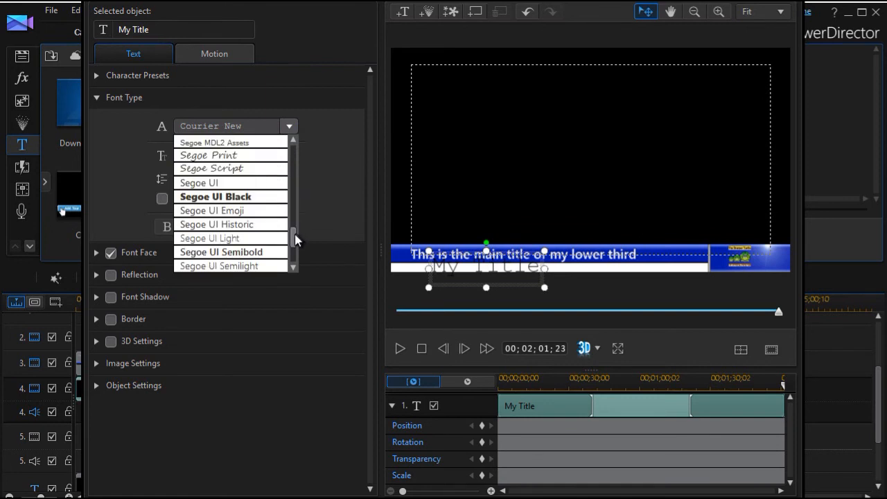
pyautogui.click(216, 196)
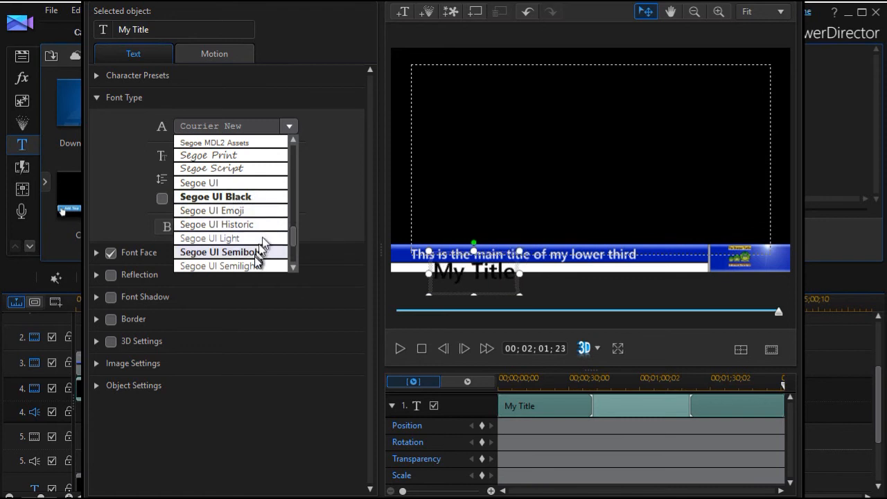
pyautogui.click(220, 252)
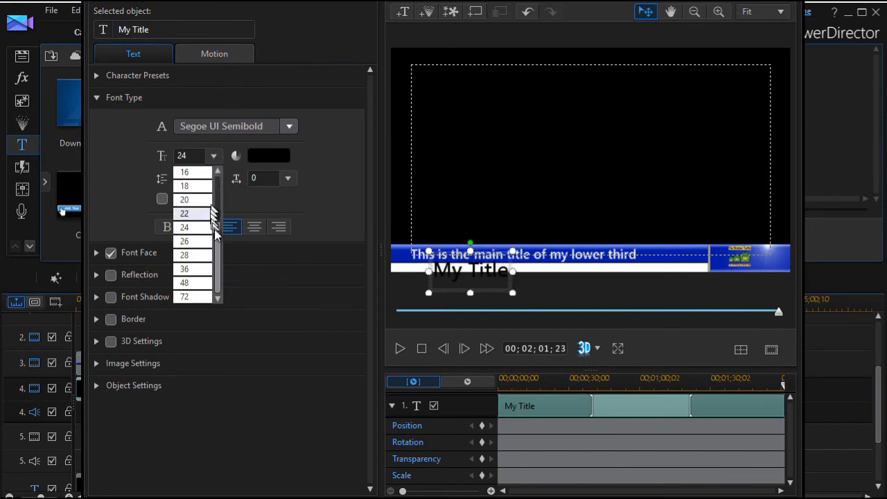
pyautogui.scroll(3)
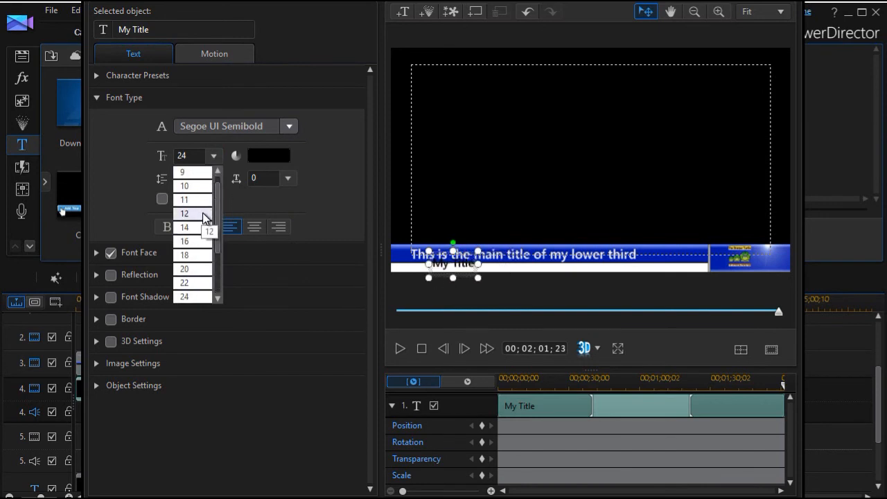
pyautogui.click(184, 214)
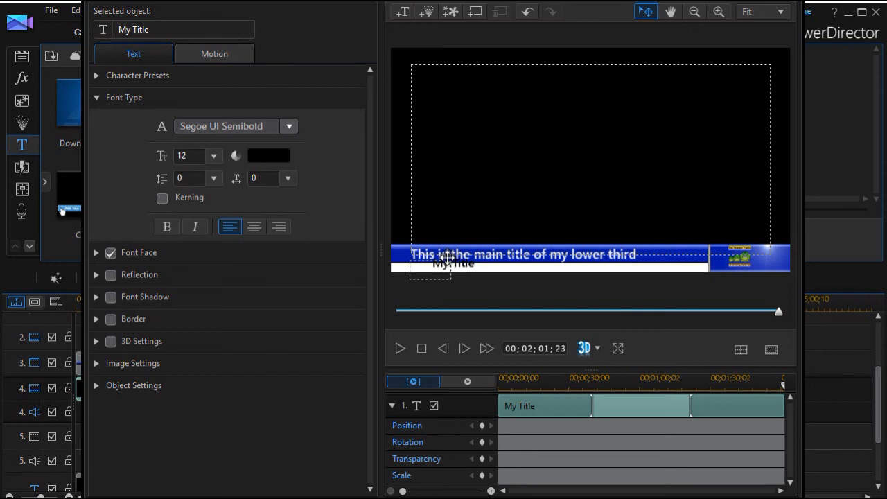
# - Type the subtitle 'This is a great number of words to illustrate a point'
pyautogui.click(429, 270)
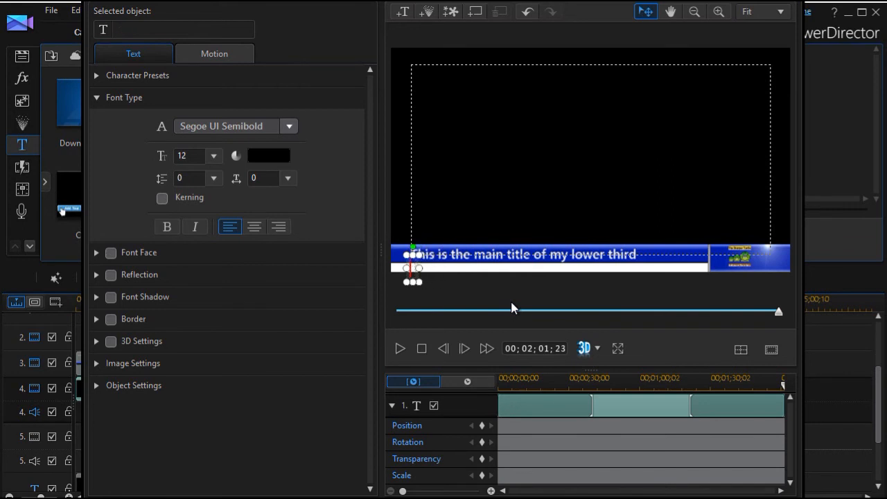
pyautogui.write('This is a')
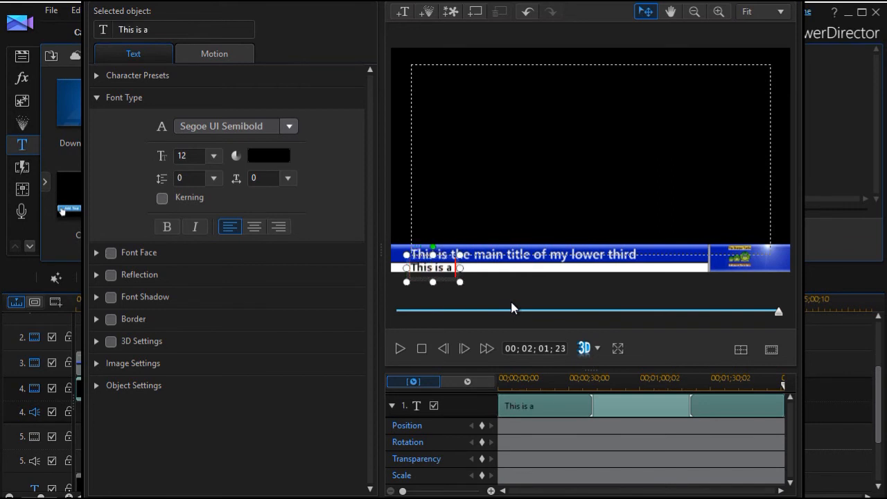
pyautogui.write('greate')
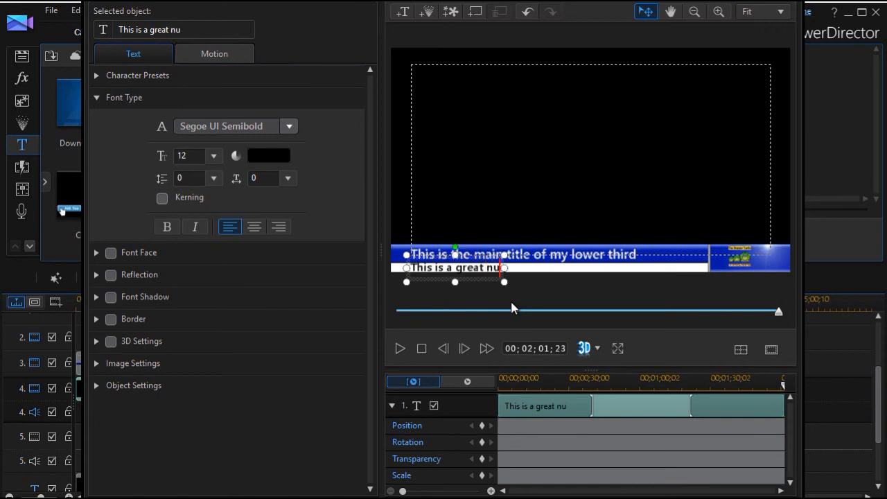
pyautogui.write('mber pf')
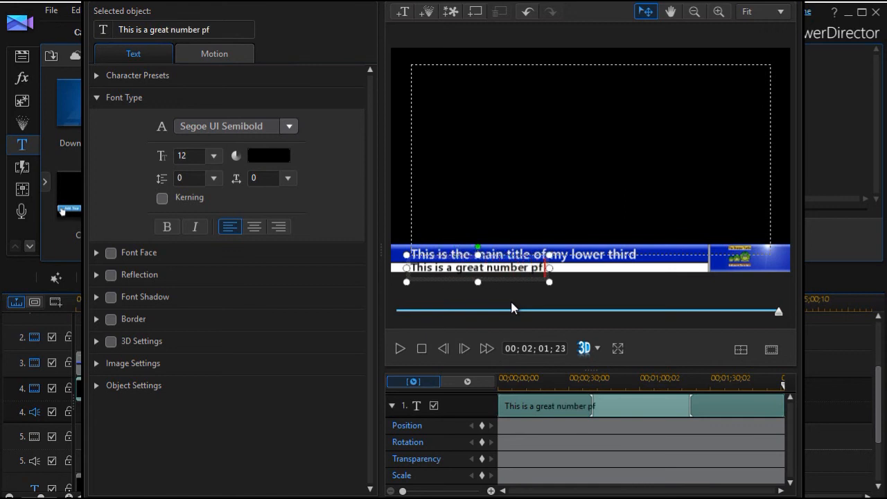
pyautogui.press('Backspace')
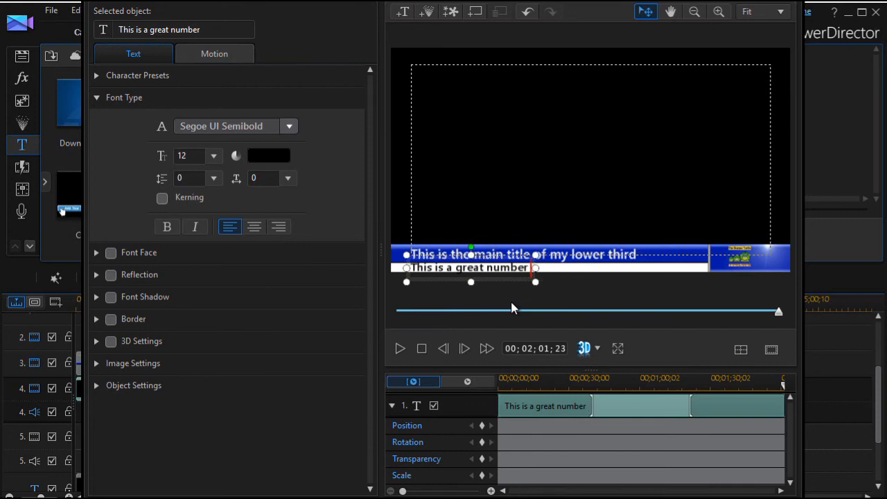
pyautogui.write('of words to illulstate')
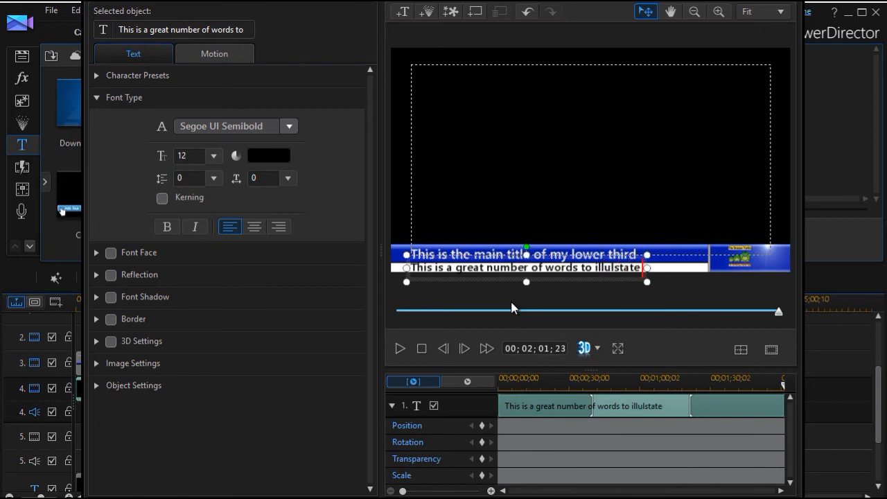
pyautogui.write('a point')
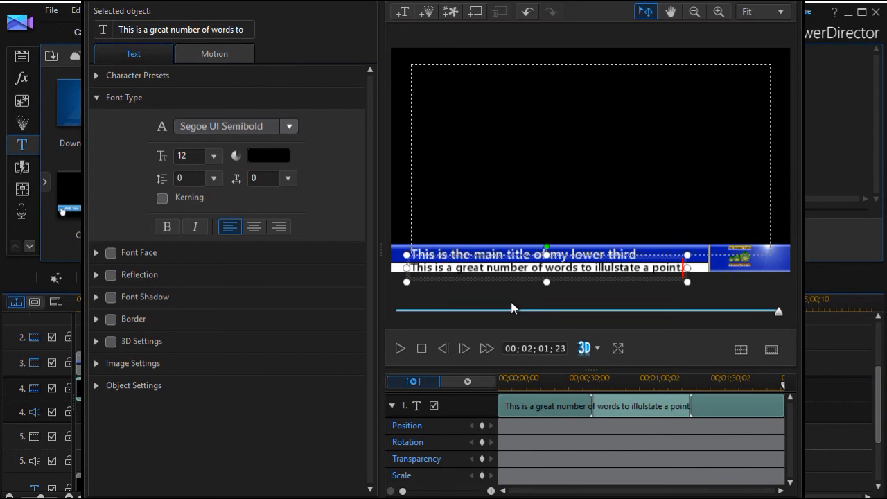
pyautogui.moveTo(695, 291)
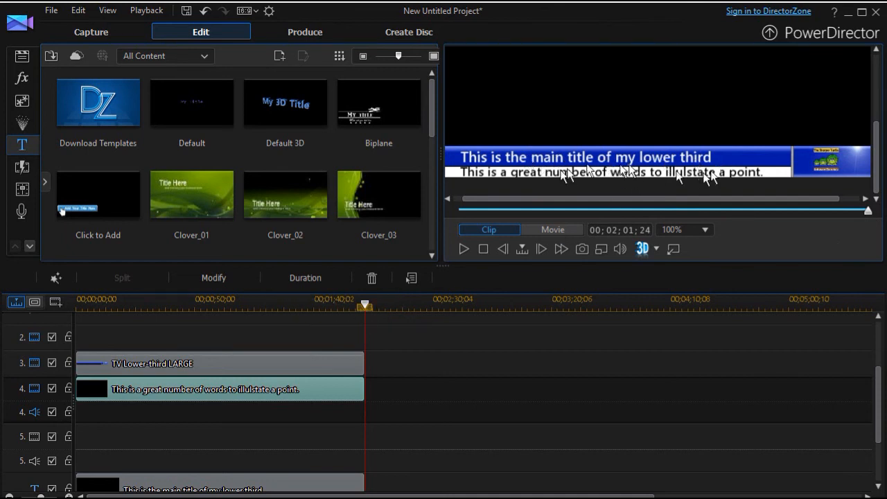
pyautogui.moveTo(485, 183)
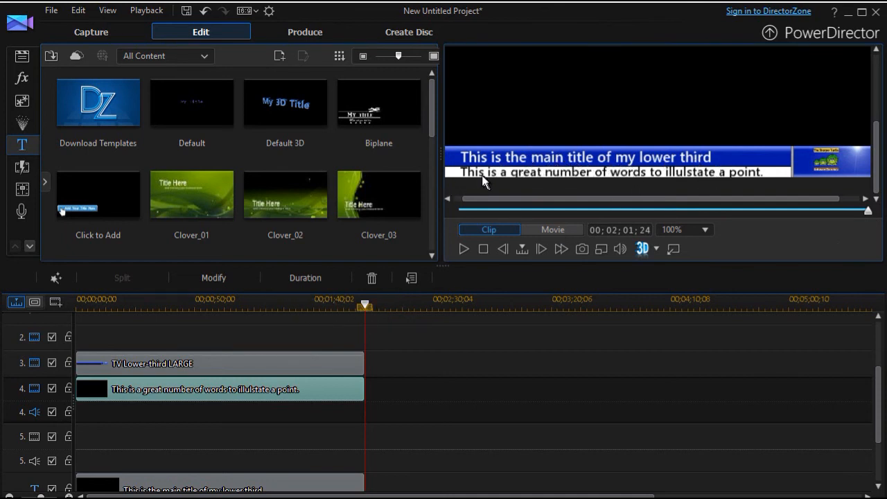
pyautogui.moveTo(651, 192)
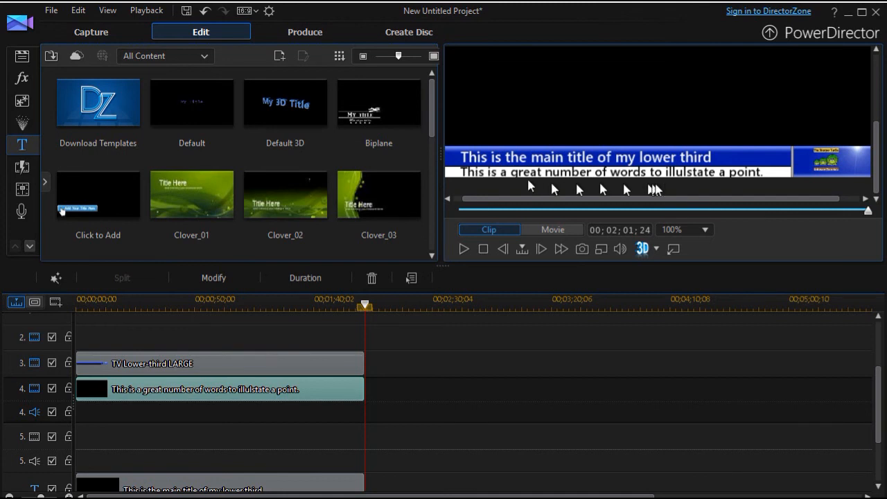
pyautogui.moveTo(829, 172)
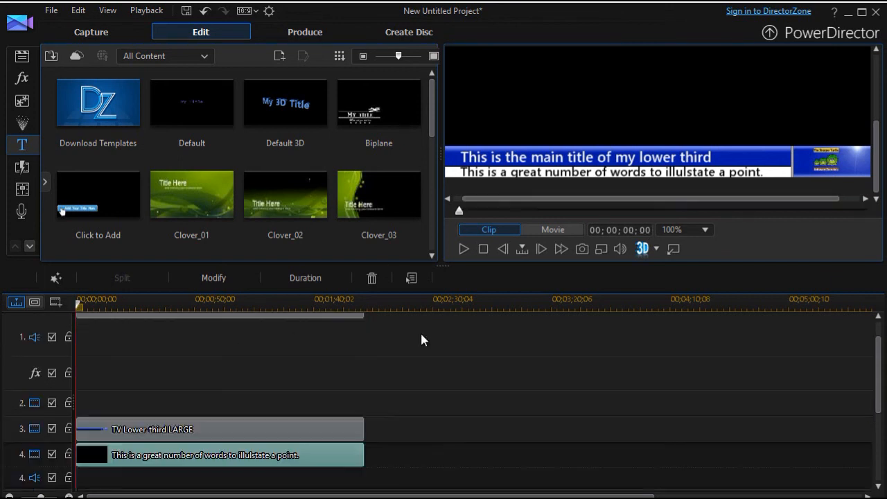
pyautogui.moveTo(294, 457)
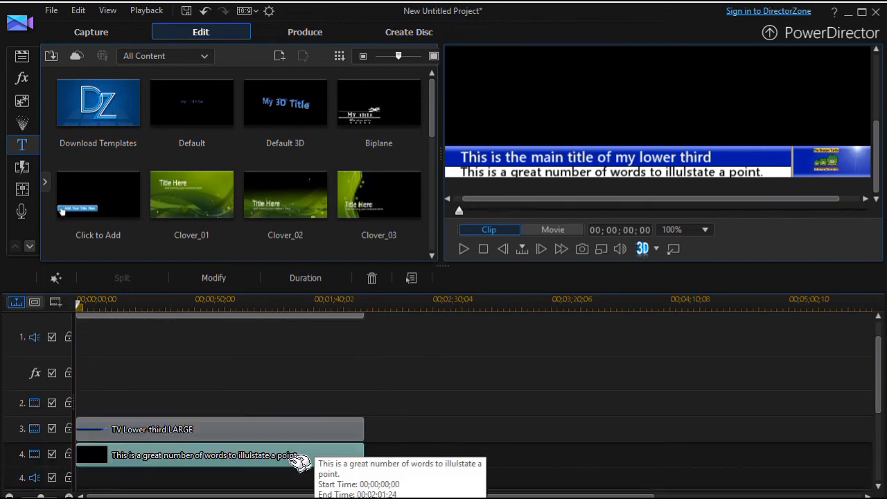
pyautogui.moveTo(205, 469)
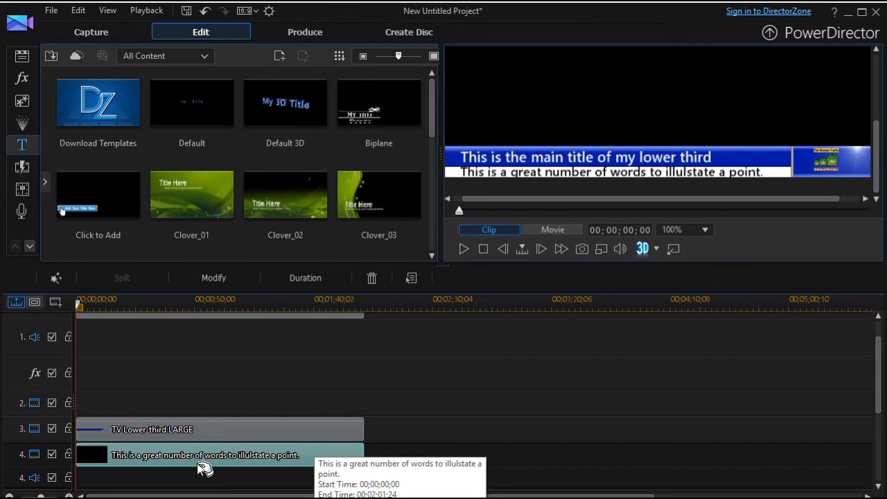
pyautogui.moveTo(197, 466)
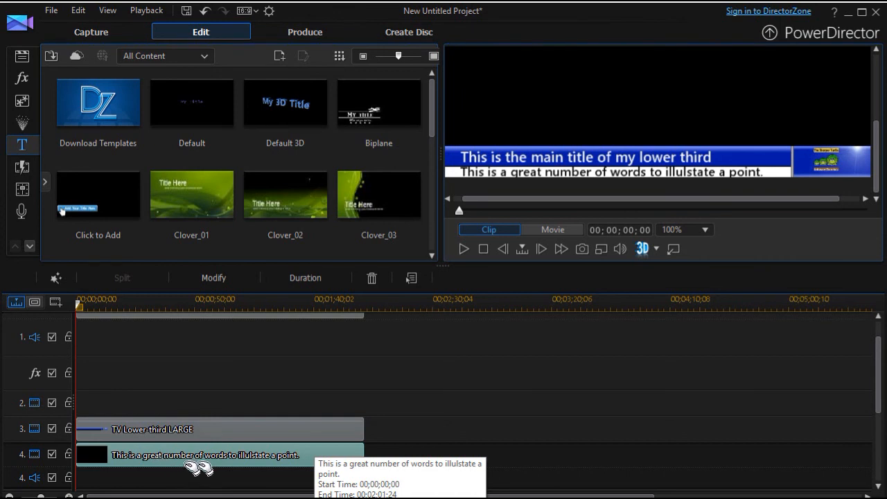
pyautogui.moveTo(260, 457)
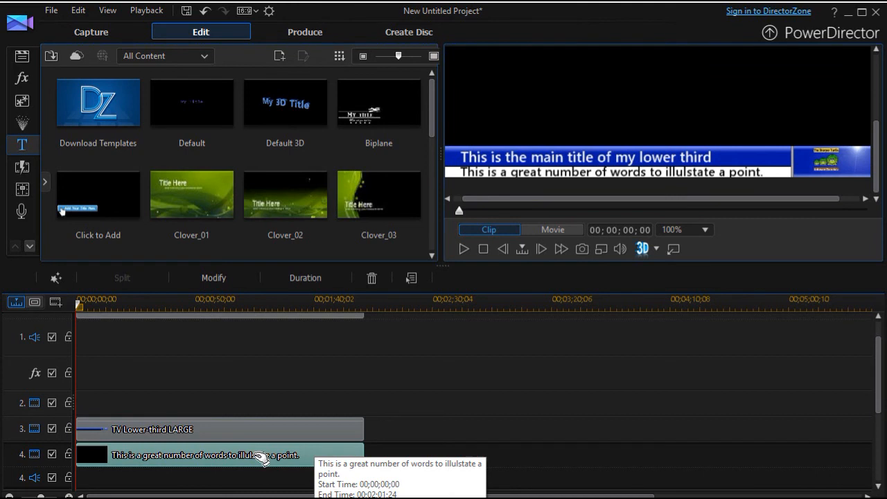
# - Give the subtitle clip a scroll-left Starting Effect in the Motion settings
pyautogui.doubleClick(200, 455)
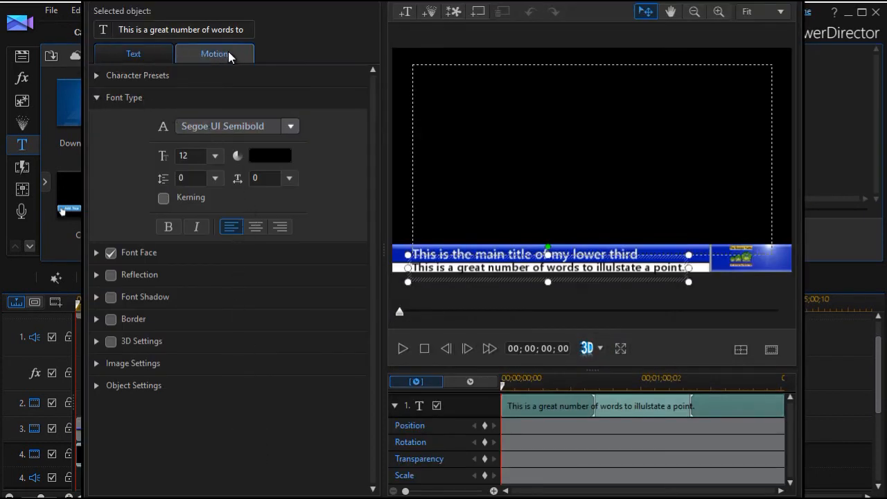
pyautogui.click(214, 52)
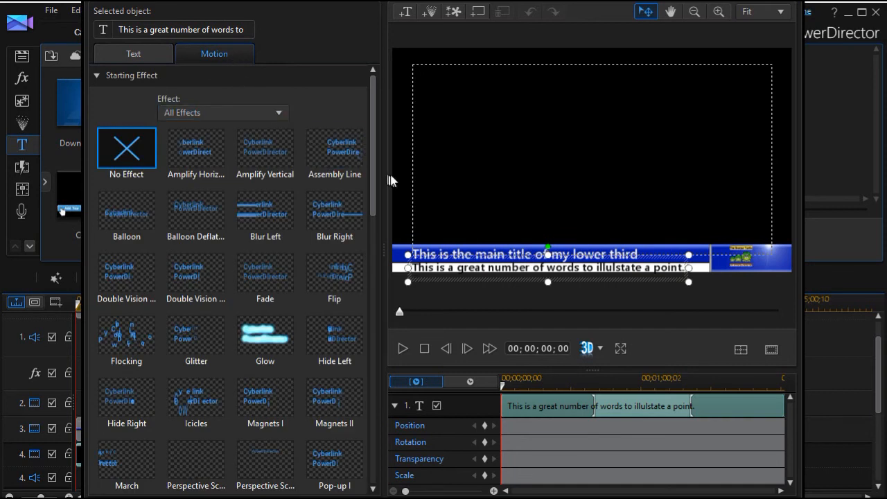
pyautogui.scroll(-3)
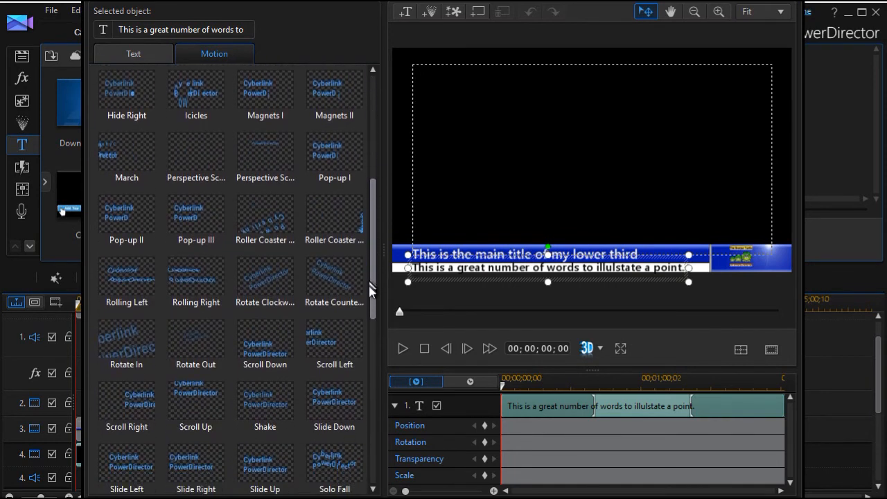
pyautogui.scroll(-3)
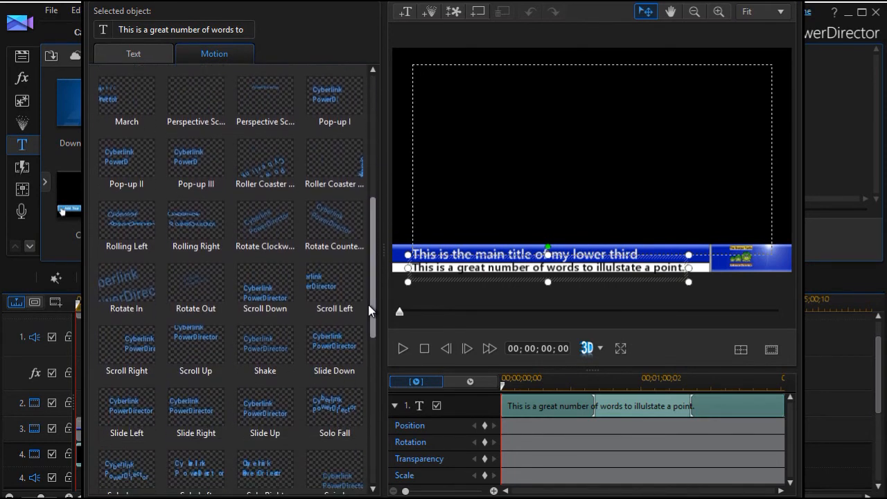
pyautogui.click(127, 409)
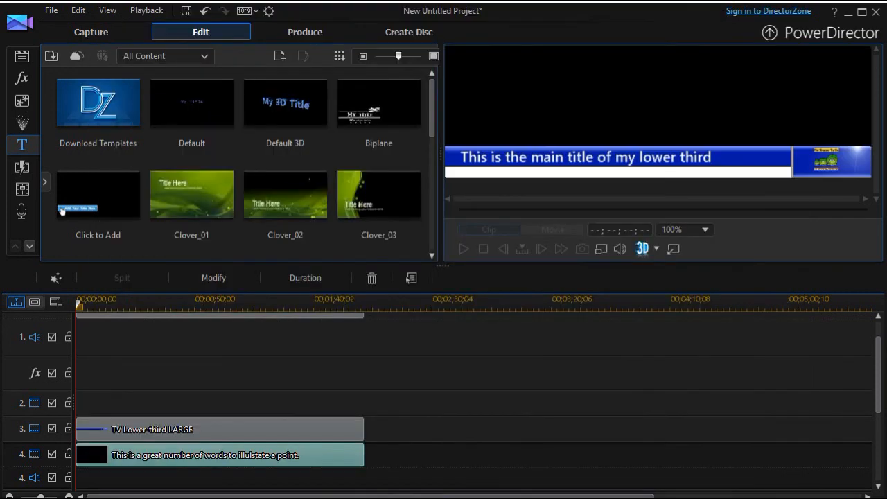
# - Play the movie from the start and pause with the subtitle crawling partway in
pyautogui.moveTo(77, 305); pyautogui.dragTo(141, 305)
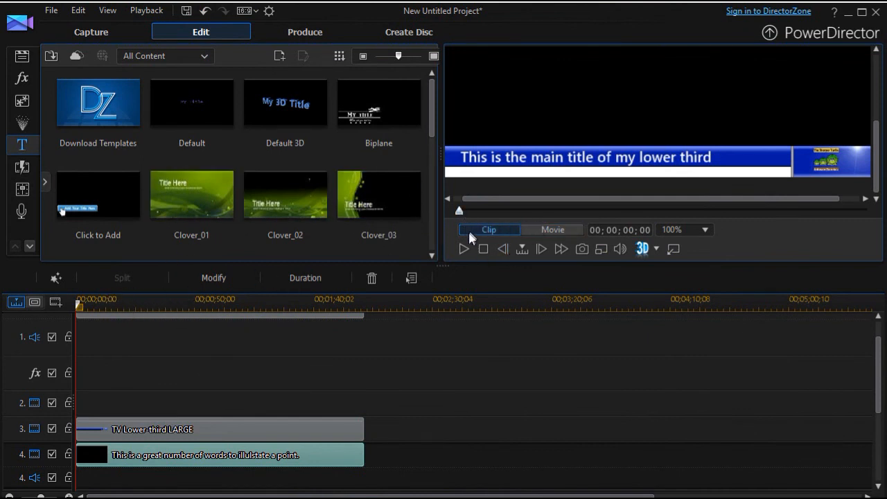
pyautogui.click(463, 249)
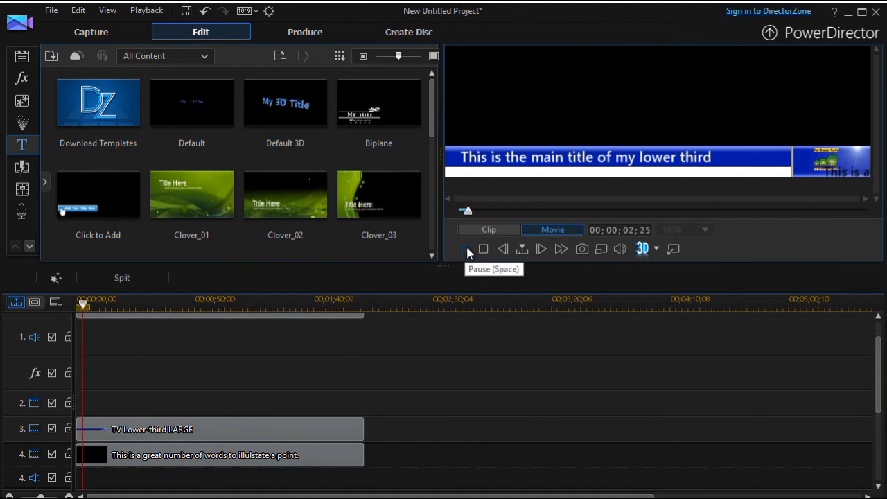
pyautogui.click(463, 249)
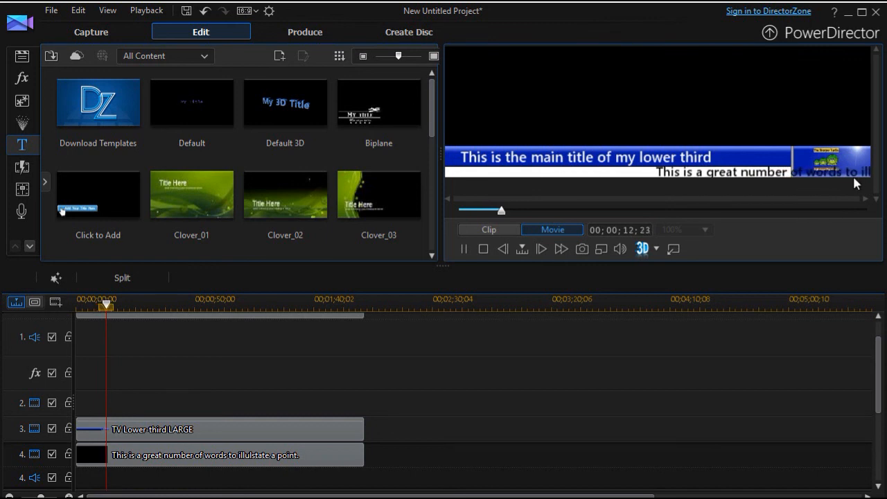
pyautogui.click(541, 248)
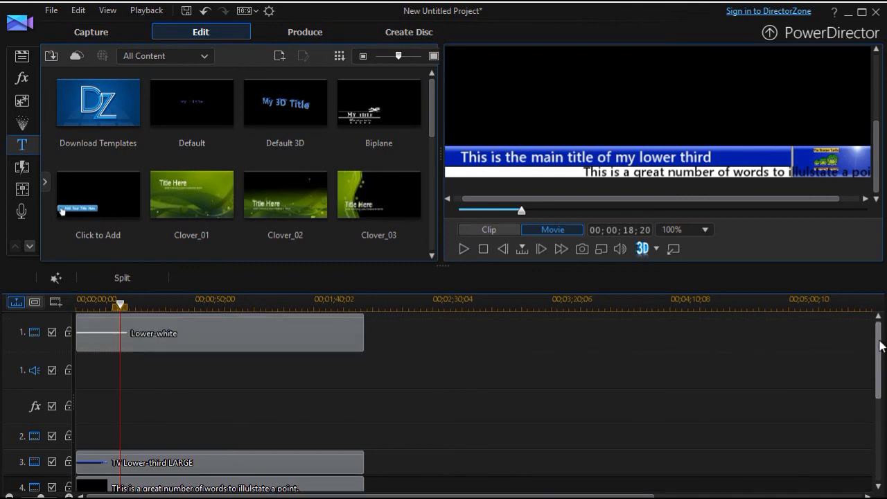
pyautogui.moveTo(202, 459)
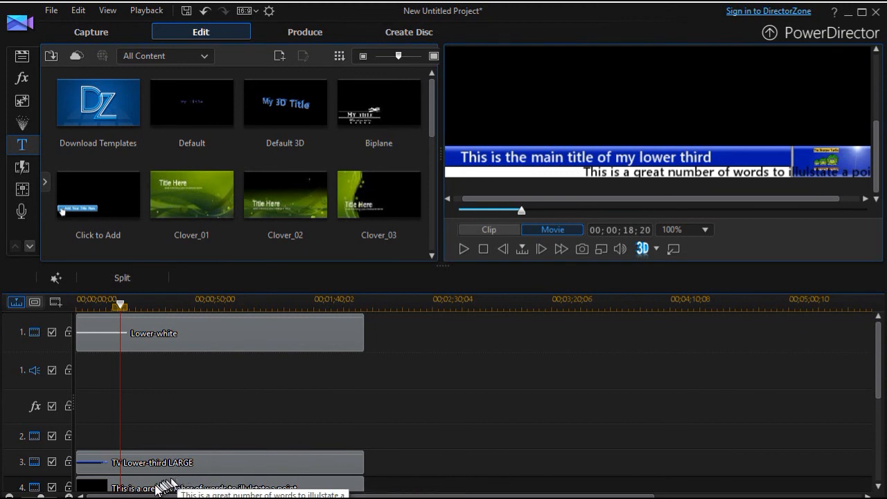
pyautogui.moveTo(179, 426)
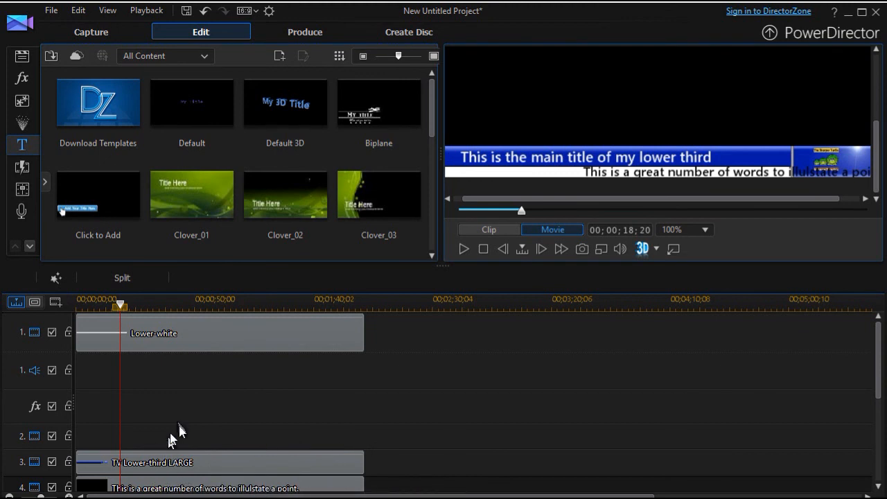
pyautogui.moveTo(197, 474)
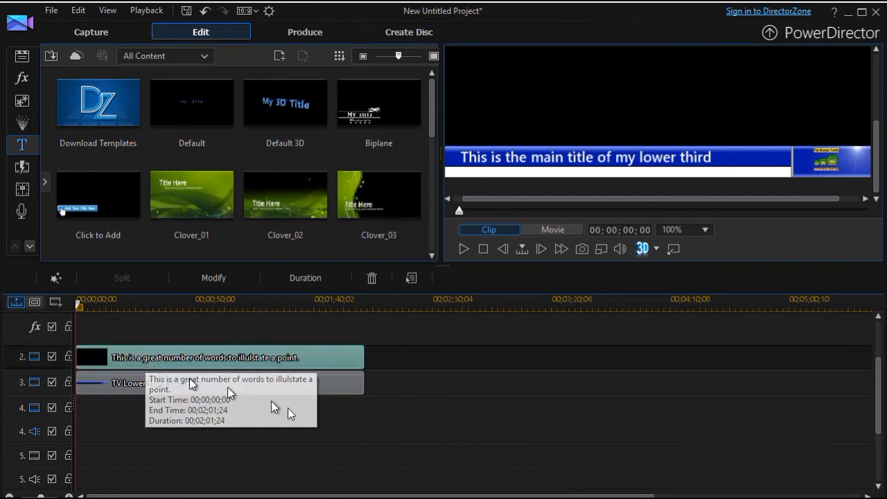
# - Scroll the timeline tracks to place the subtitle clip beneath the Lower-white clip
pyautogui.scroll(3)
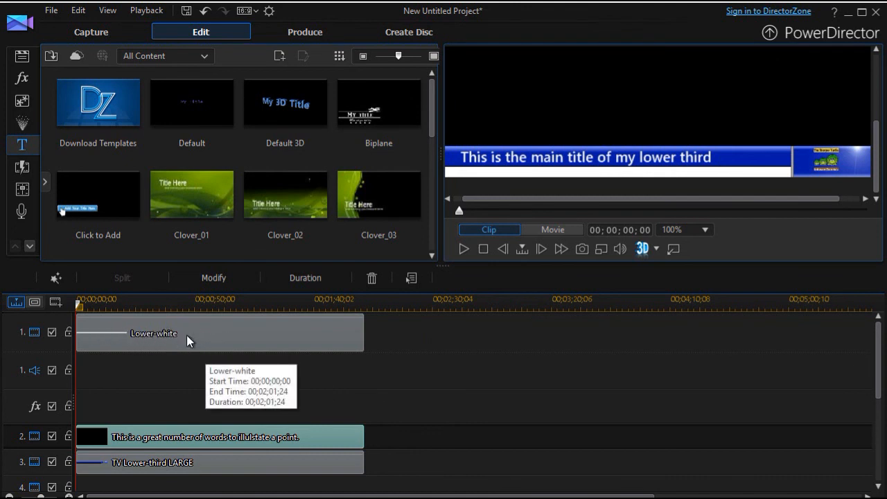
pyautogui.moveTo(177, 465)
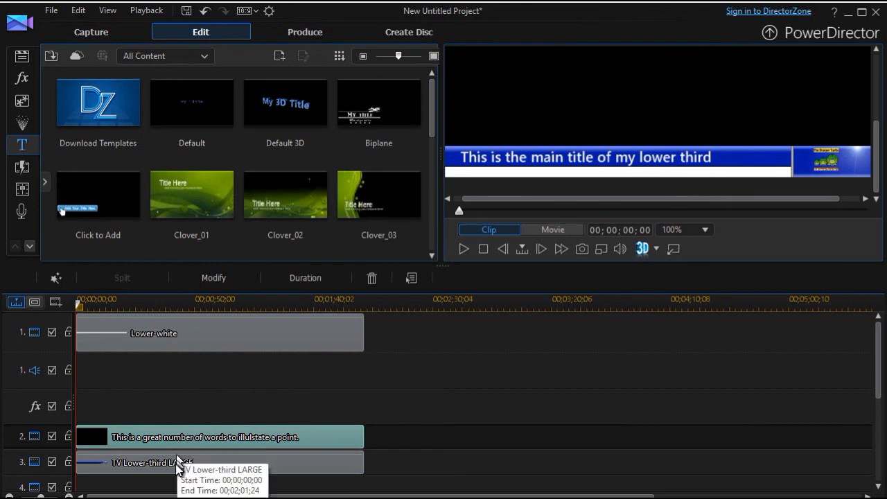
pyautogui.moveTo(220, 458)
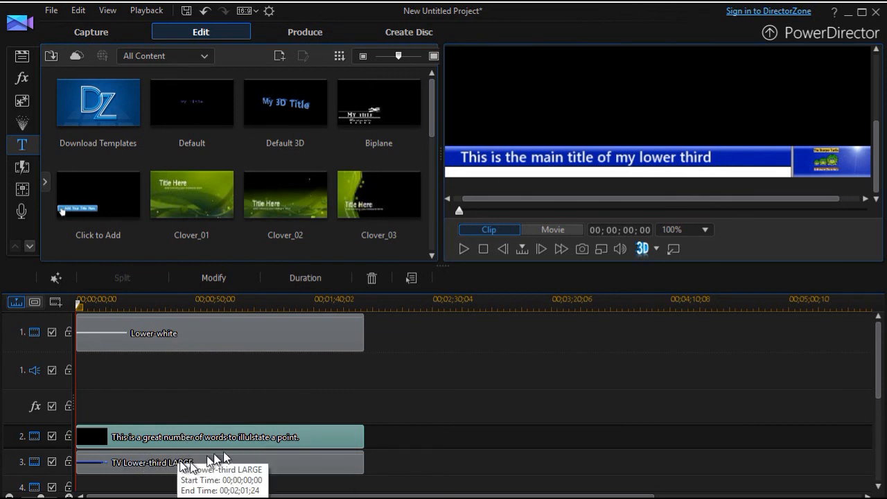
pyautogui.moveTo(241, 471)
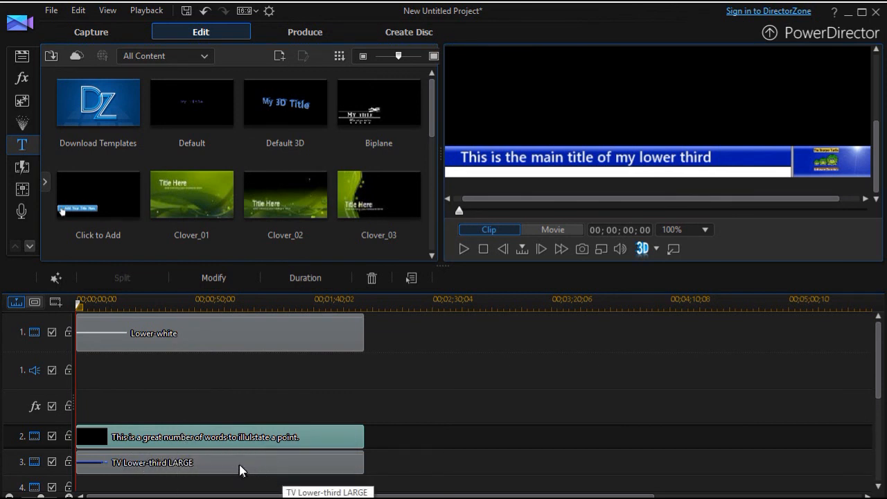
pyautogui.moveTo(266, 460)
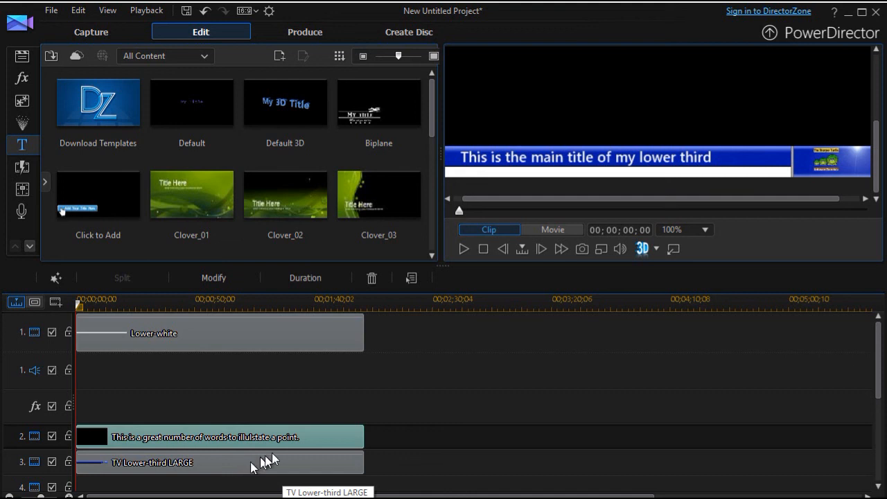
pyautogui.moveTo(485, 277)
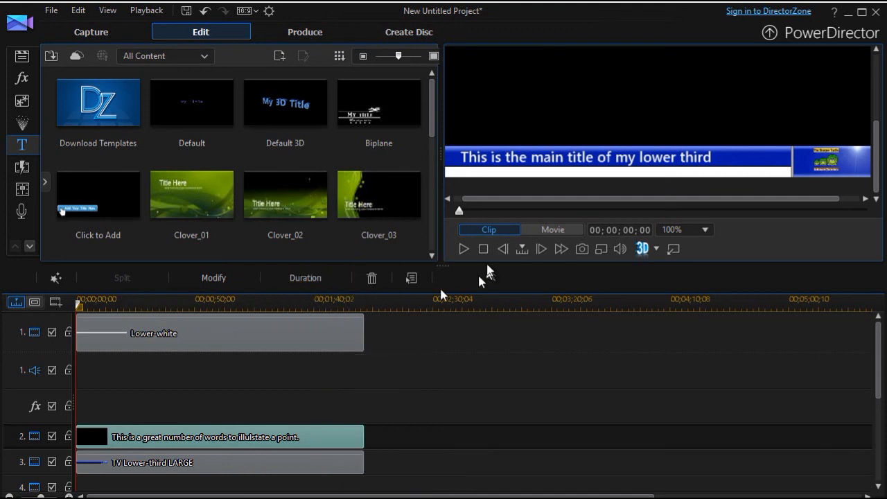
pyautogui.moveTo(462, 249)
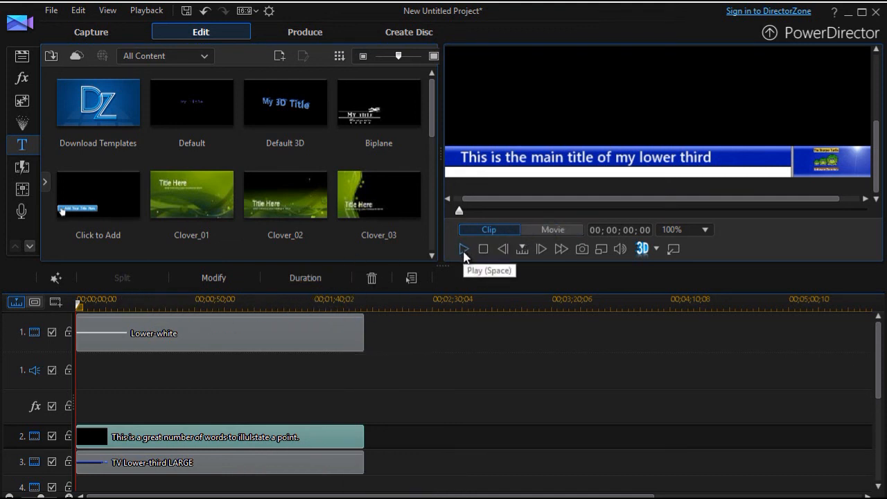
pyautogui.click(463, 250)
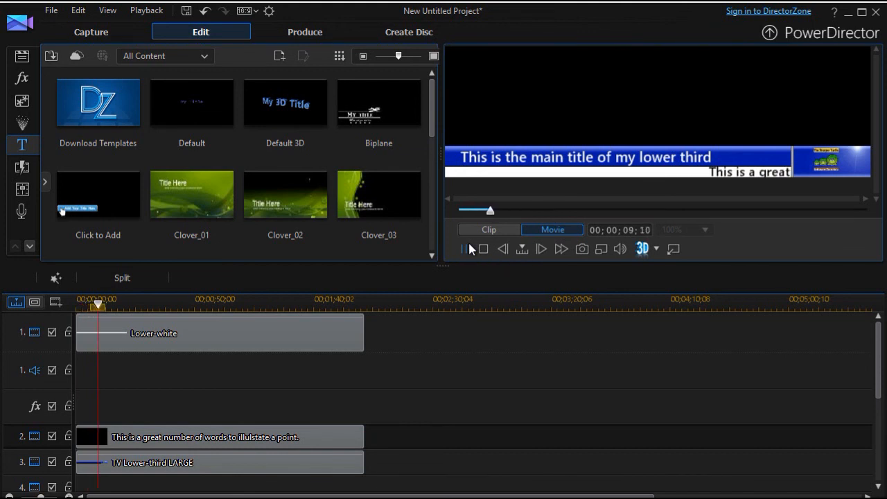
pyautogui.click(540, 249)
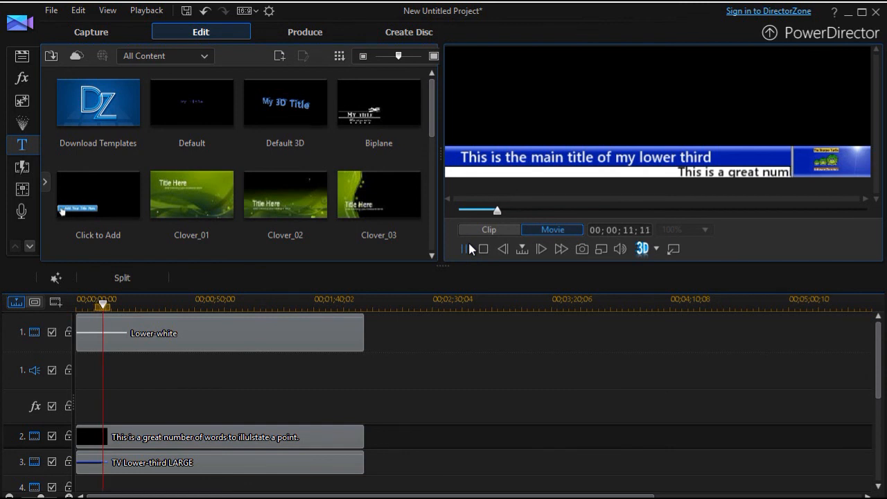
pyautogui.click(541, 249)
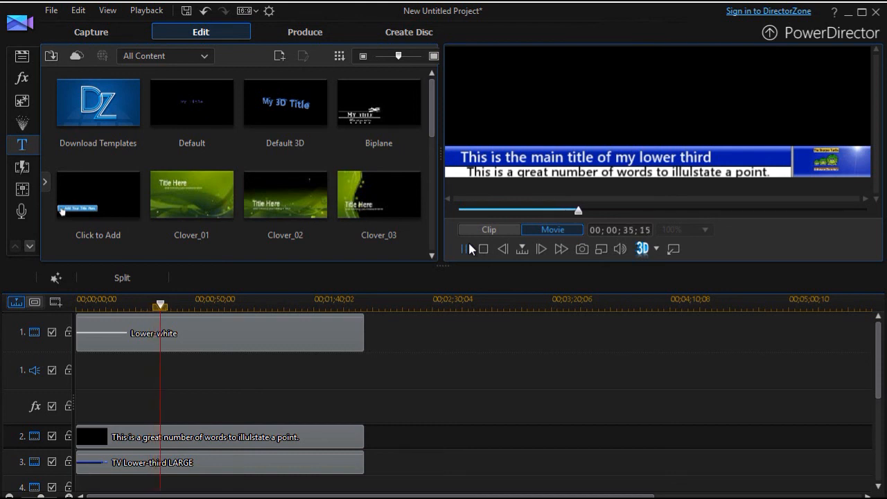
pyautogui.click(463, 249)
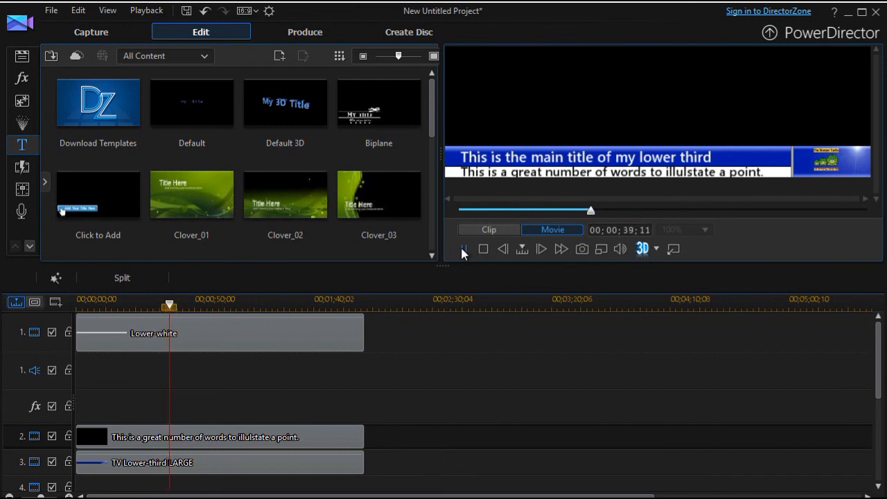
pyautogui.click(540, 248)
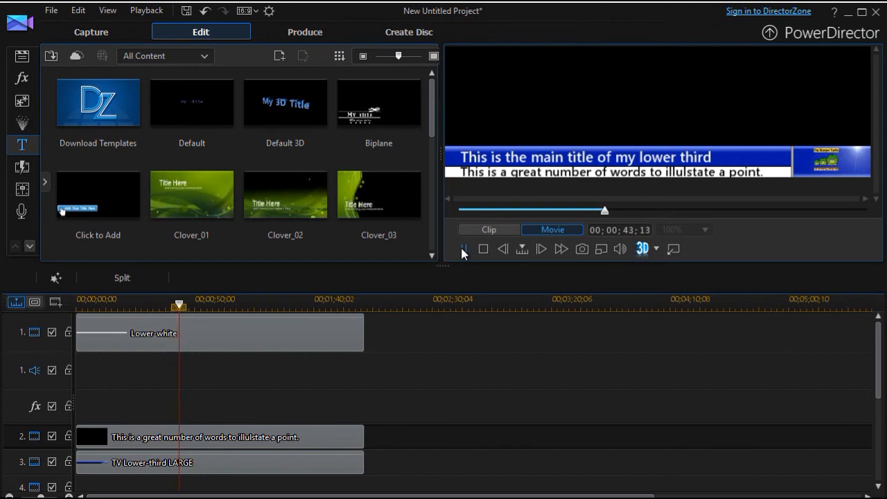
pyautogui.click(540, 249)
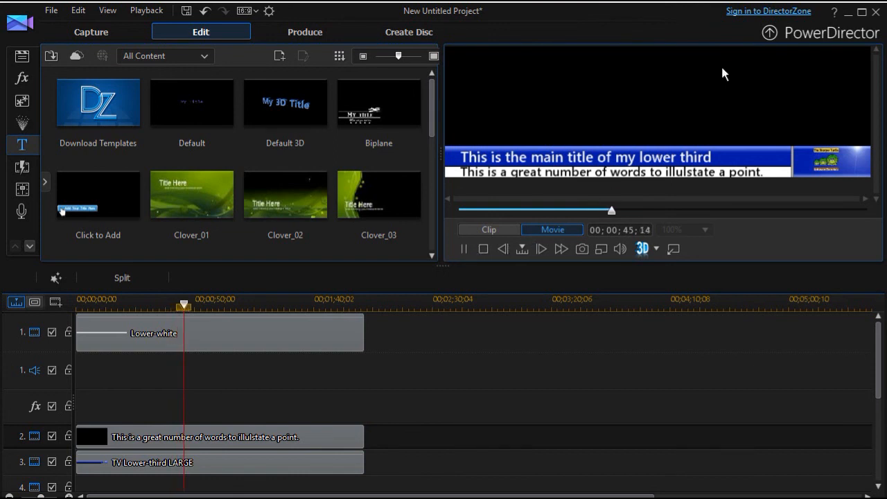